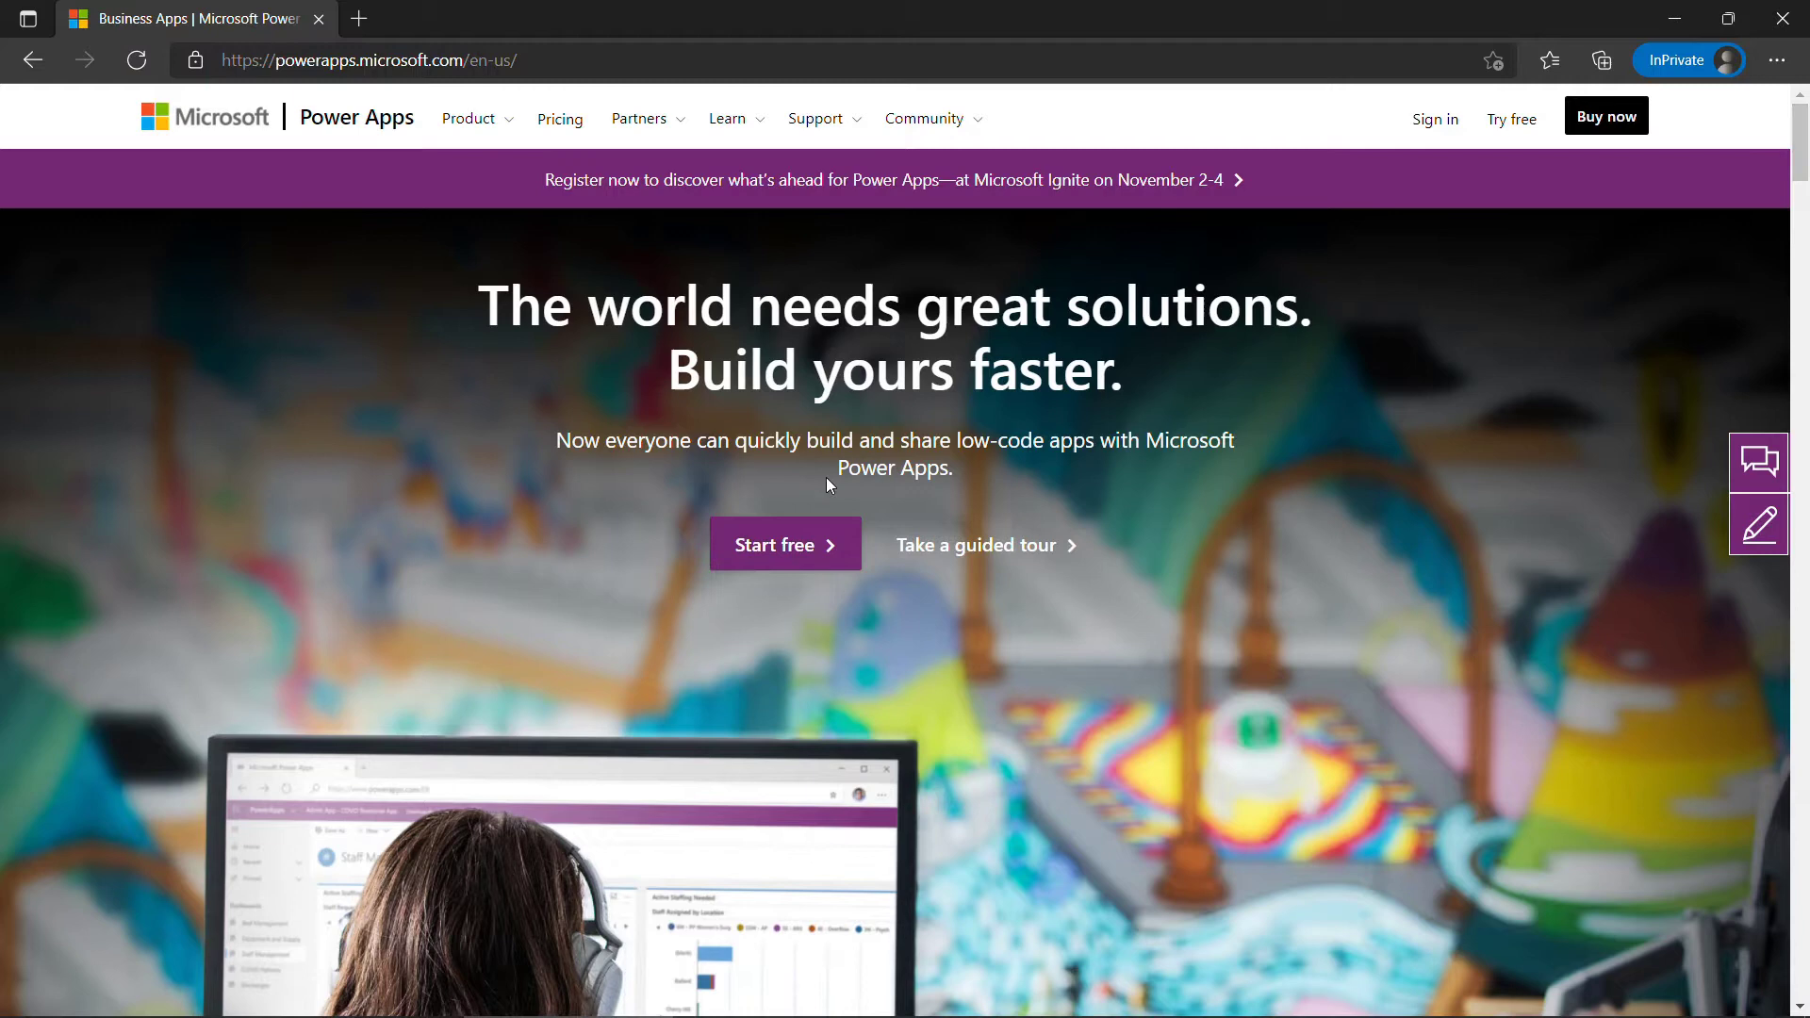
{"action": "left_click", "coordinate": [783, 544]}
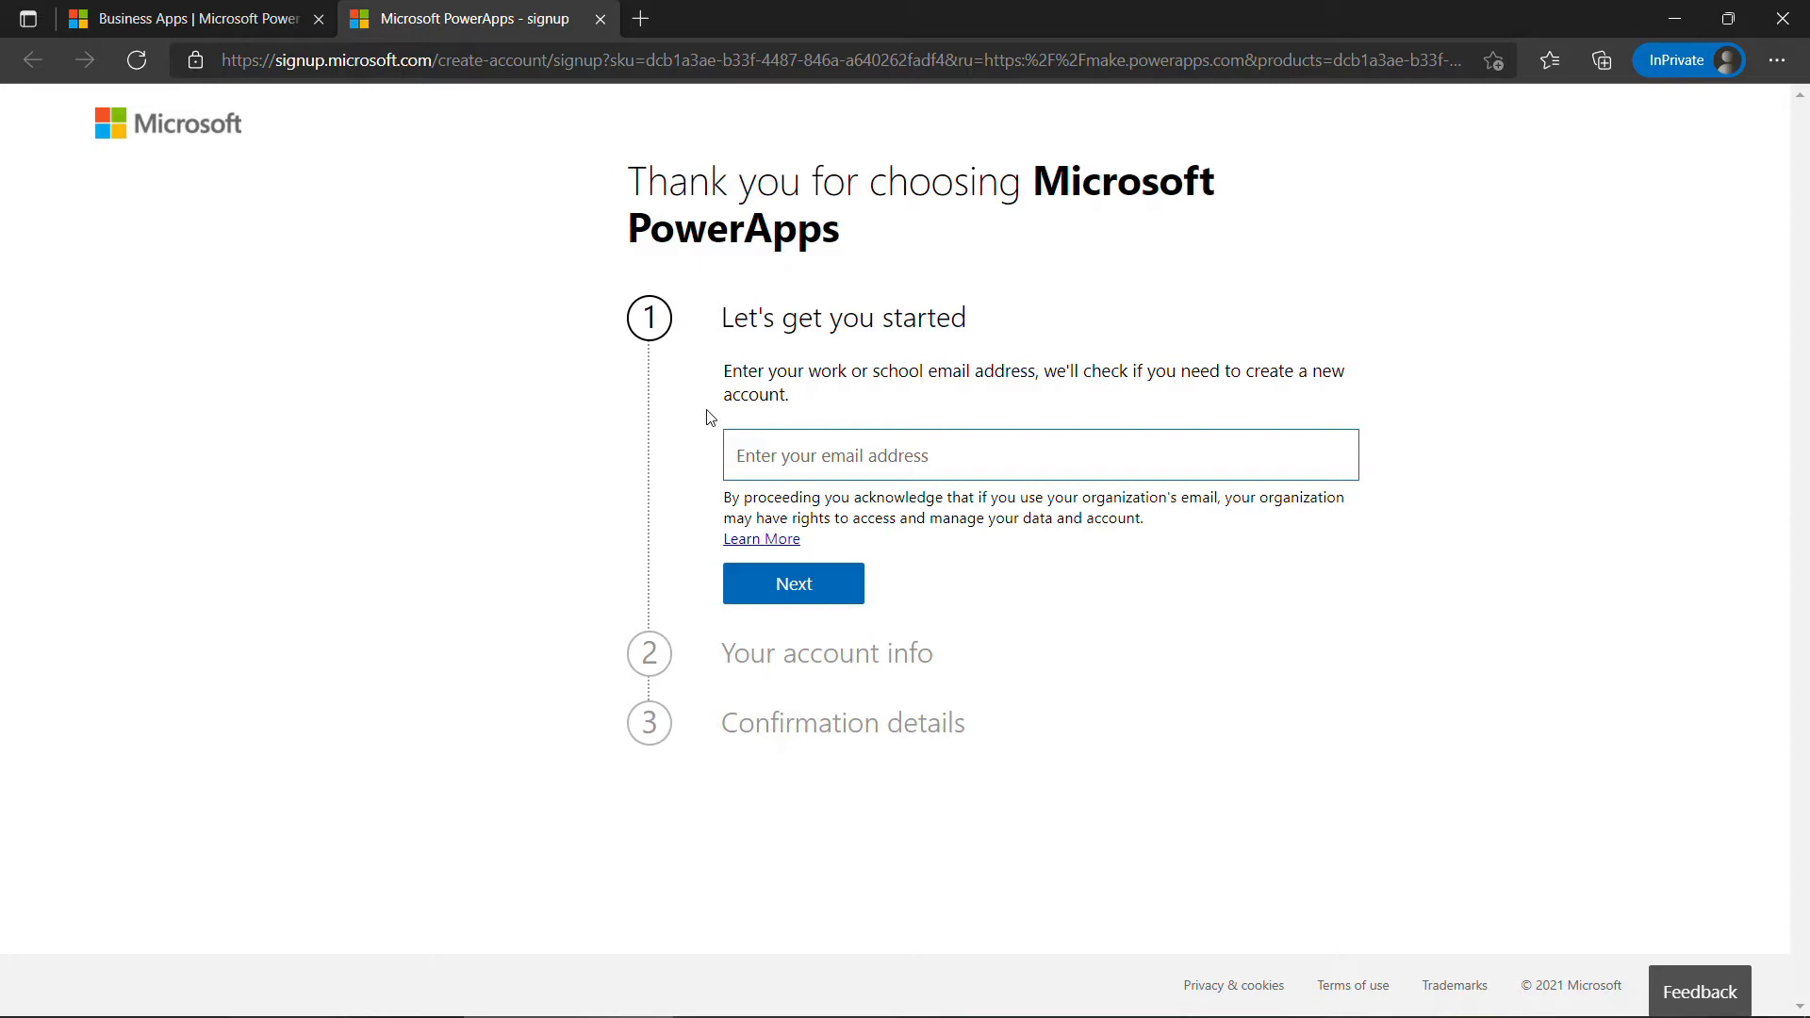
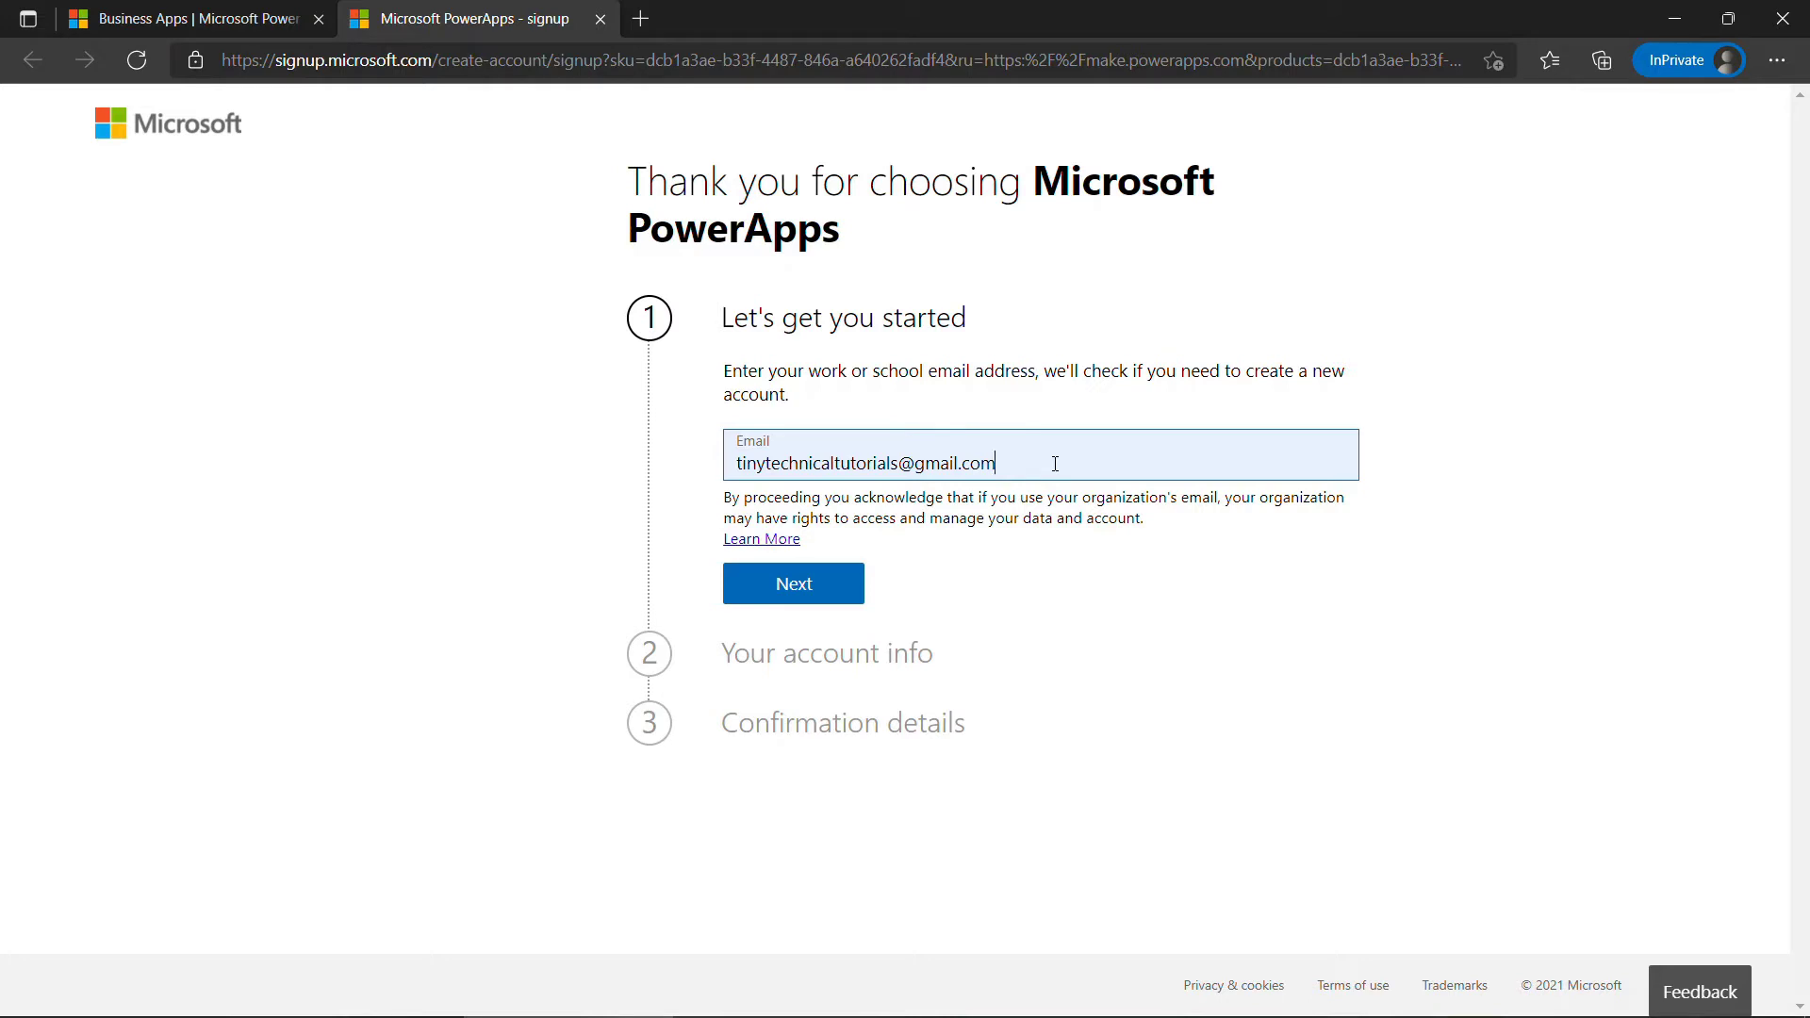
{"action": "left_click", "coordinate": [792, 583]}
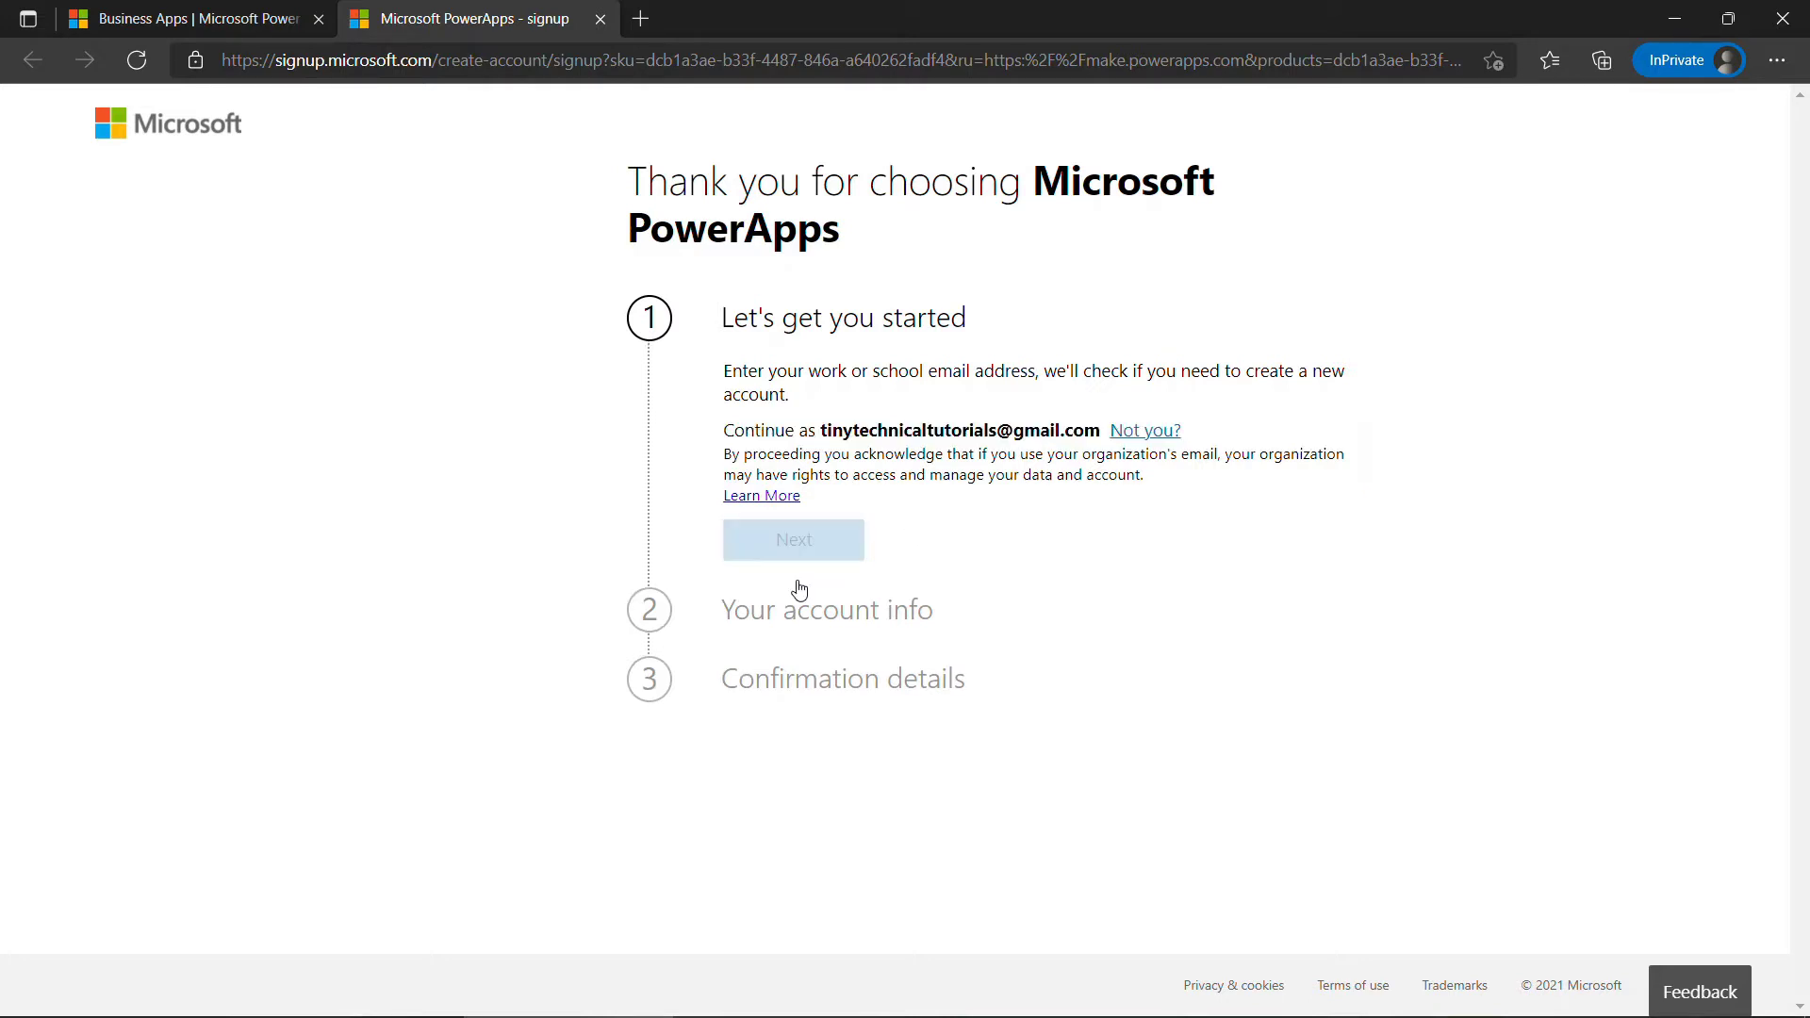
{"action": "left_click", "coordinate": [793, 540]}
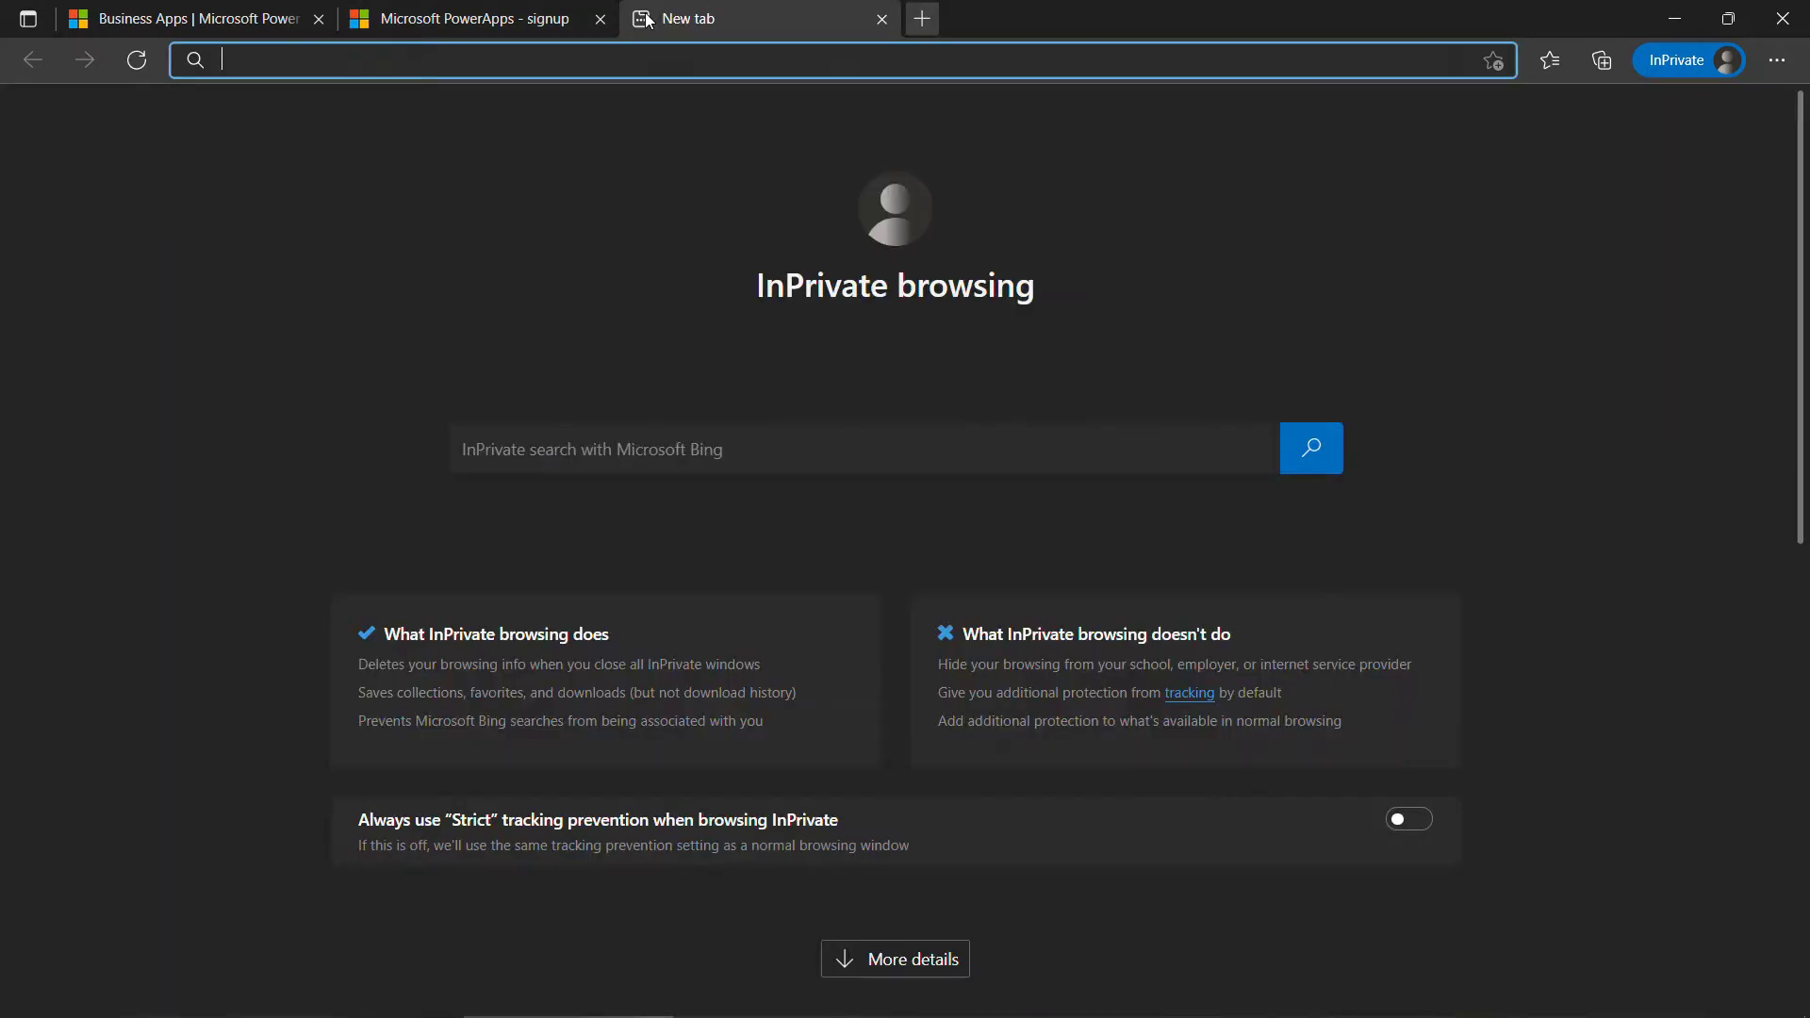
Go to trials.dynamics.com in the new tab.
{"action": "type", "text": "trials.dynamics.com"}
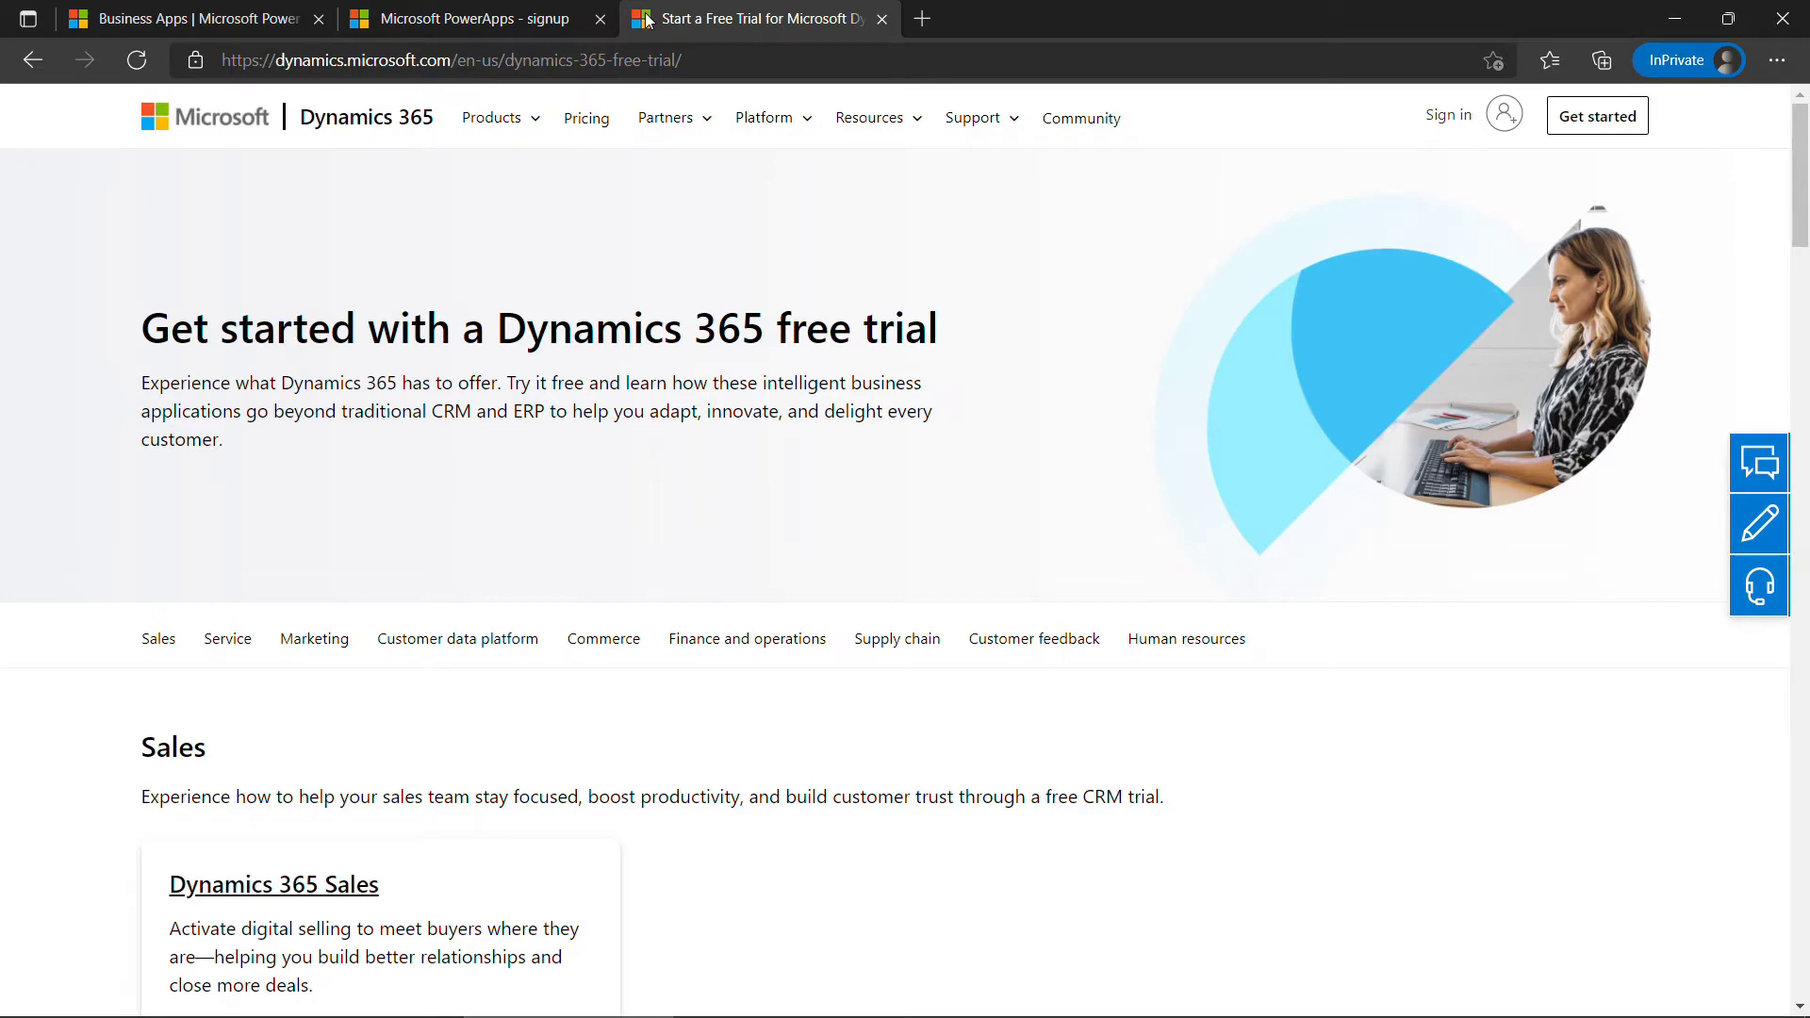
{"action": "scroll", "scroll_direction": "down", "scroll_amount": 3}
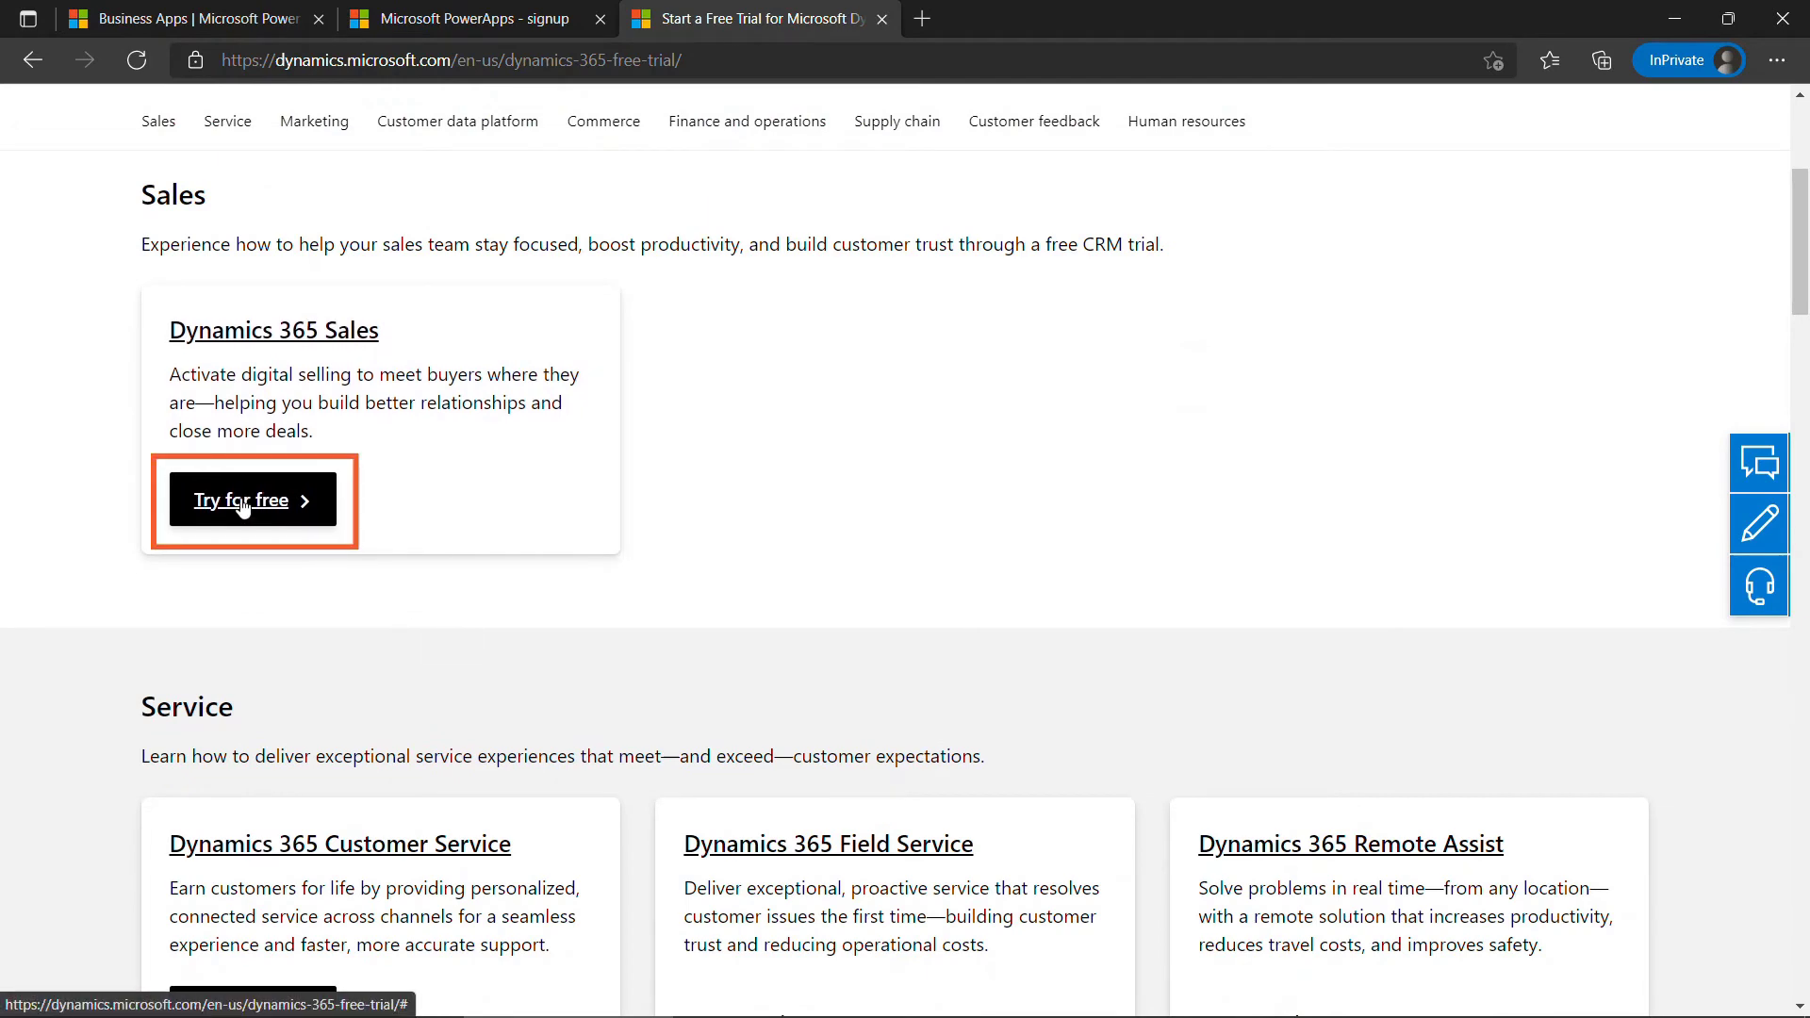
{"action": "left_click", "coordinate": [241, 500]}
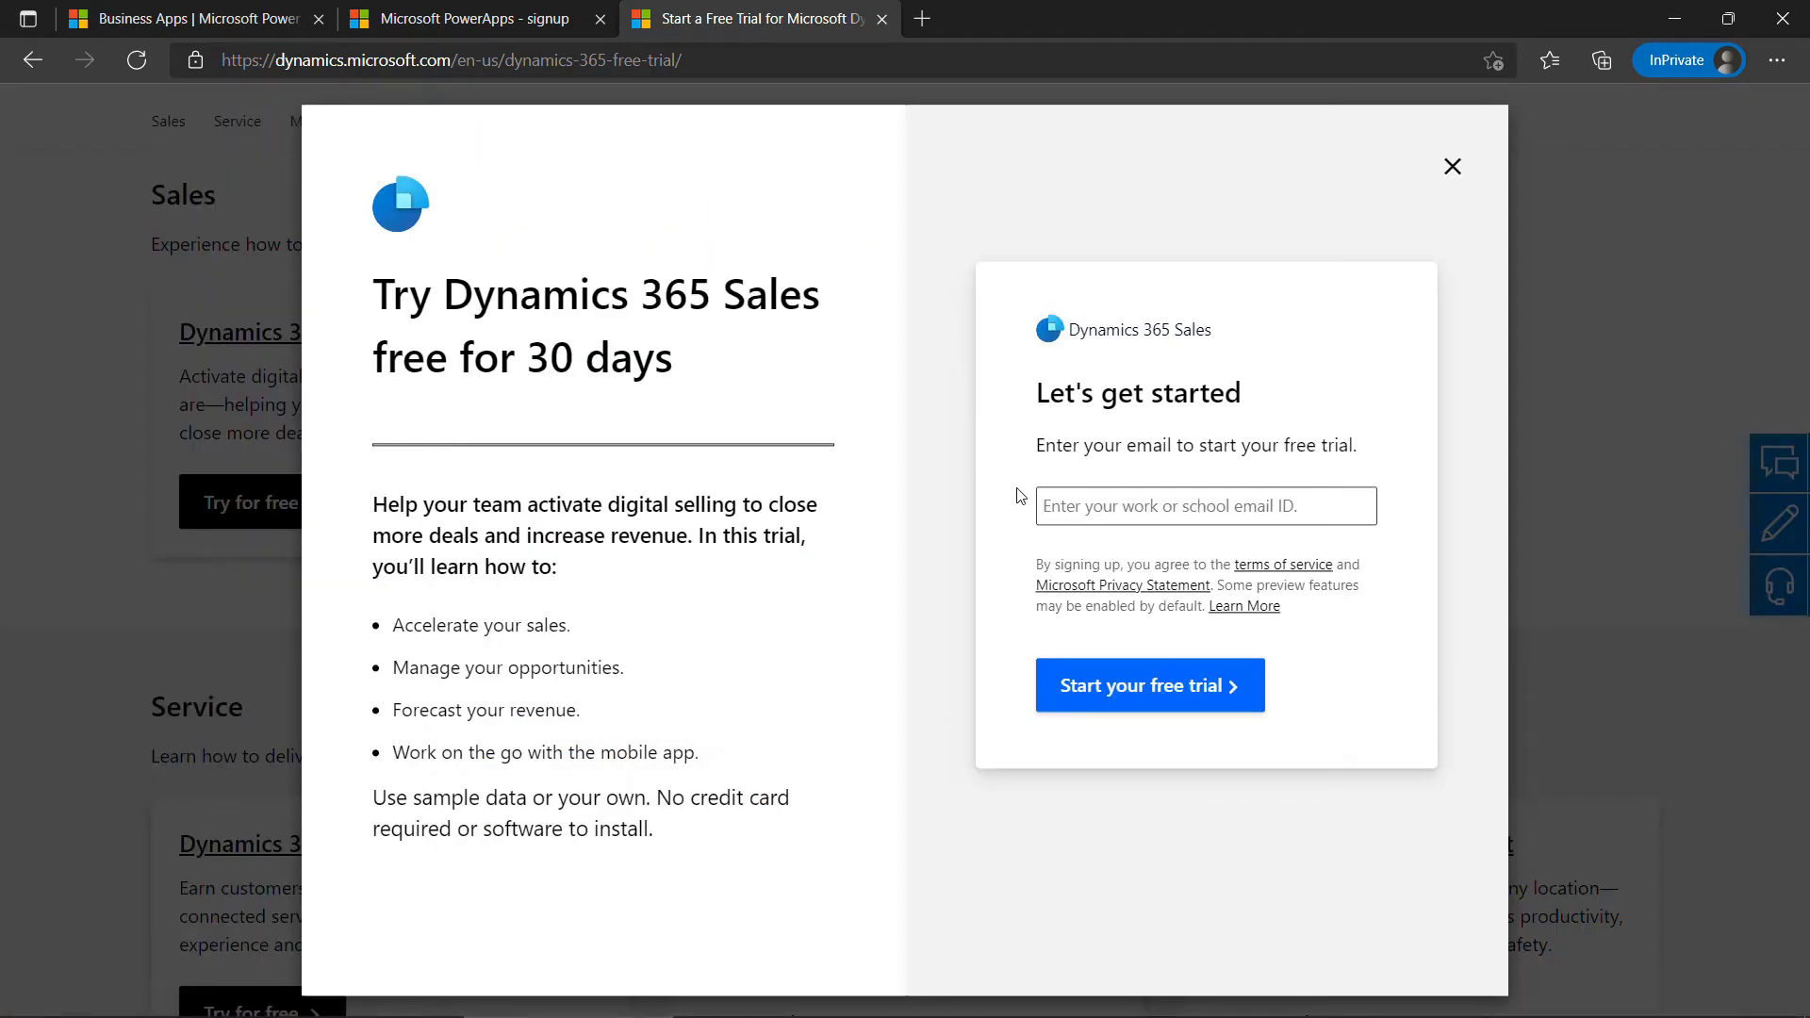
{"action": "left_click", "coordinate": [1205, 505]}
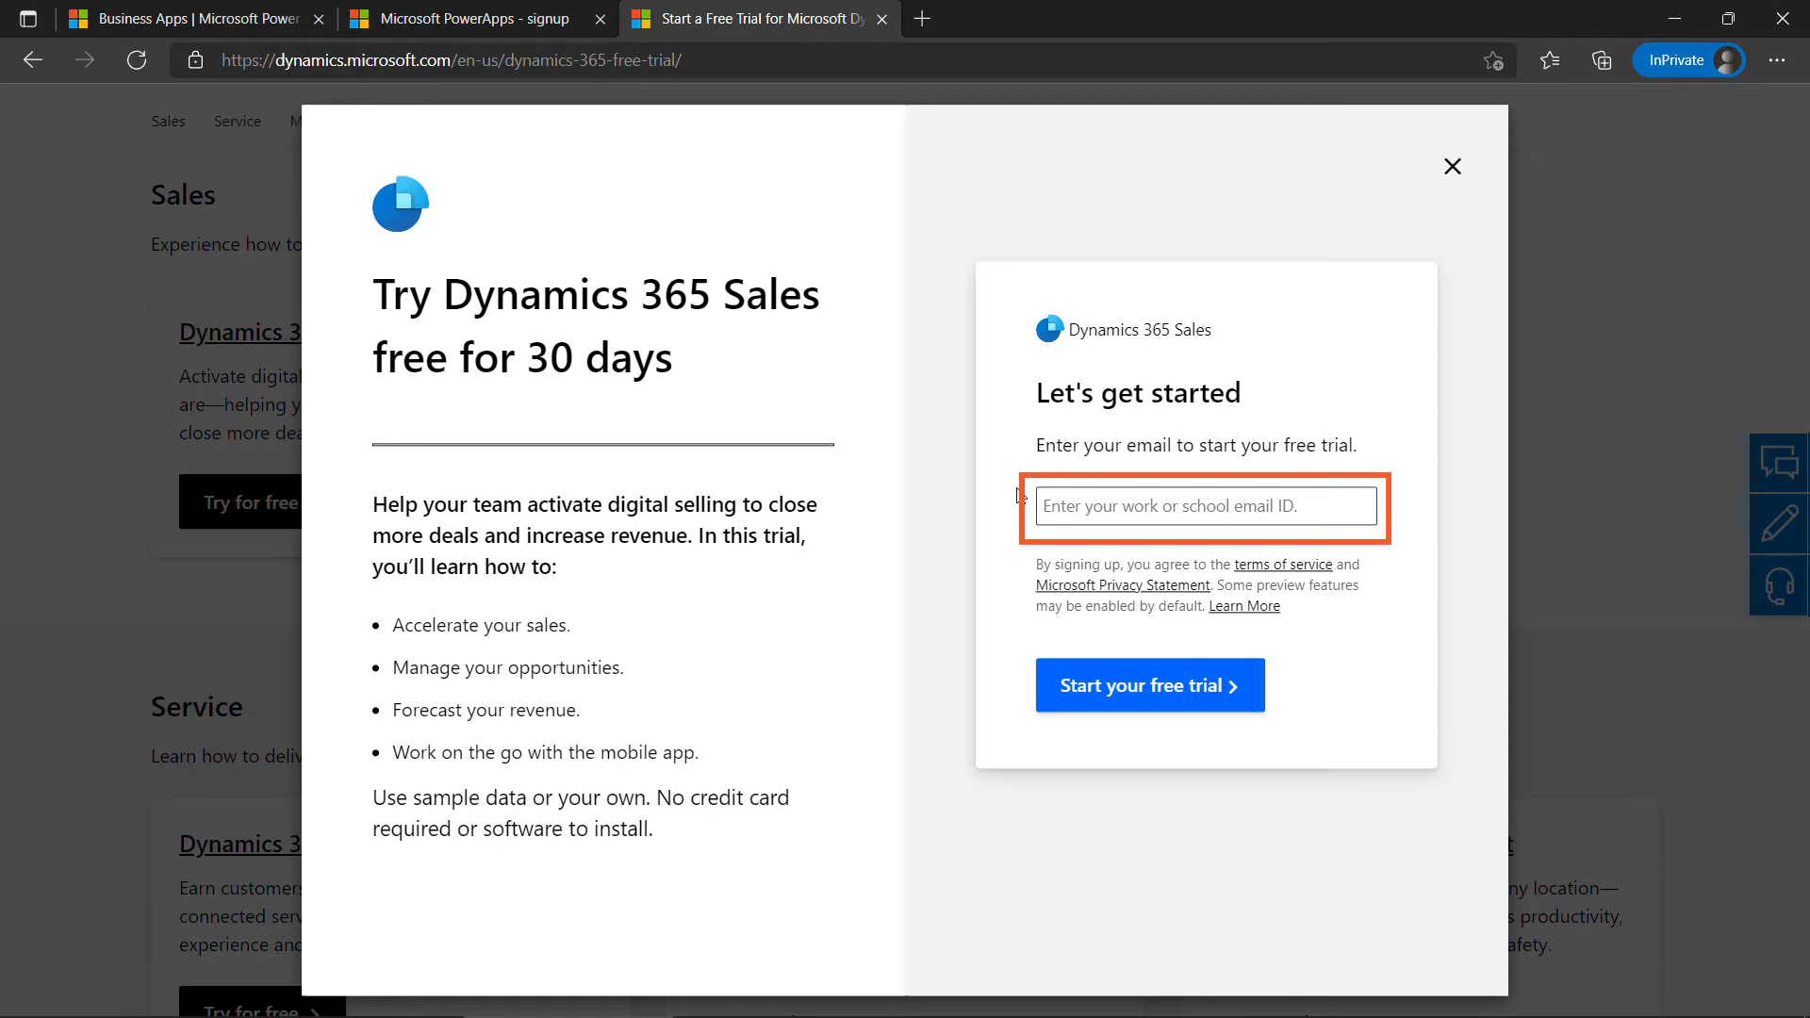
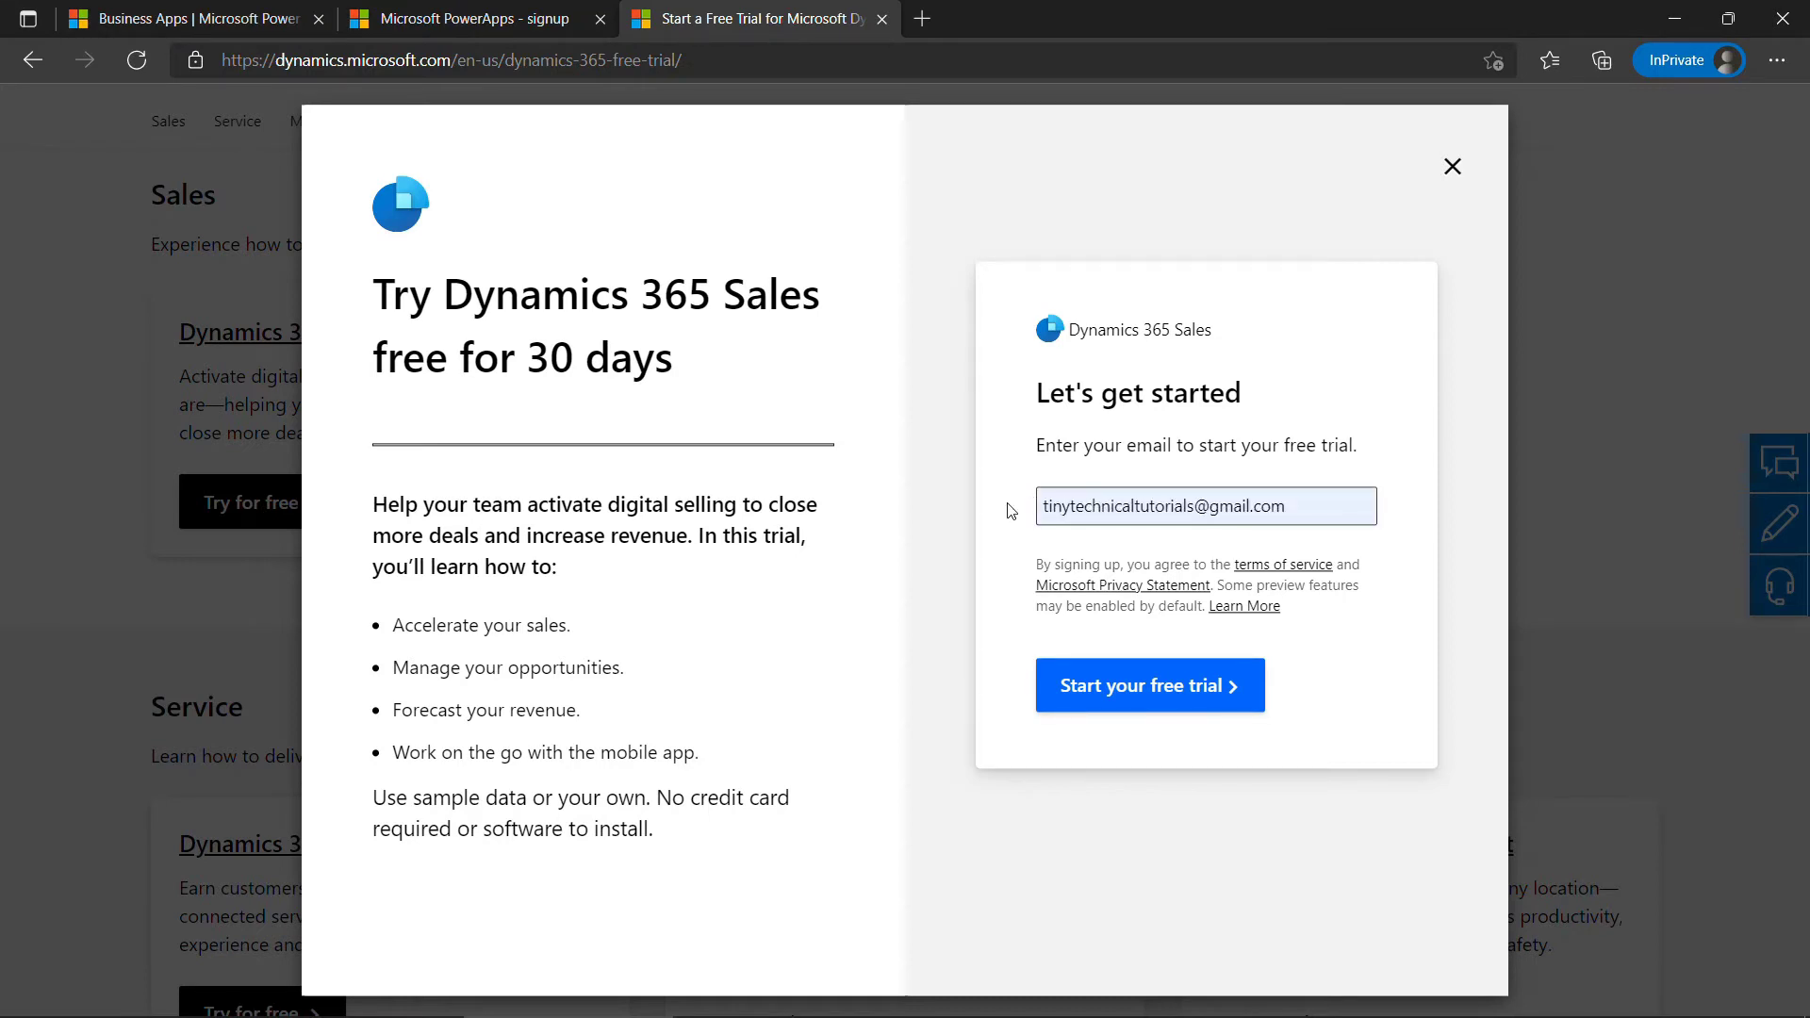
{"action": "mouse_move", "coordinate": [993, 612]}
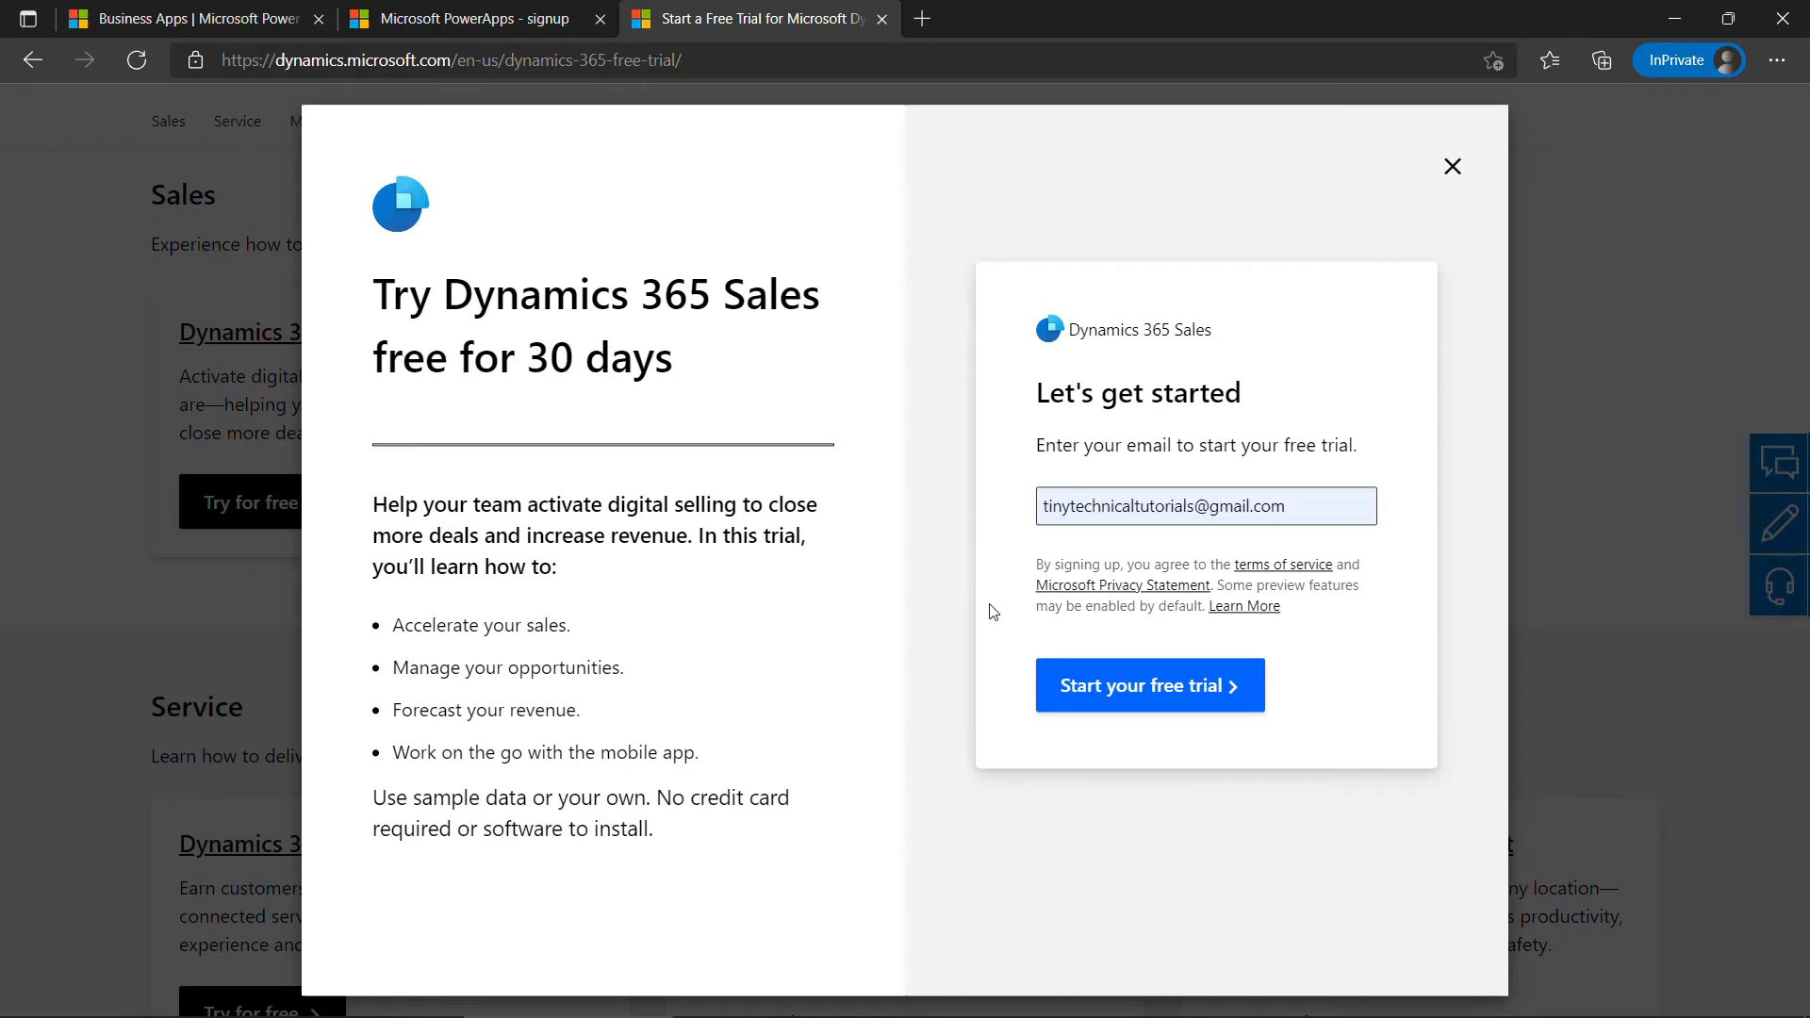
{"action": "left_click", "coordinate": [1148, 684]}
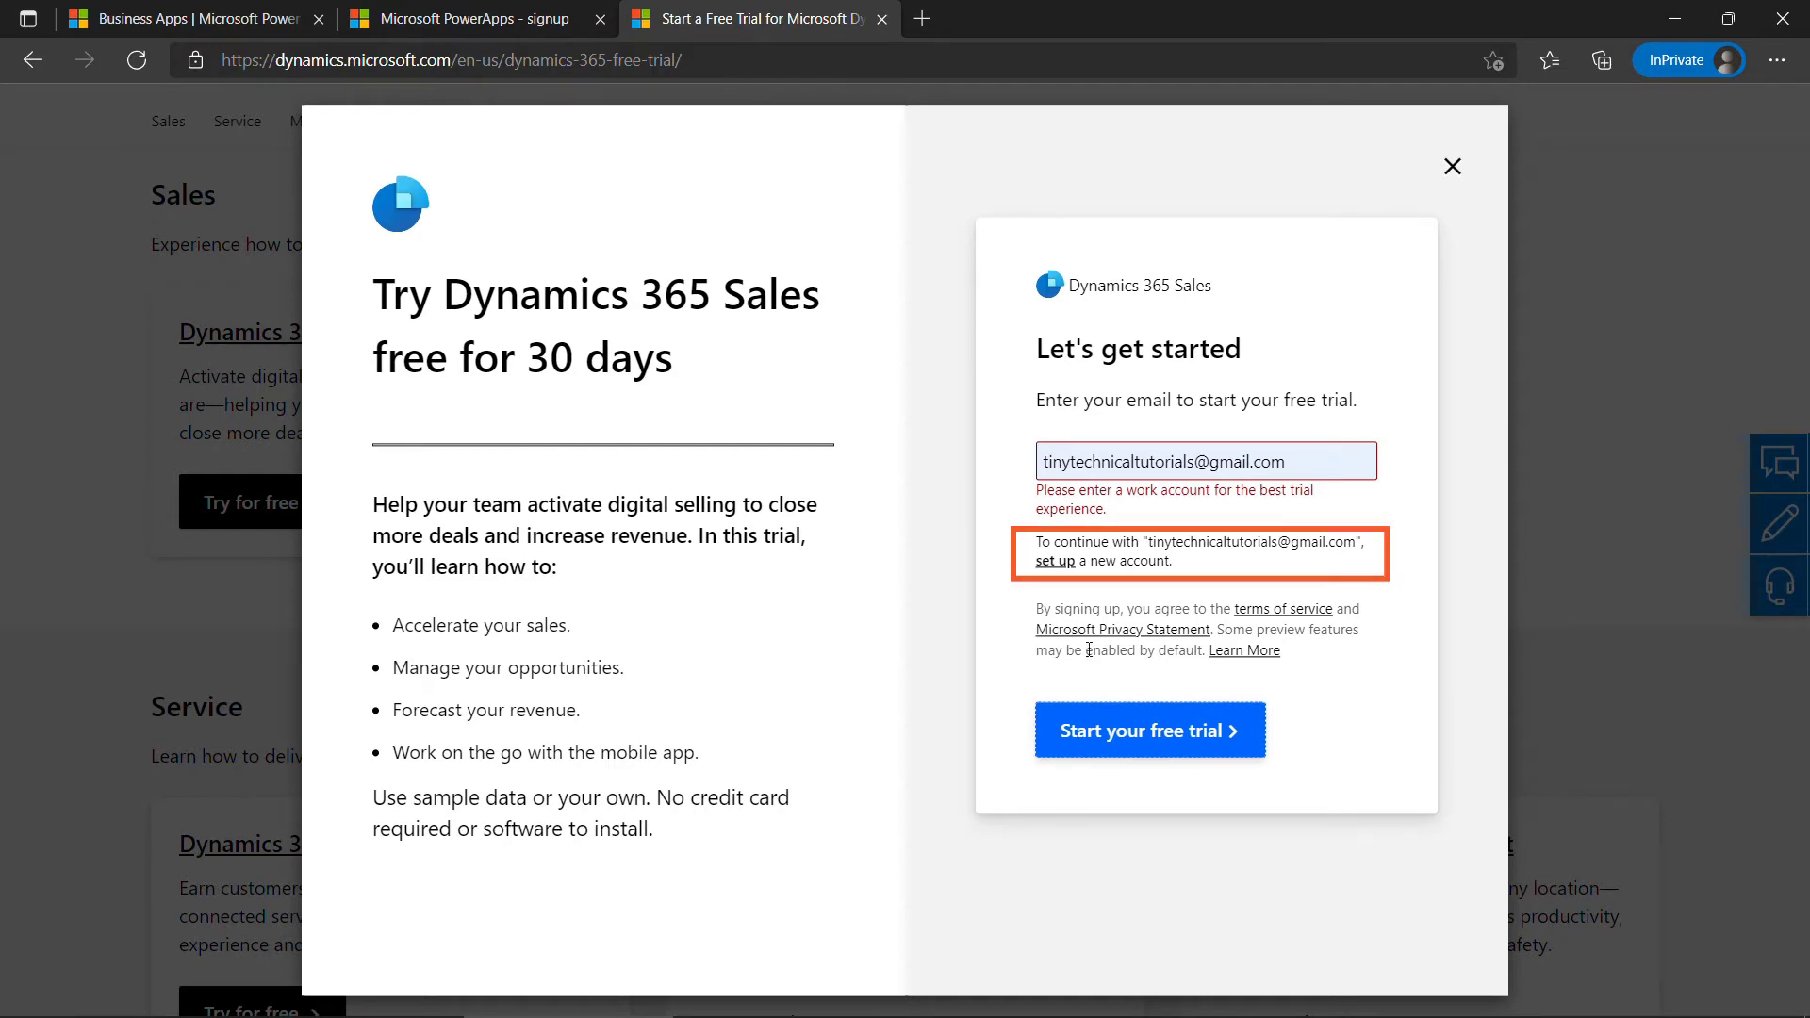
{"action": "mouse_move", "coordinate": [1053, 560]}
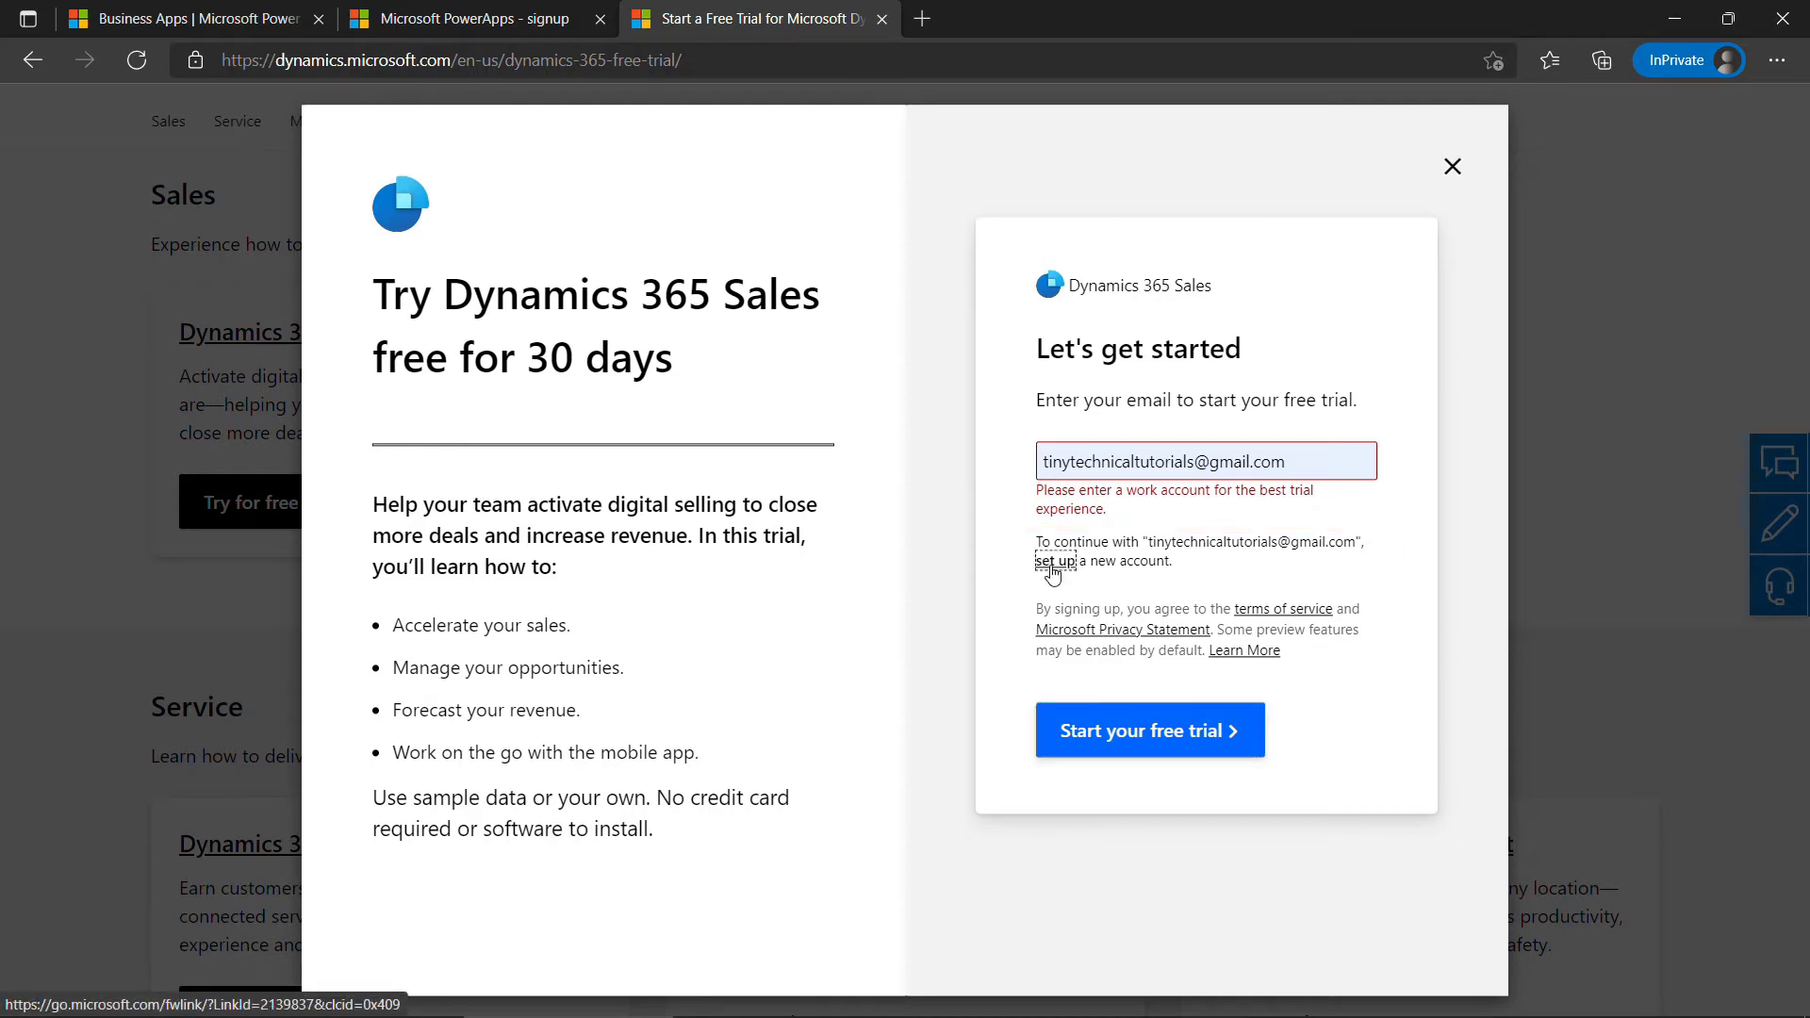
Set up a new account and submit name, company name and a 1-person company size.
{"action": "left_click", "coordinate": [1147, 730]}
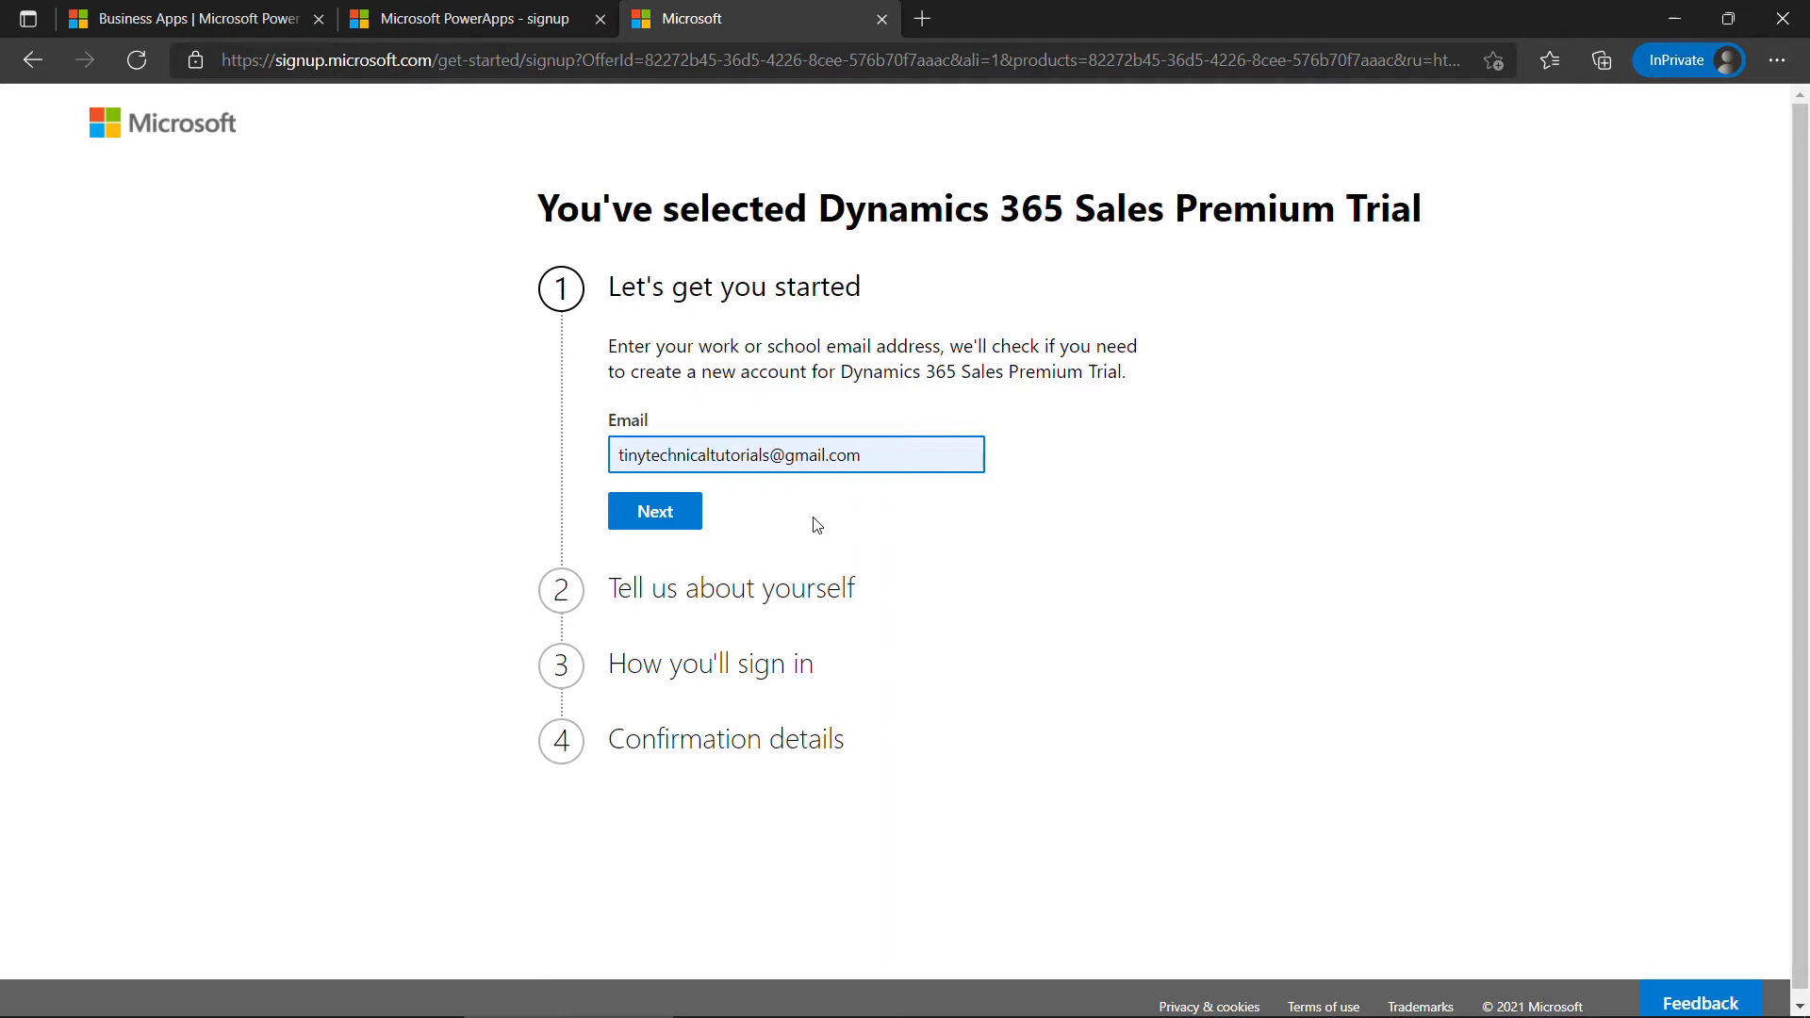
{"action": "left_click", "coordinate": [654, 510]}
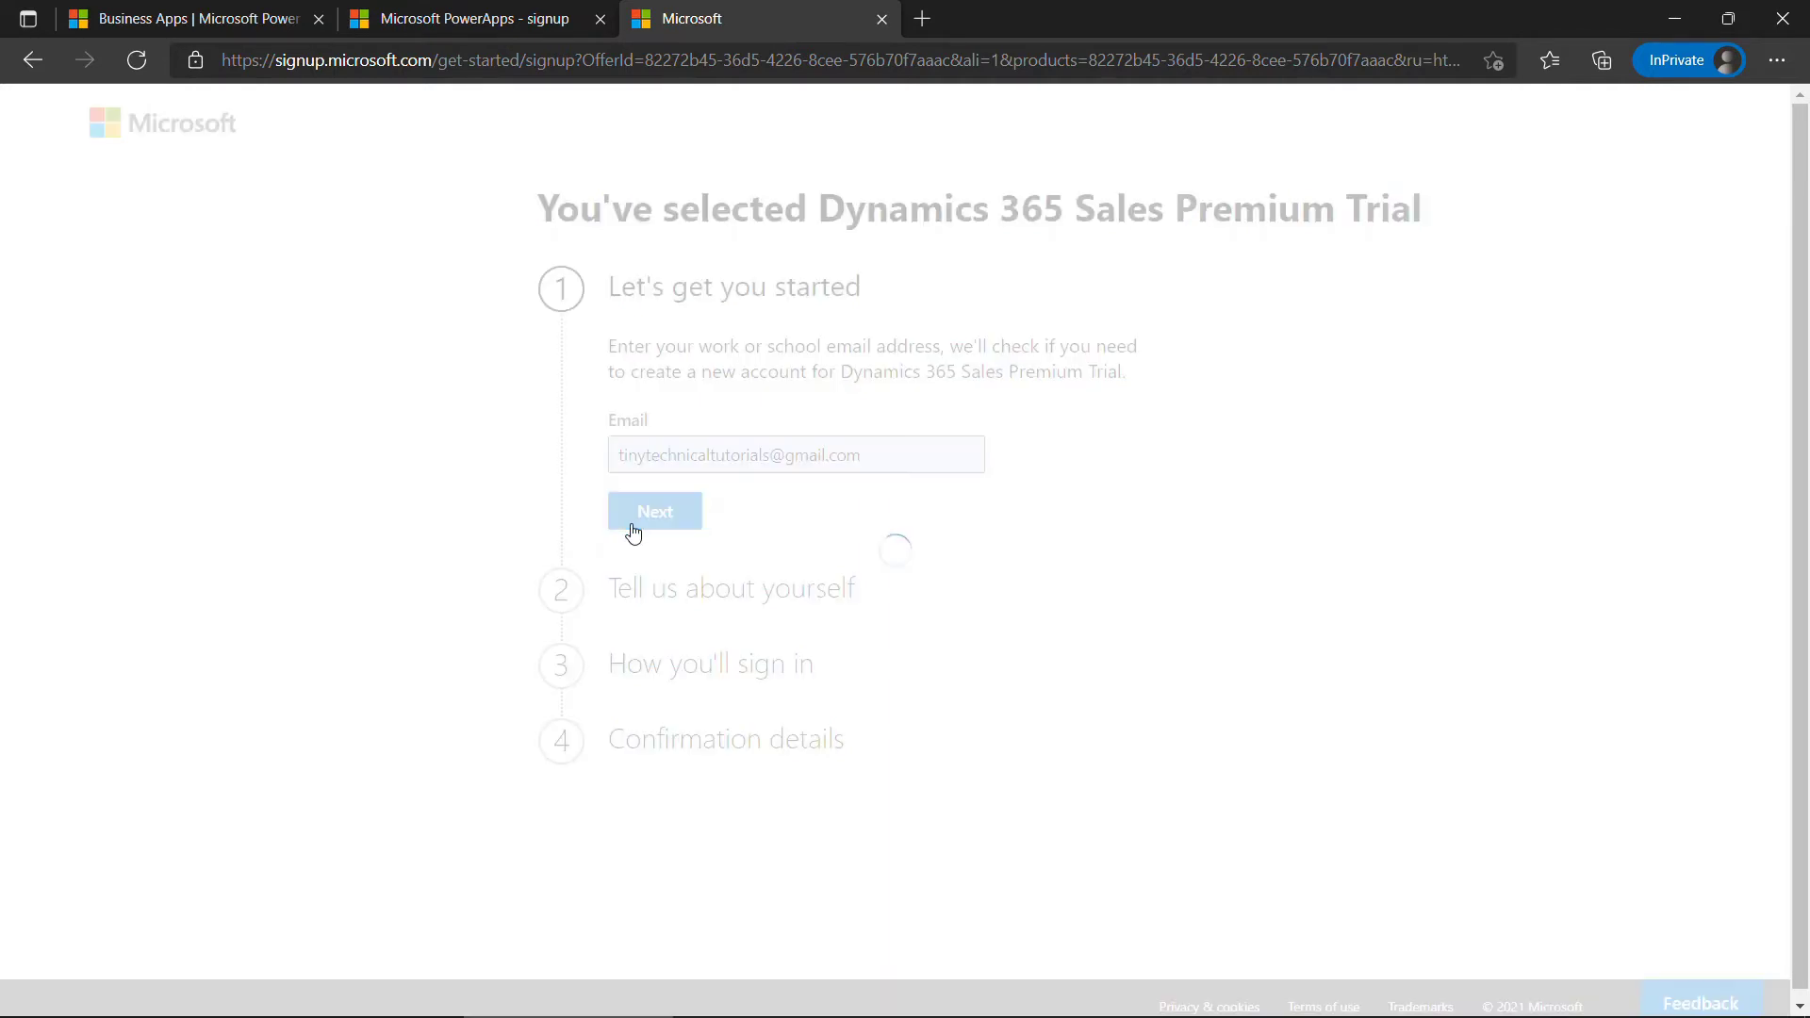
{"action": "left_click", "coordinate": [655, 511]}
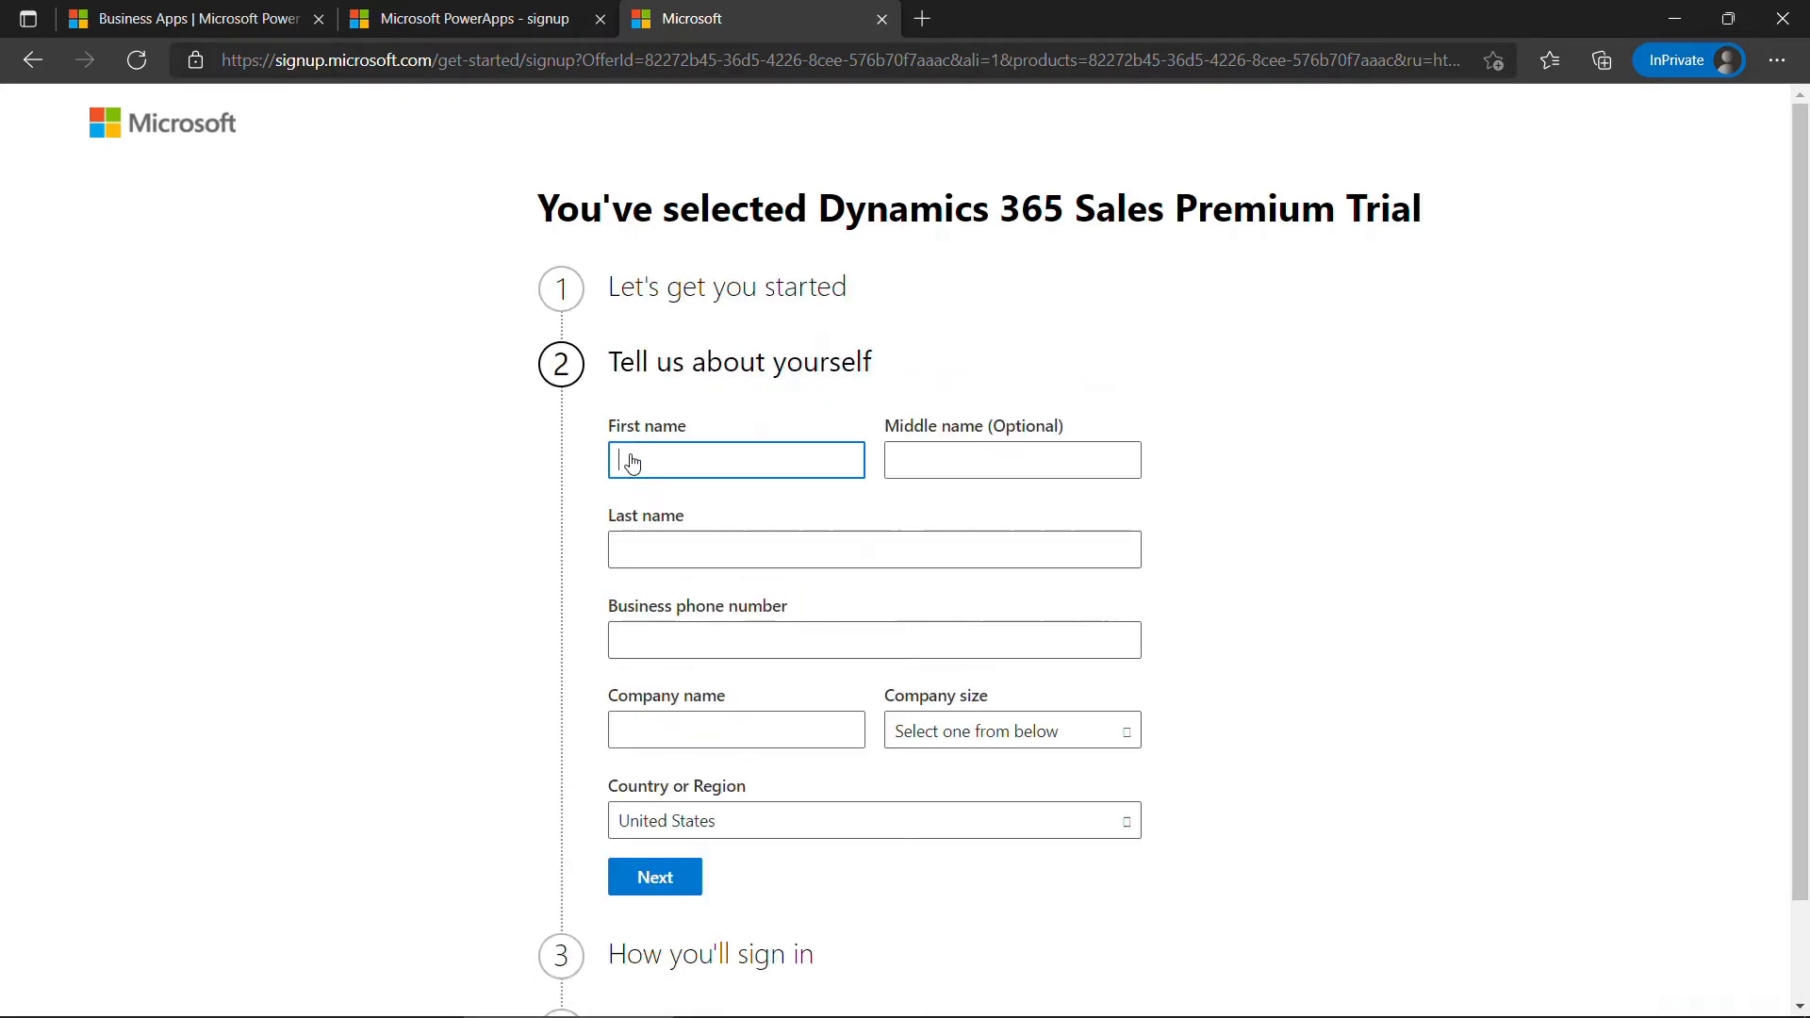
{"action": "mouse_move", "coordinate": [582, 443]}
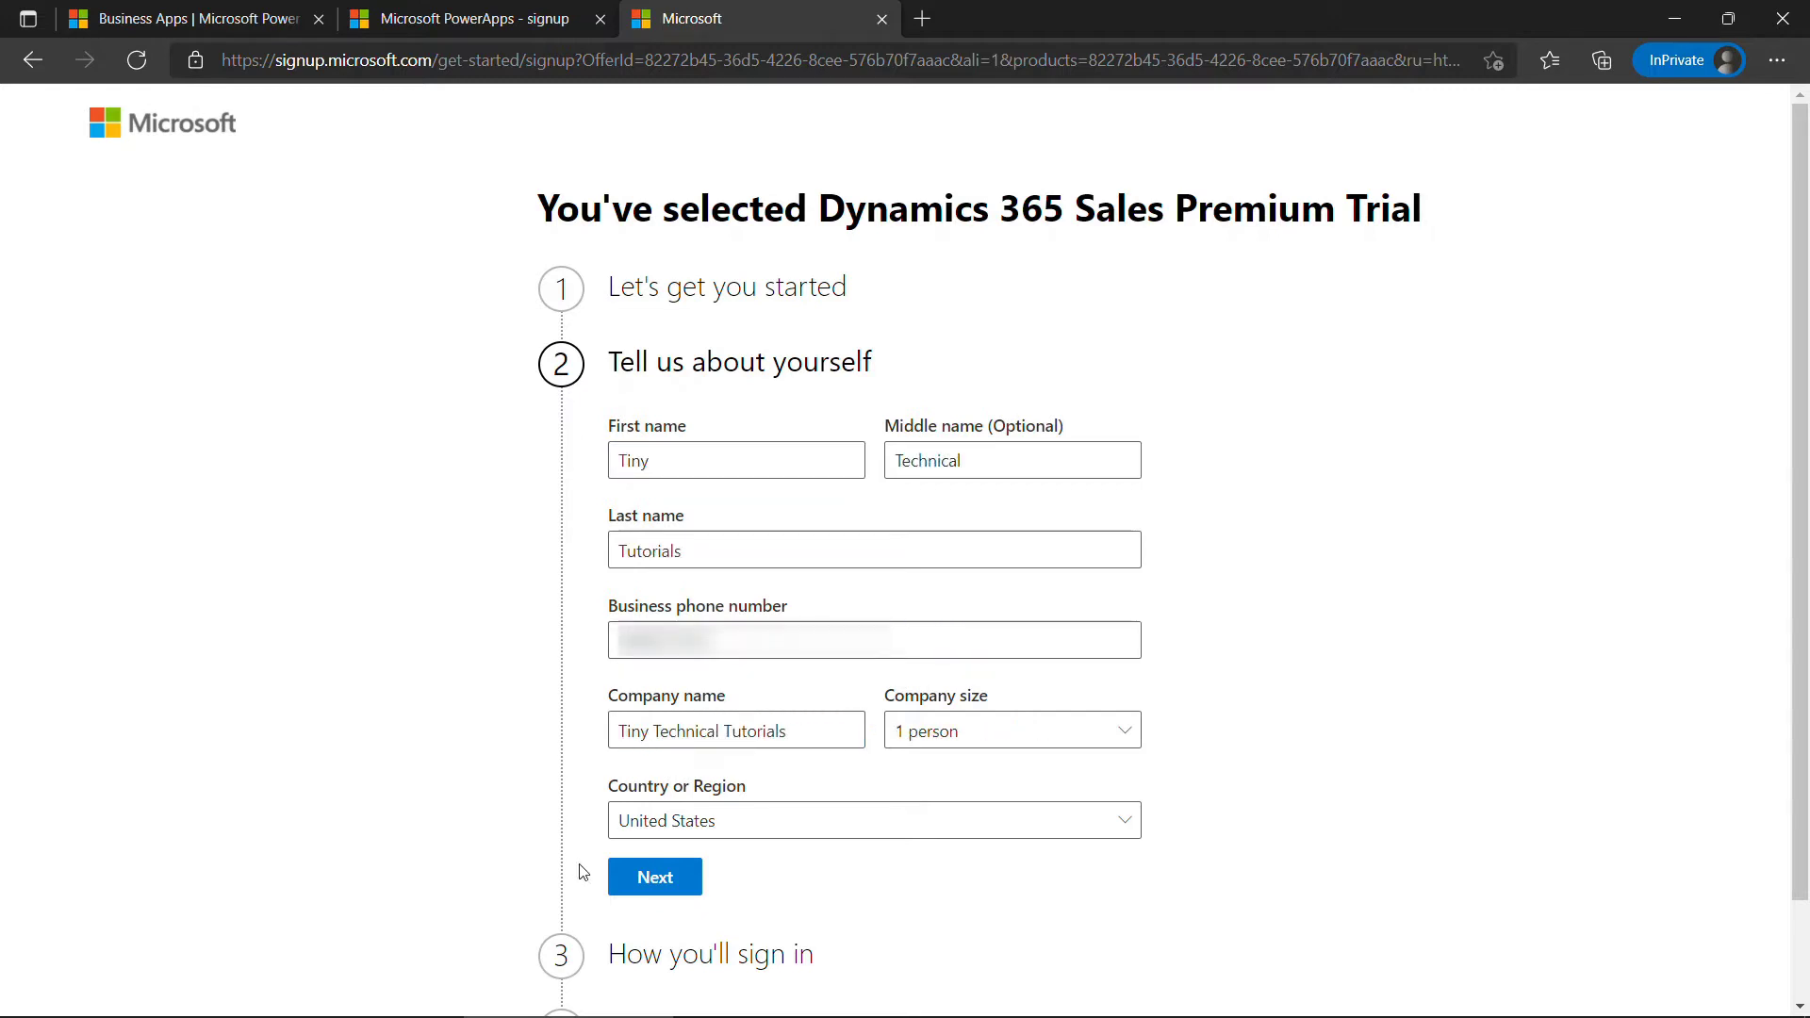
{"action": "left_click", "coordinate": [655, 876]}
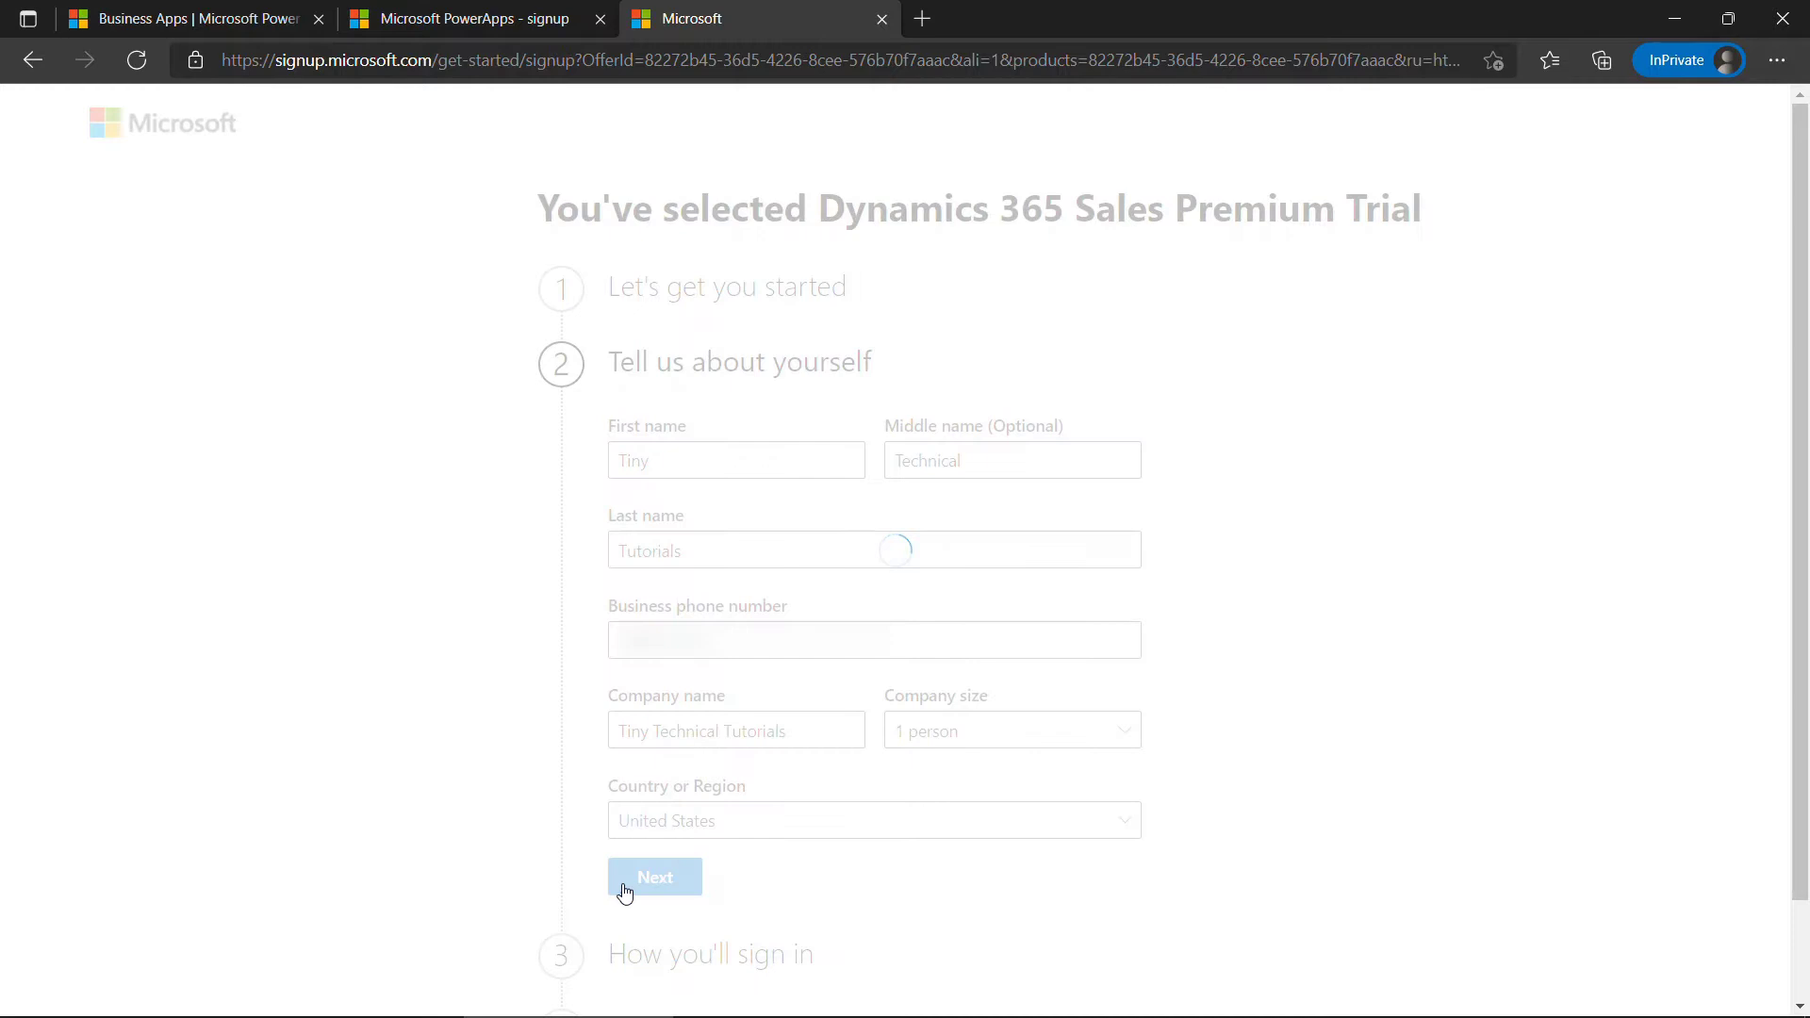
{"action": "left_click", "coordinate": [654, 878]}
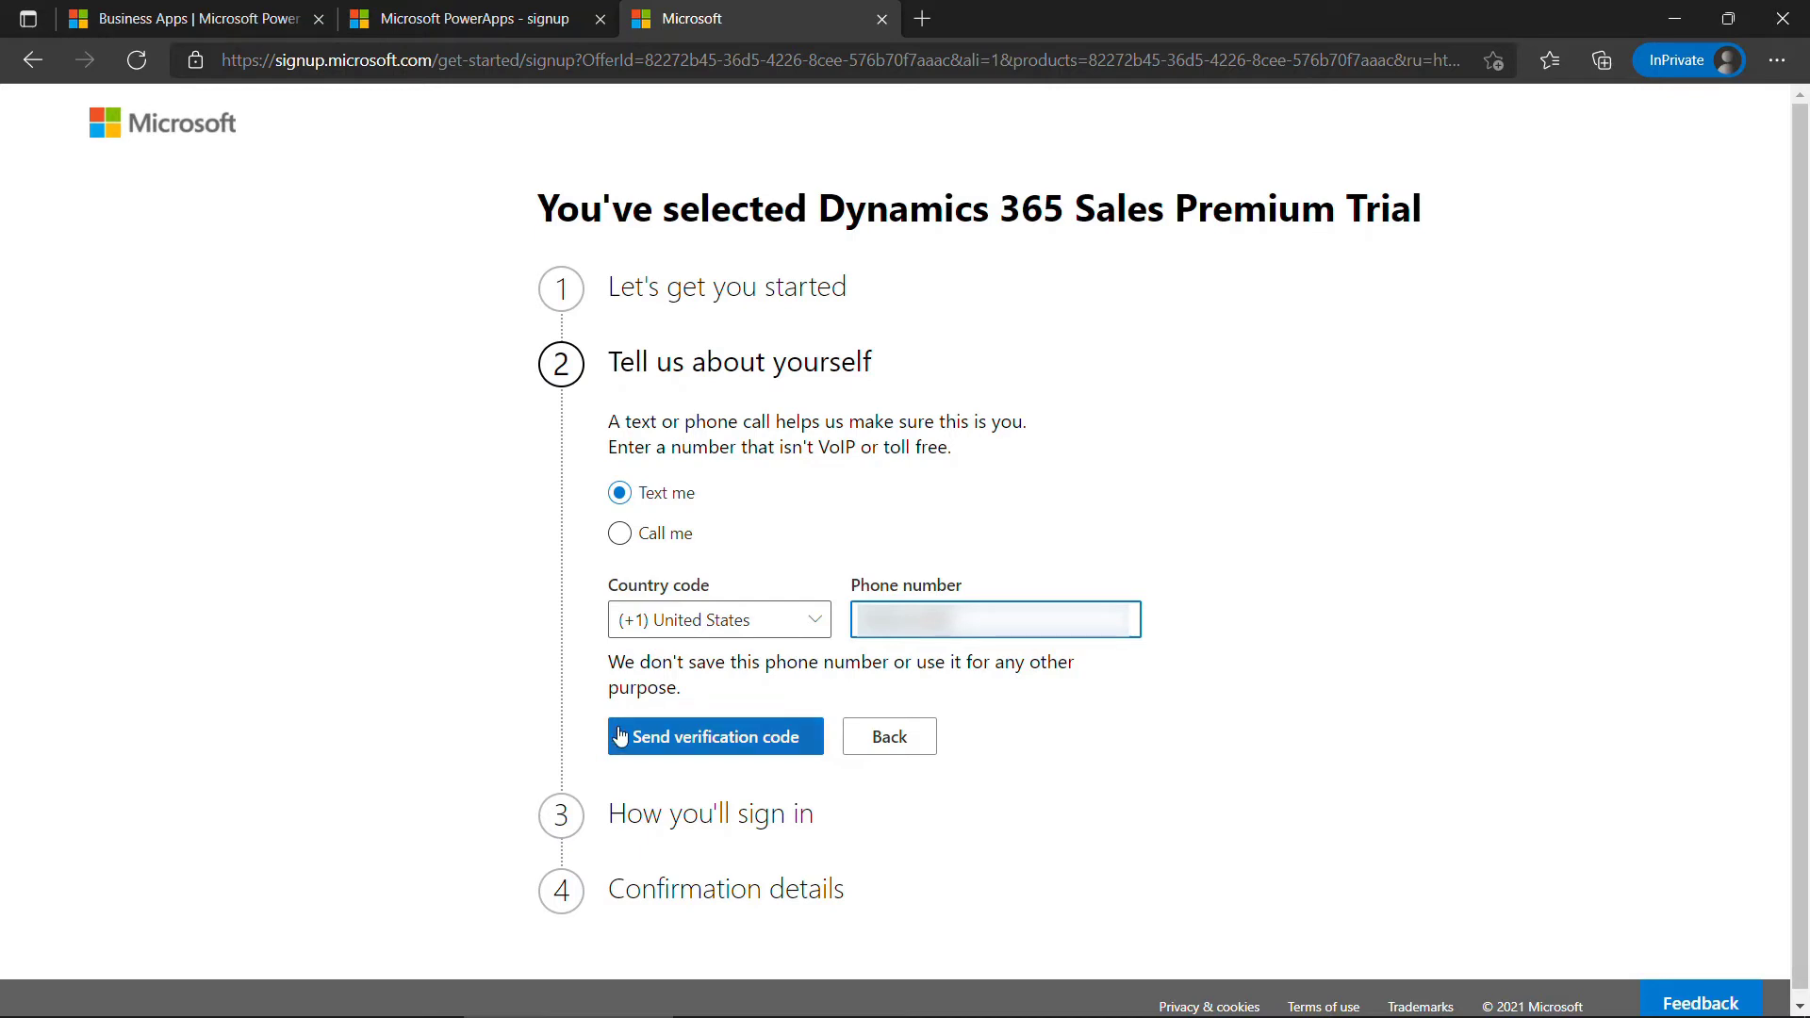
{"action": "left_click", "coordinate": [715, 736]}
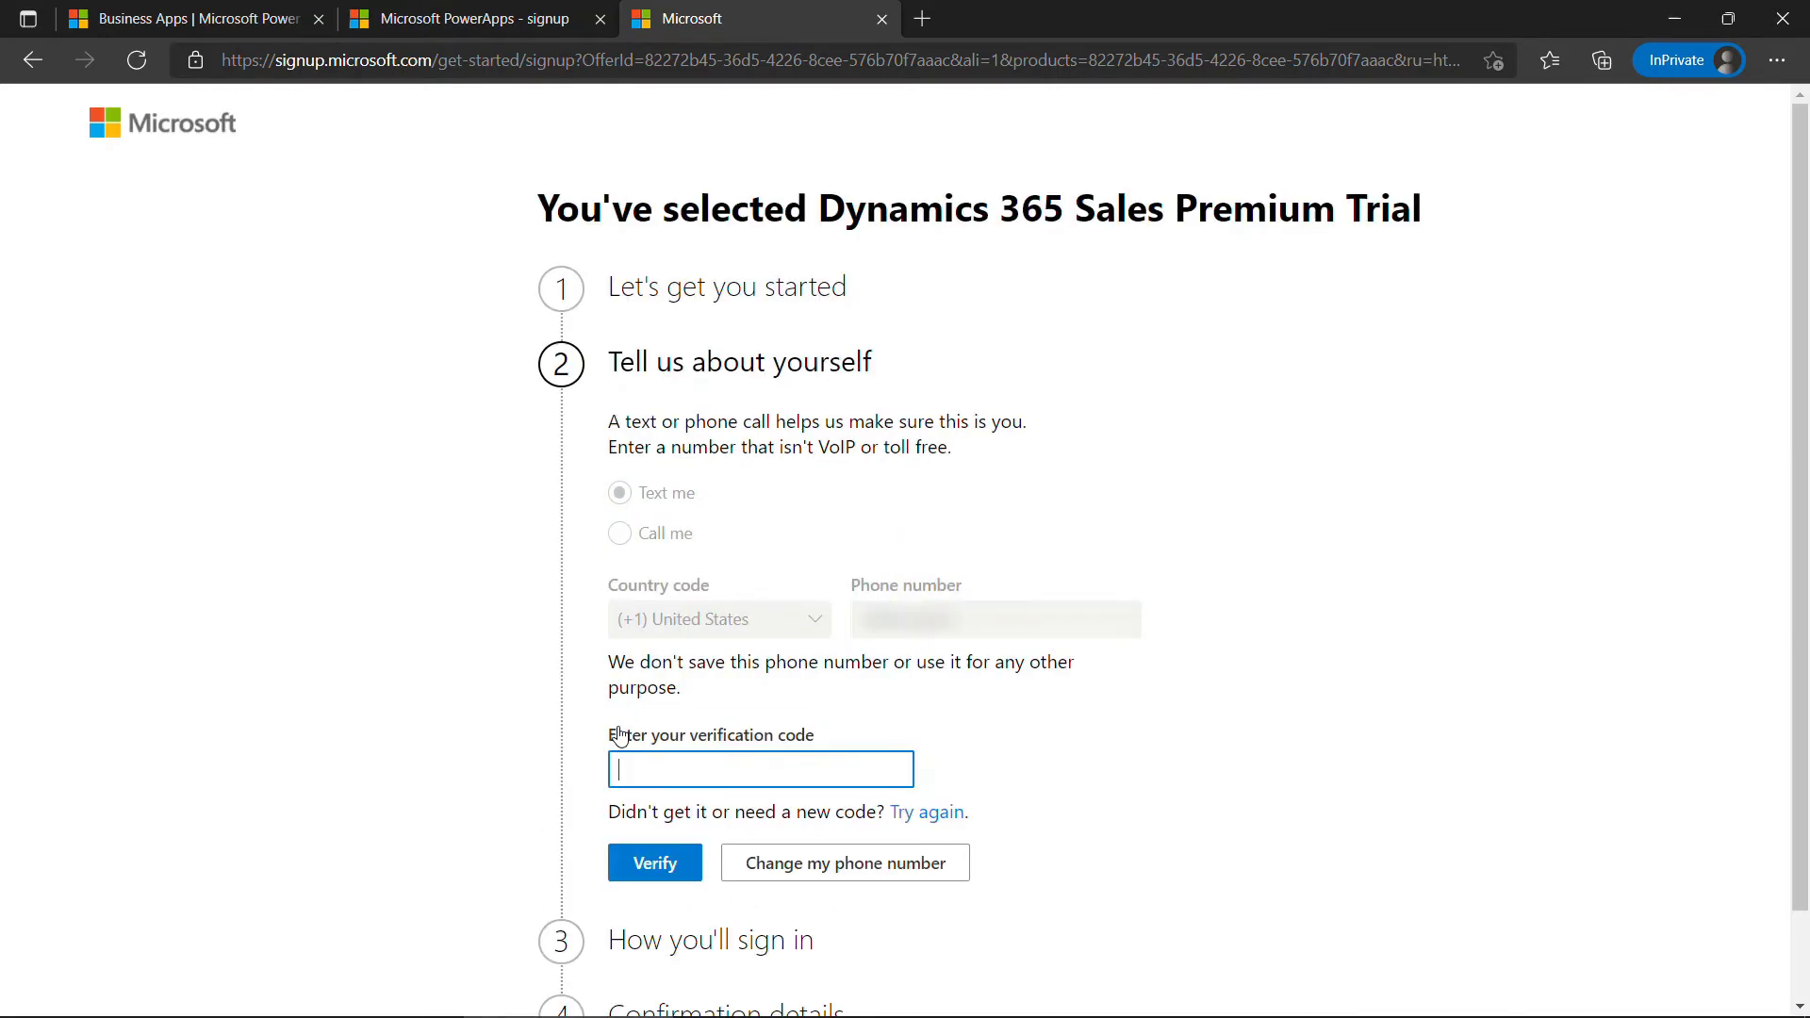
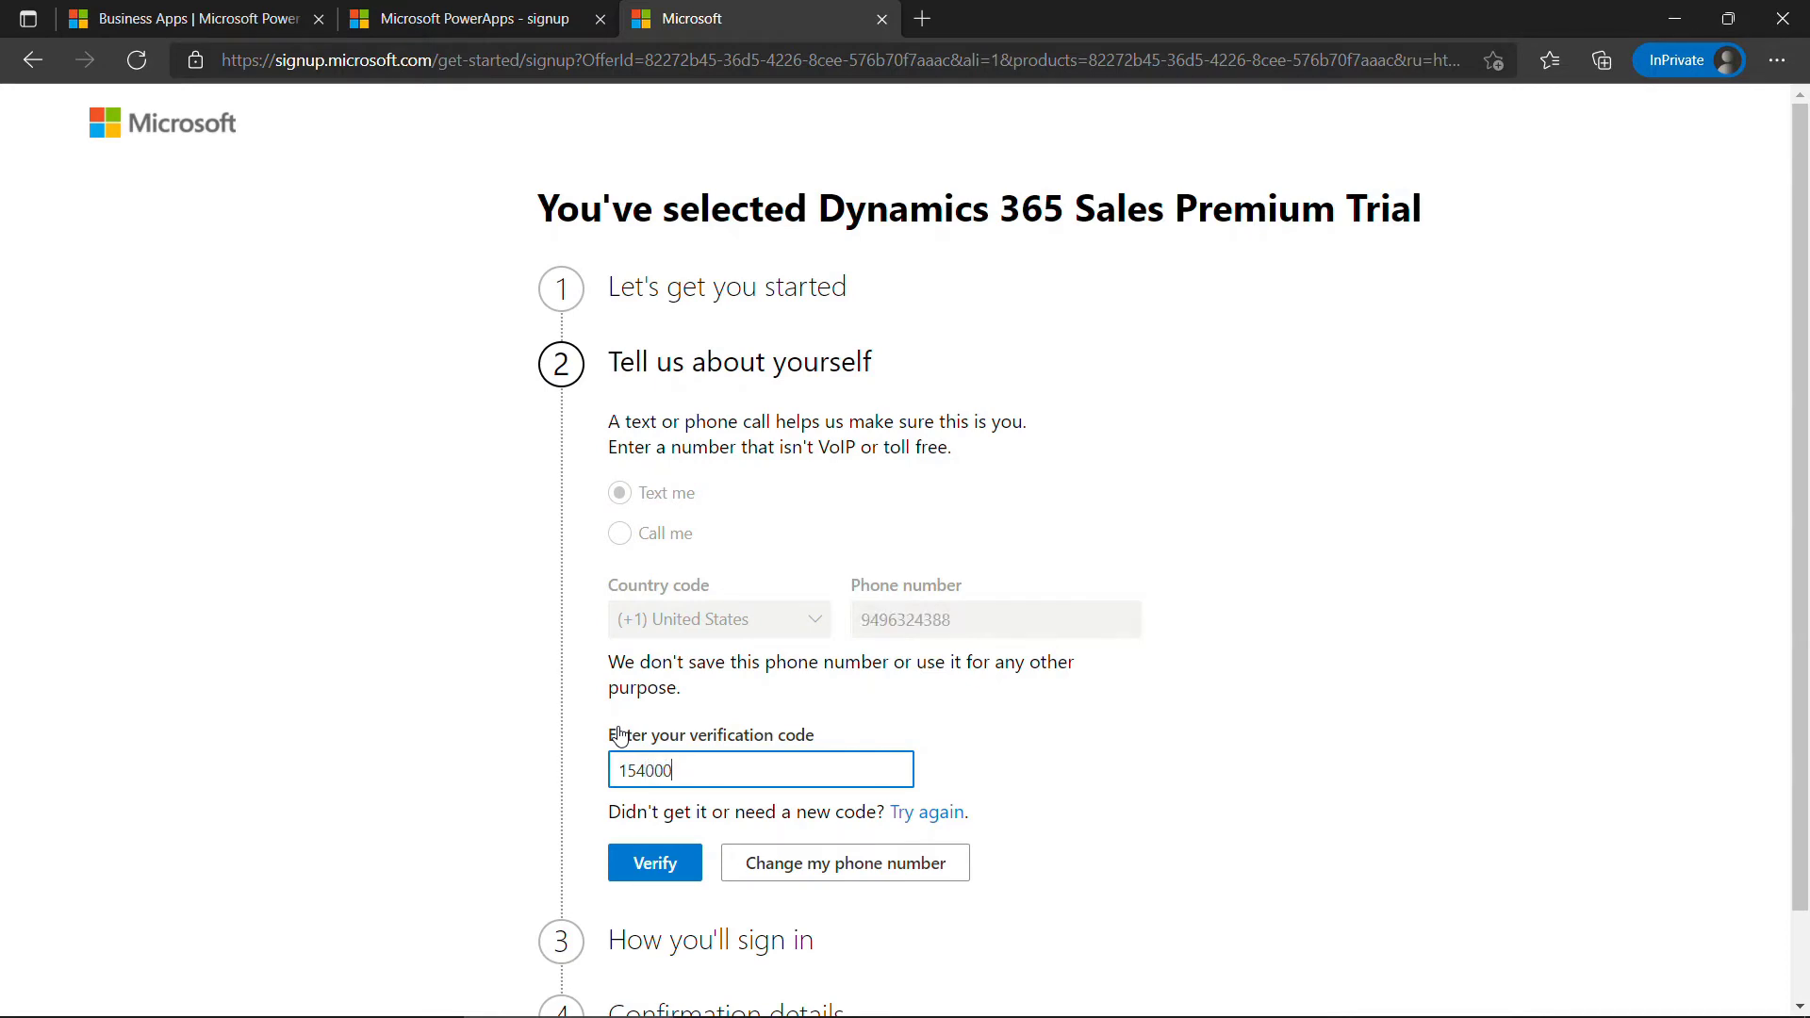
{"action": "left_click", "coordinate": [654, 863]}
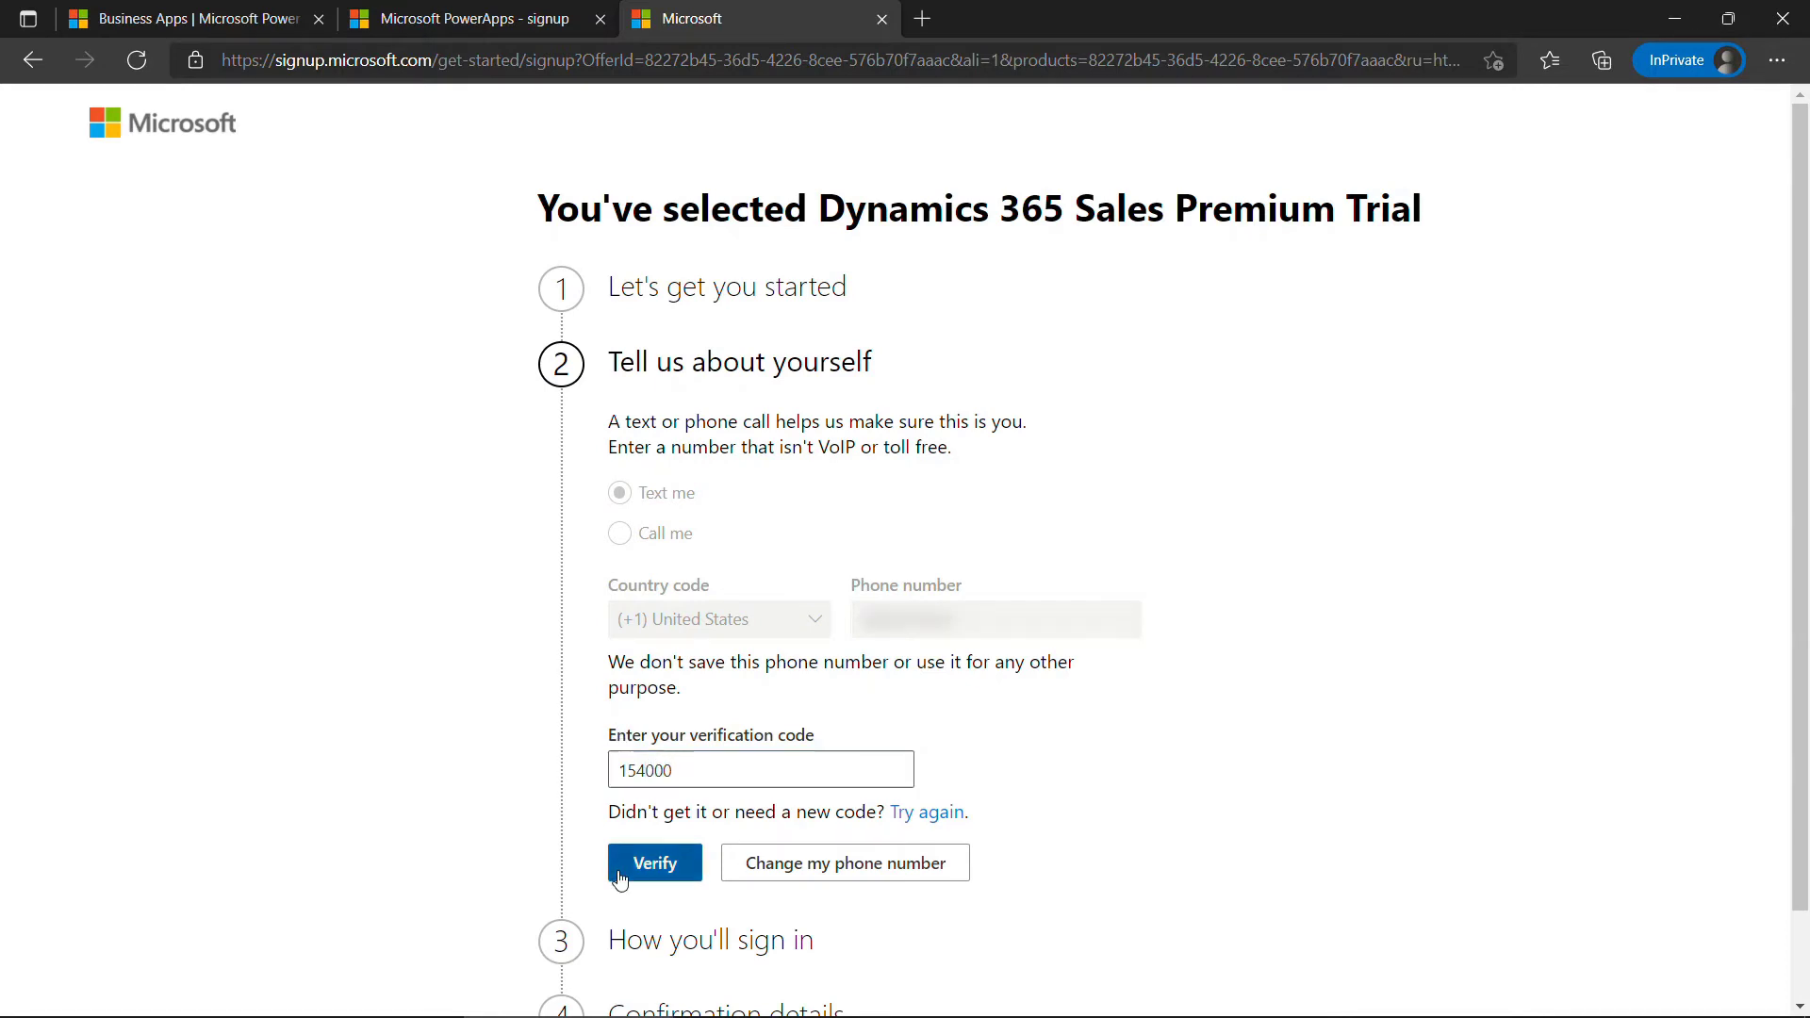
{"action": "left_click", "coordinate": [655, 863]}
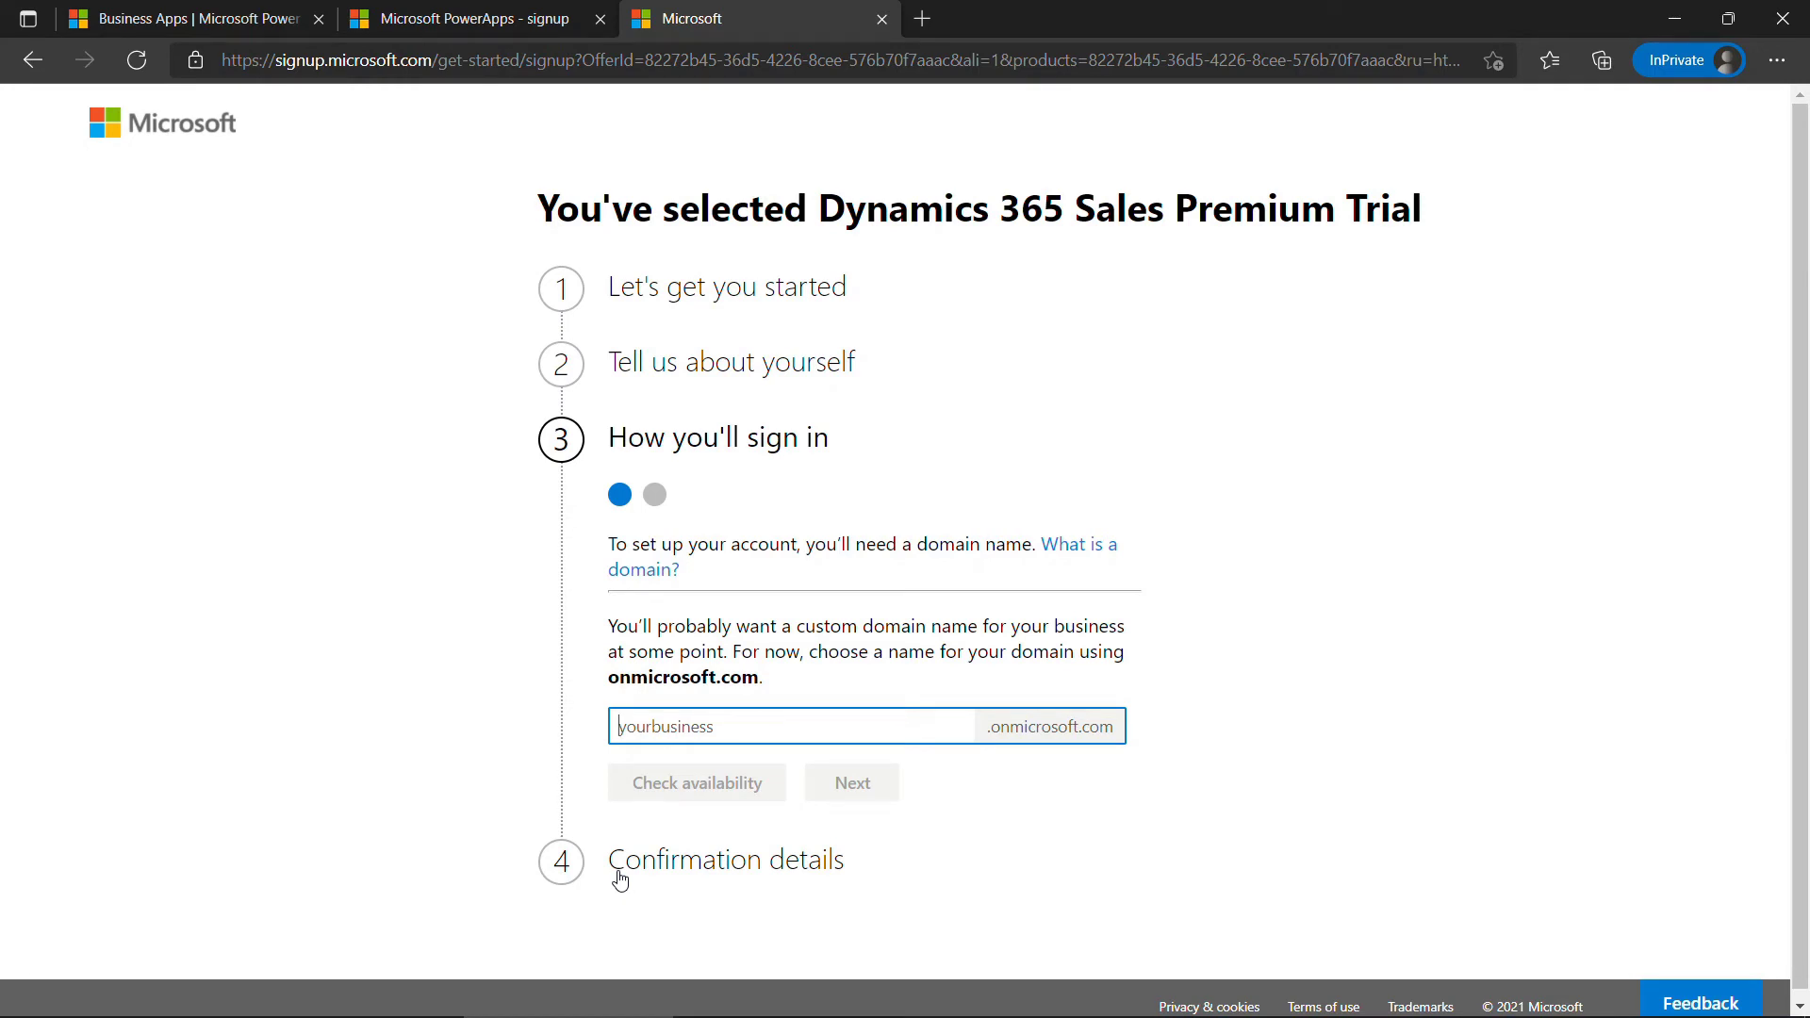
Enter the domain name 'tinytechnicaltutorialspa' and confirm it is available.
{"action": "type", "text": "tinytechnicaltuto"}
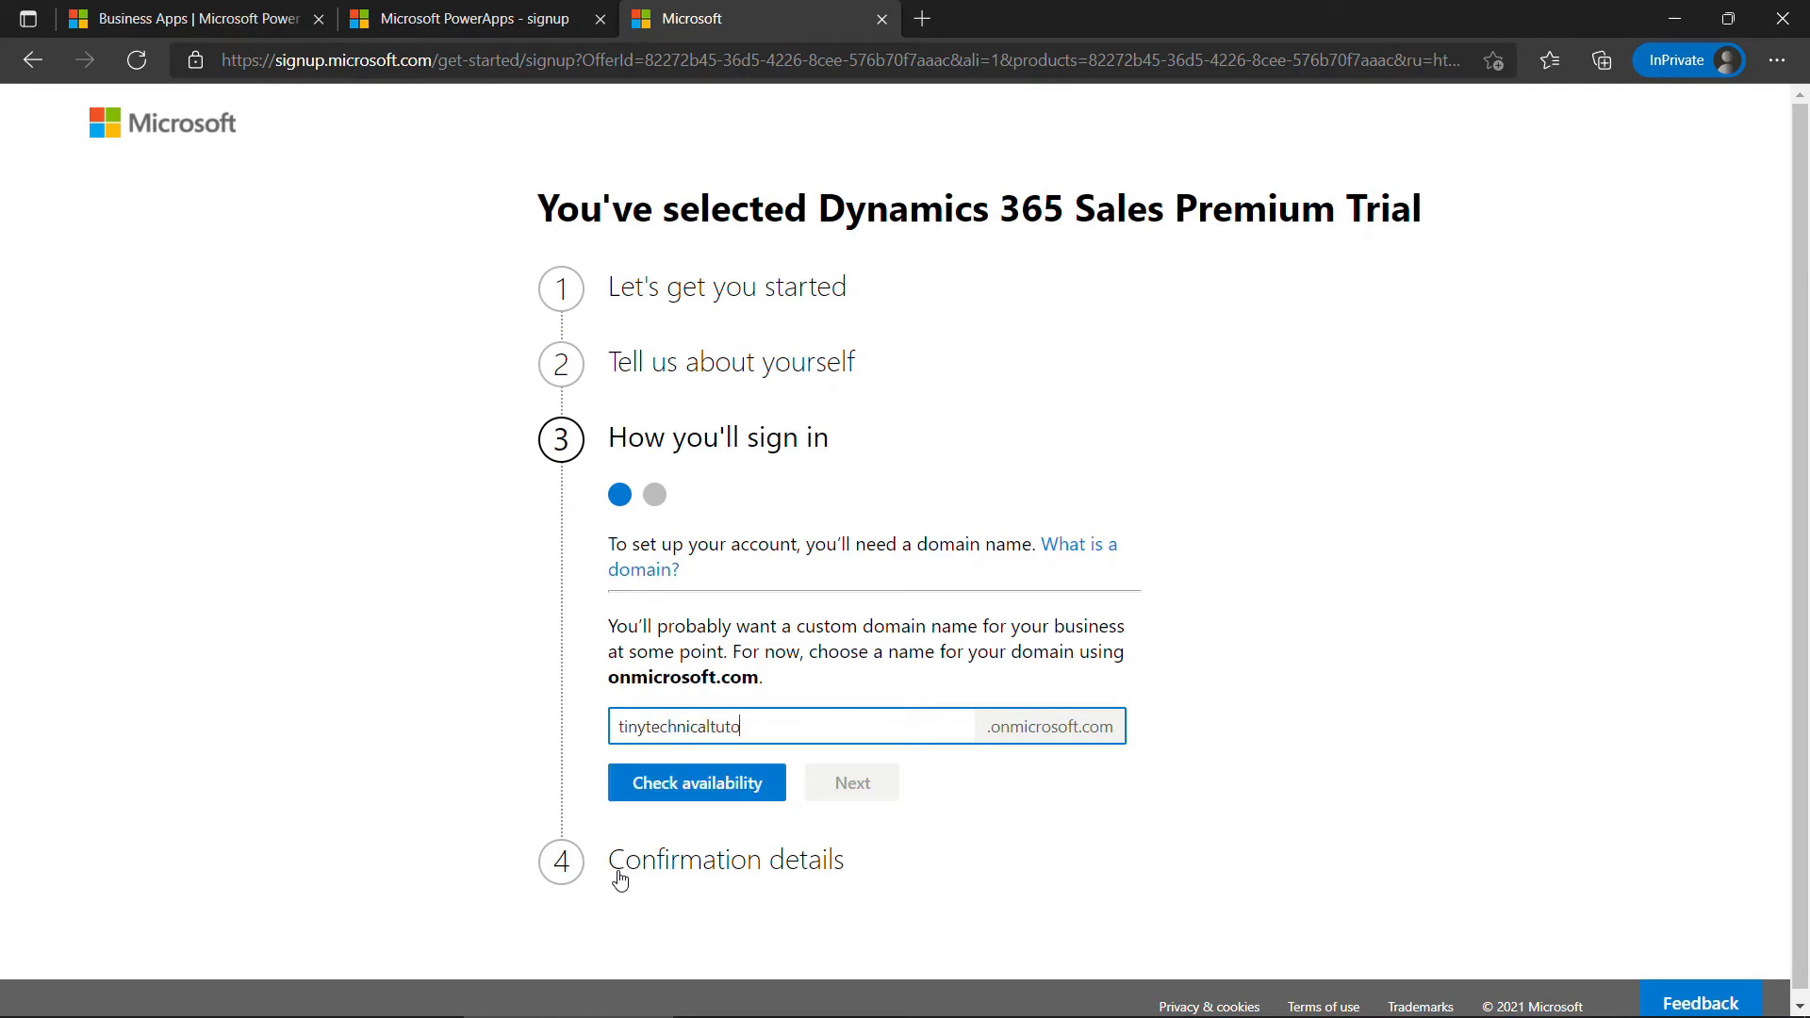
{"action": "type", "text": "rialspa"}
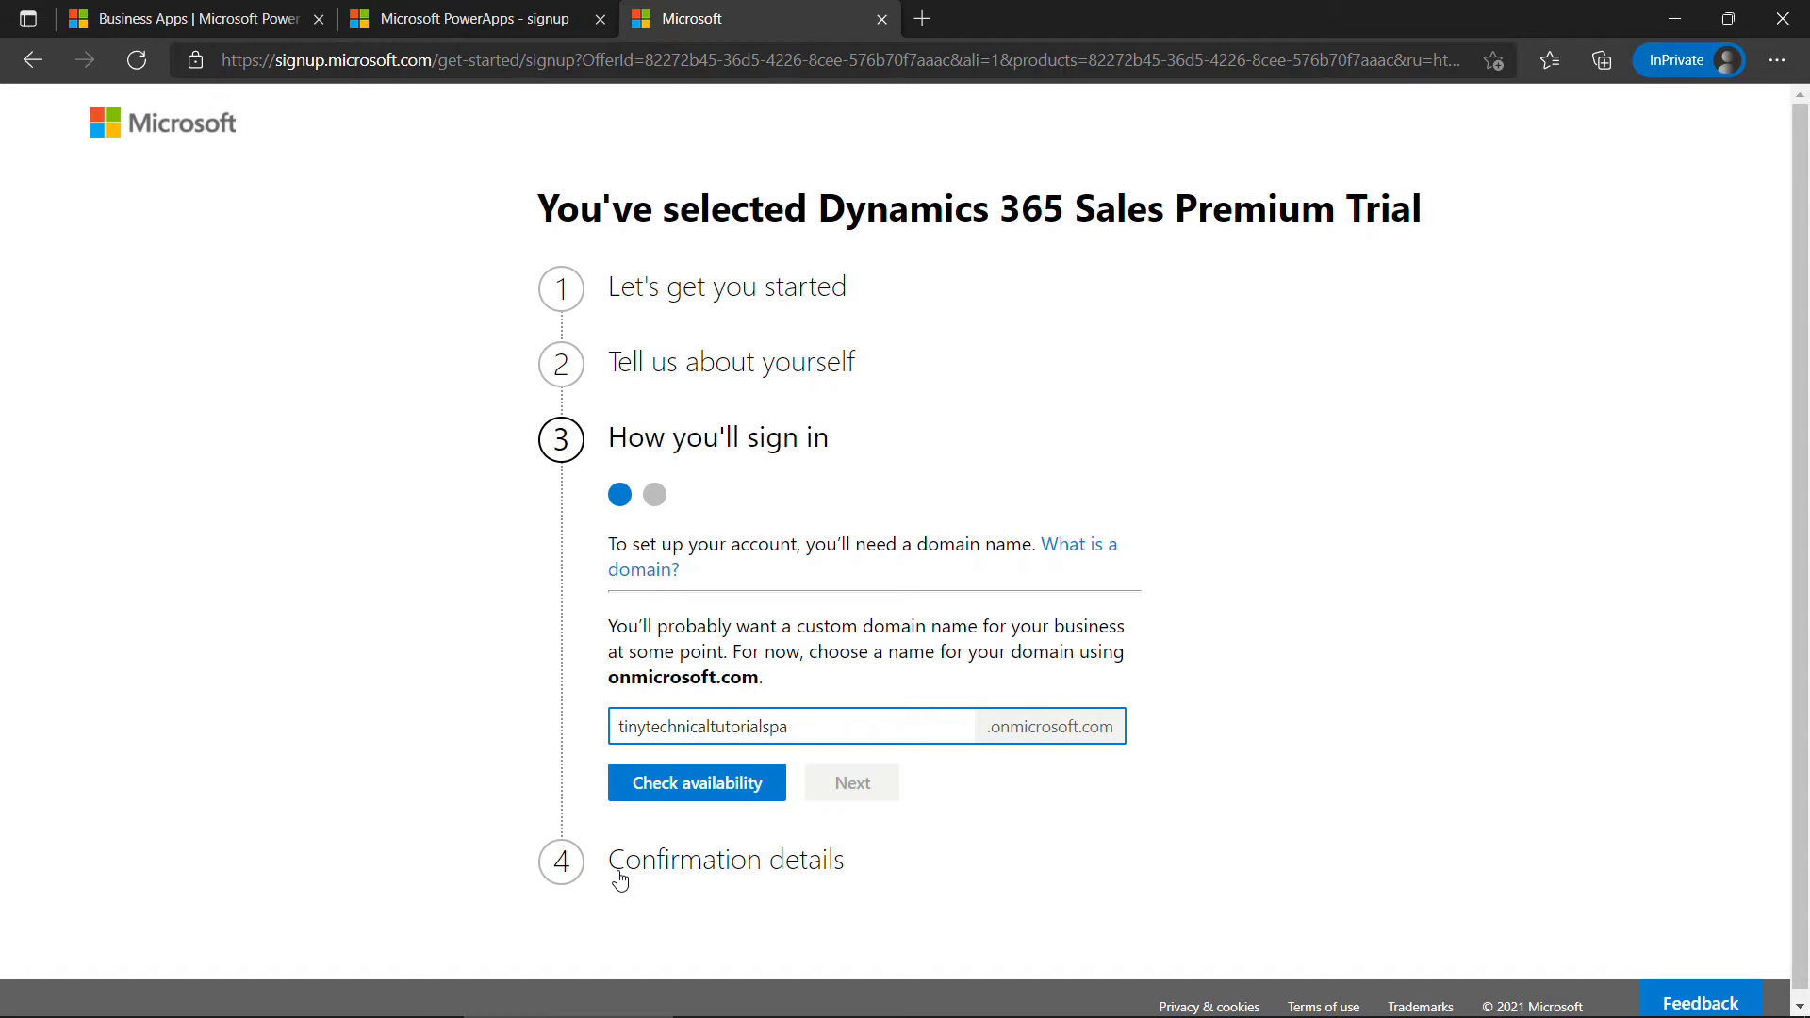
{"action": "left_click", "coordinate": [695, 782]}
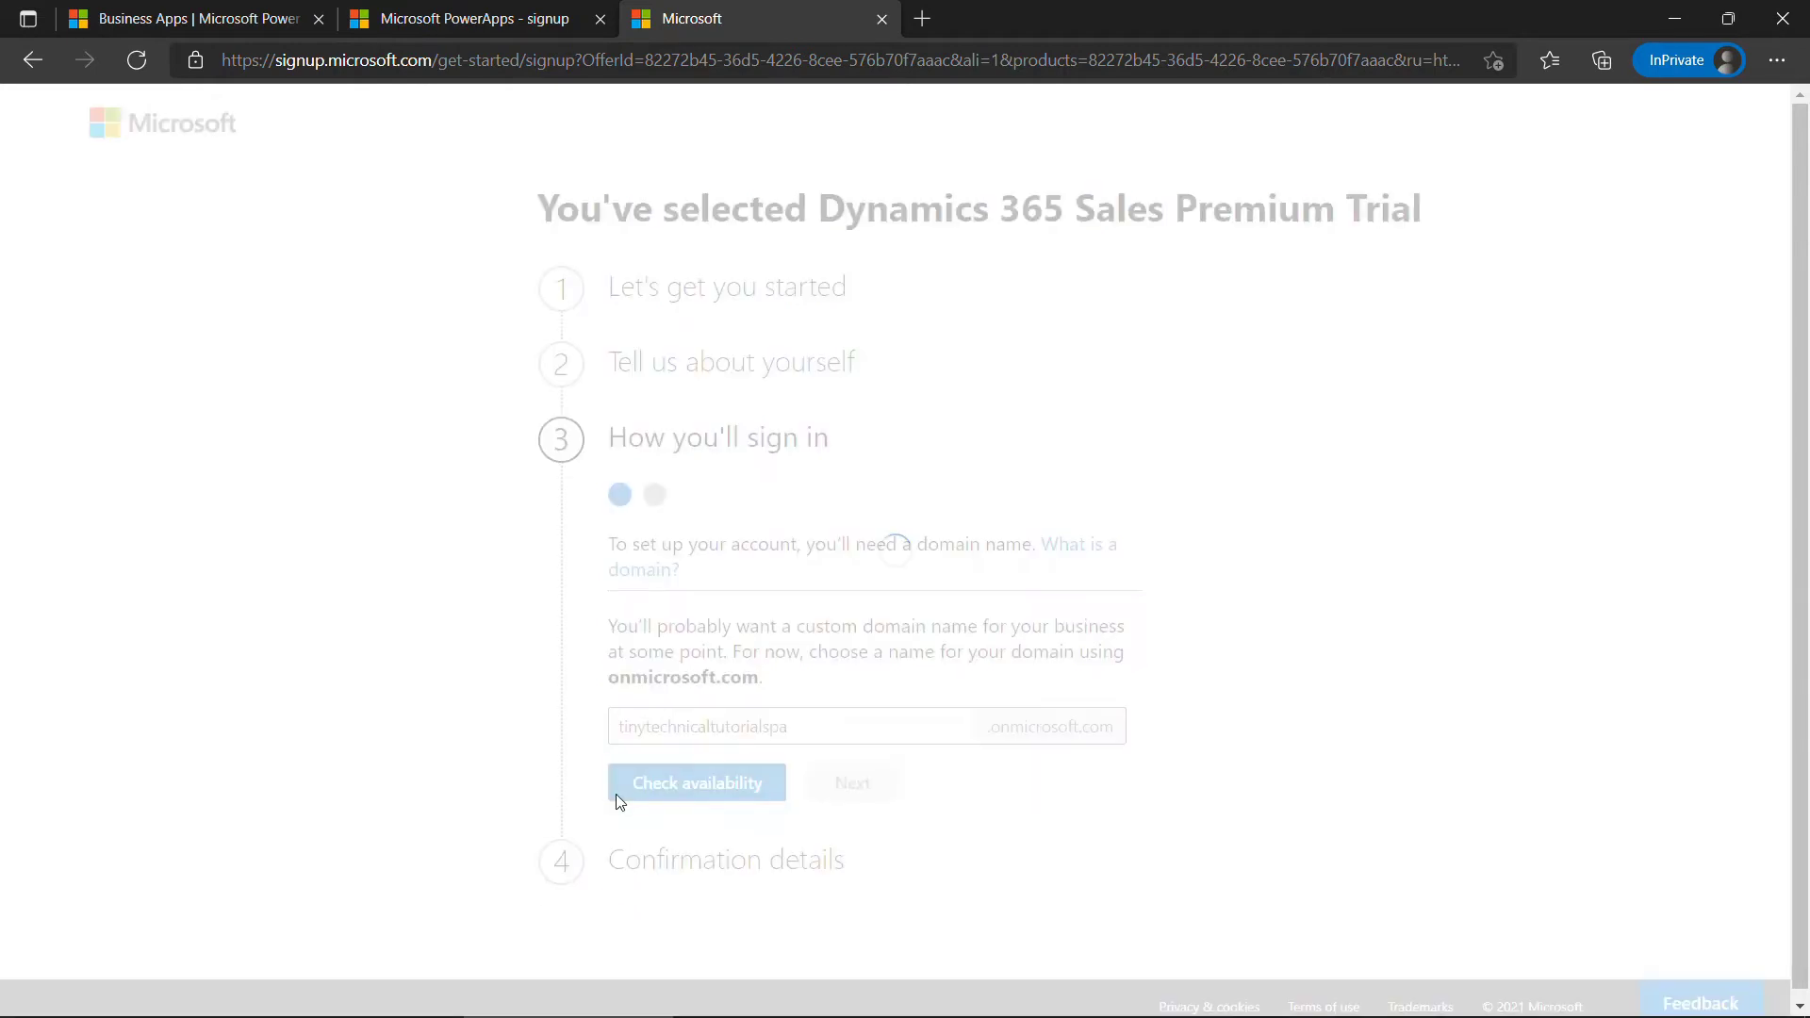
{"action": "left_click", "coordinate": [696, 783]}
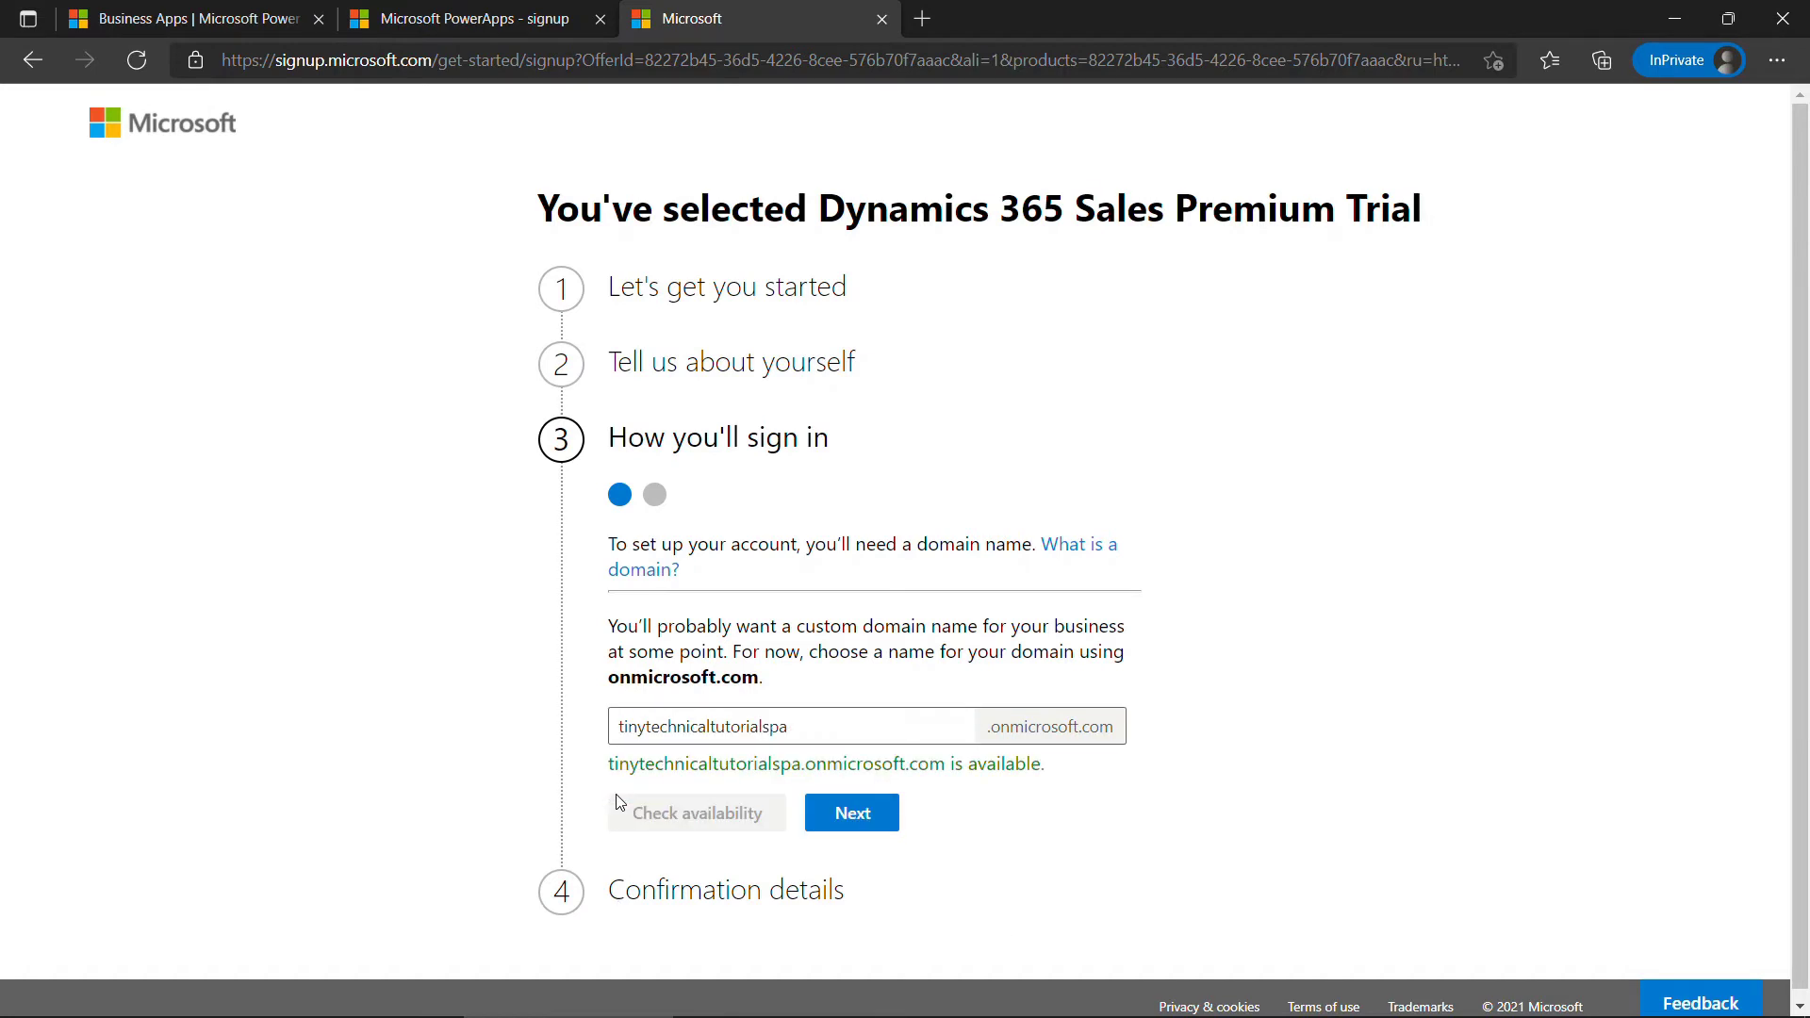
Create the username 'admin' with a password and complete the Sales Premium Trial signup.
{"action": "left_click", "coordinate": [851, 813]}
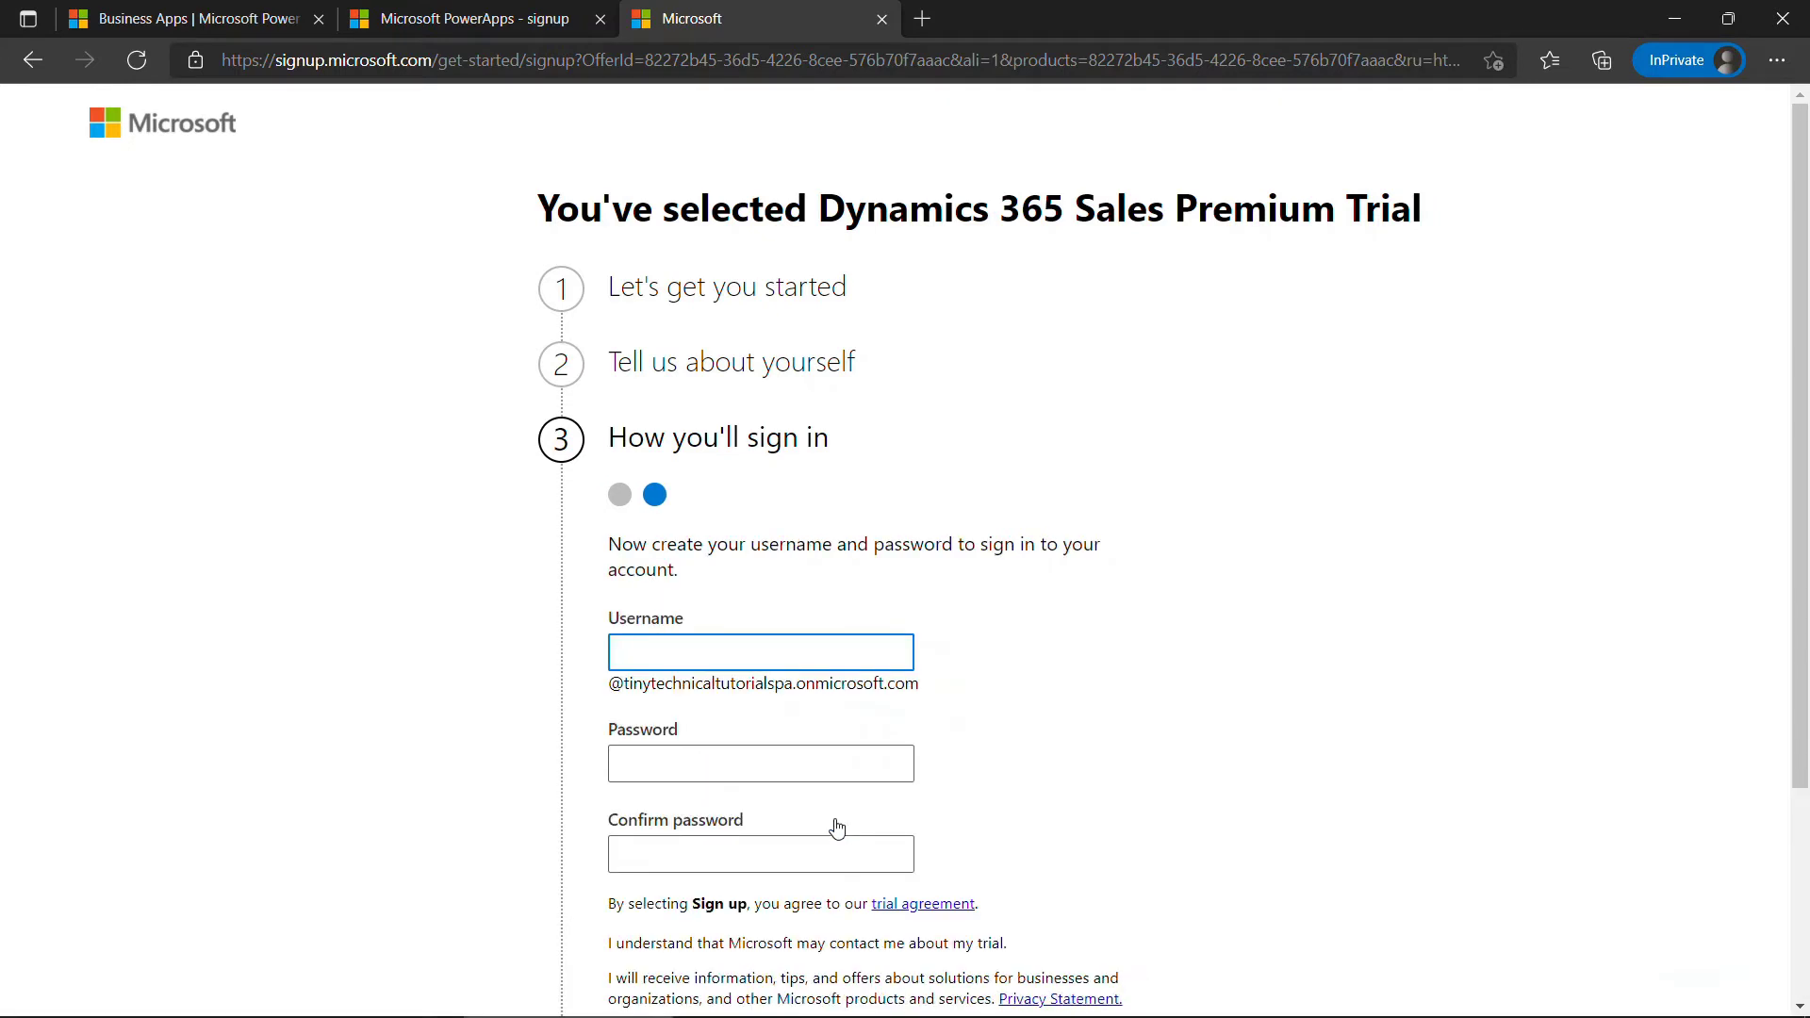
{"action": "left_click", "coordinate": [760, 652]}
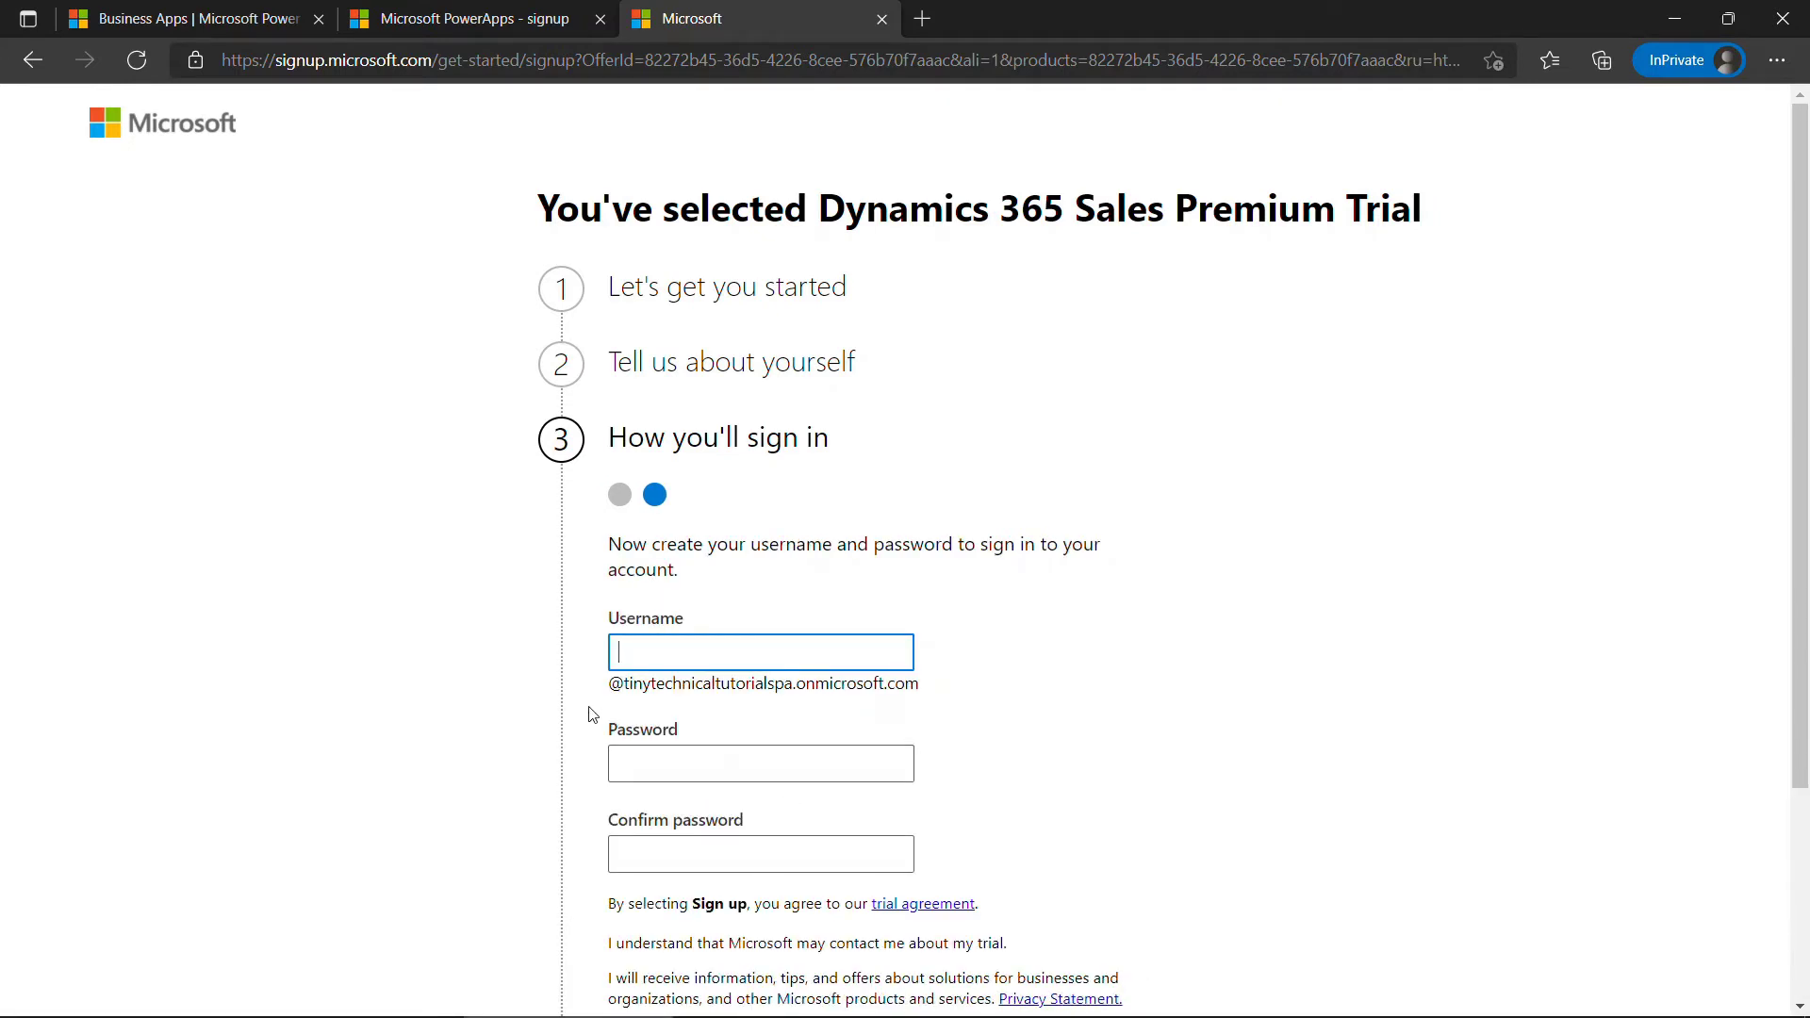
{"action": "type", "text": "admin"}
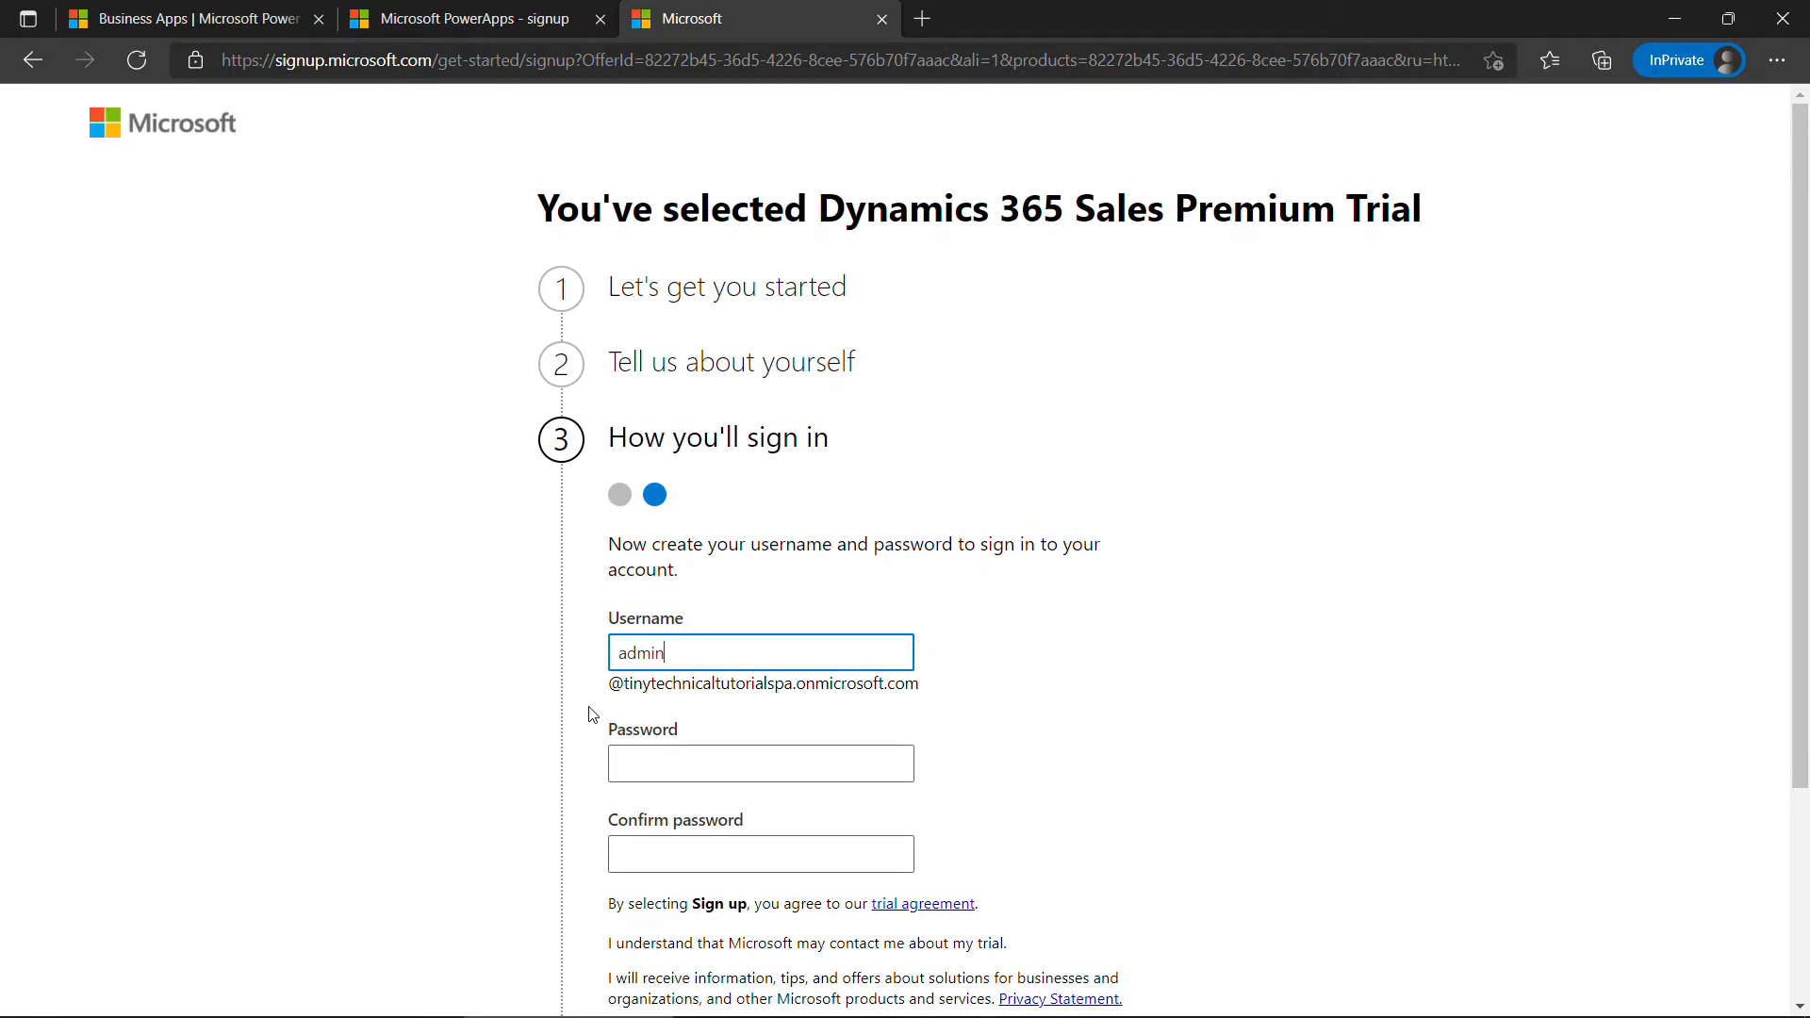
{"action": "left_click", "coordinate": [761, 763]}
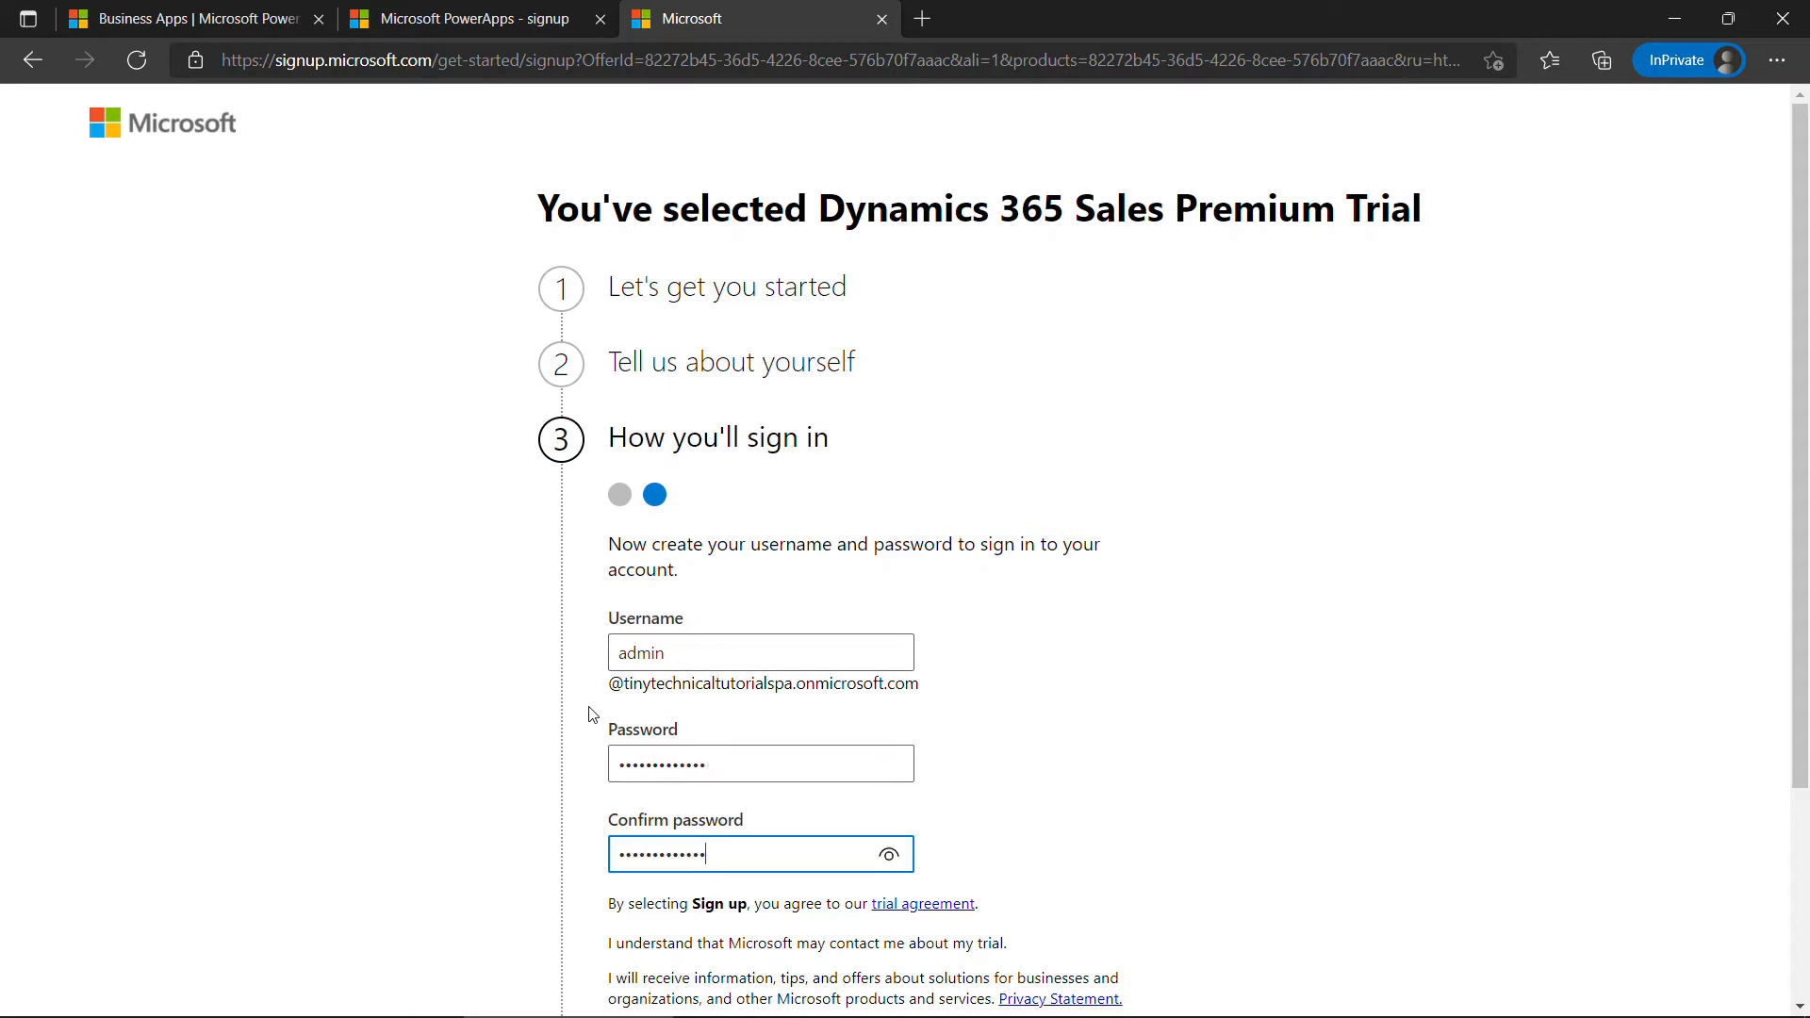
{"action": "scroll", "scroll_direction": "down", "scroll_amount": 3}
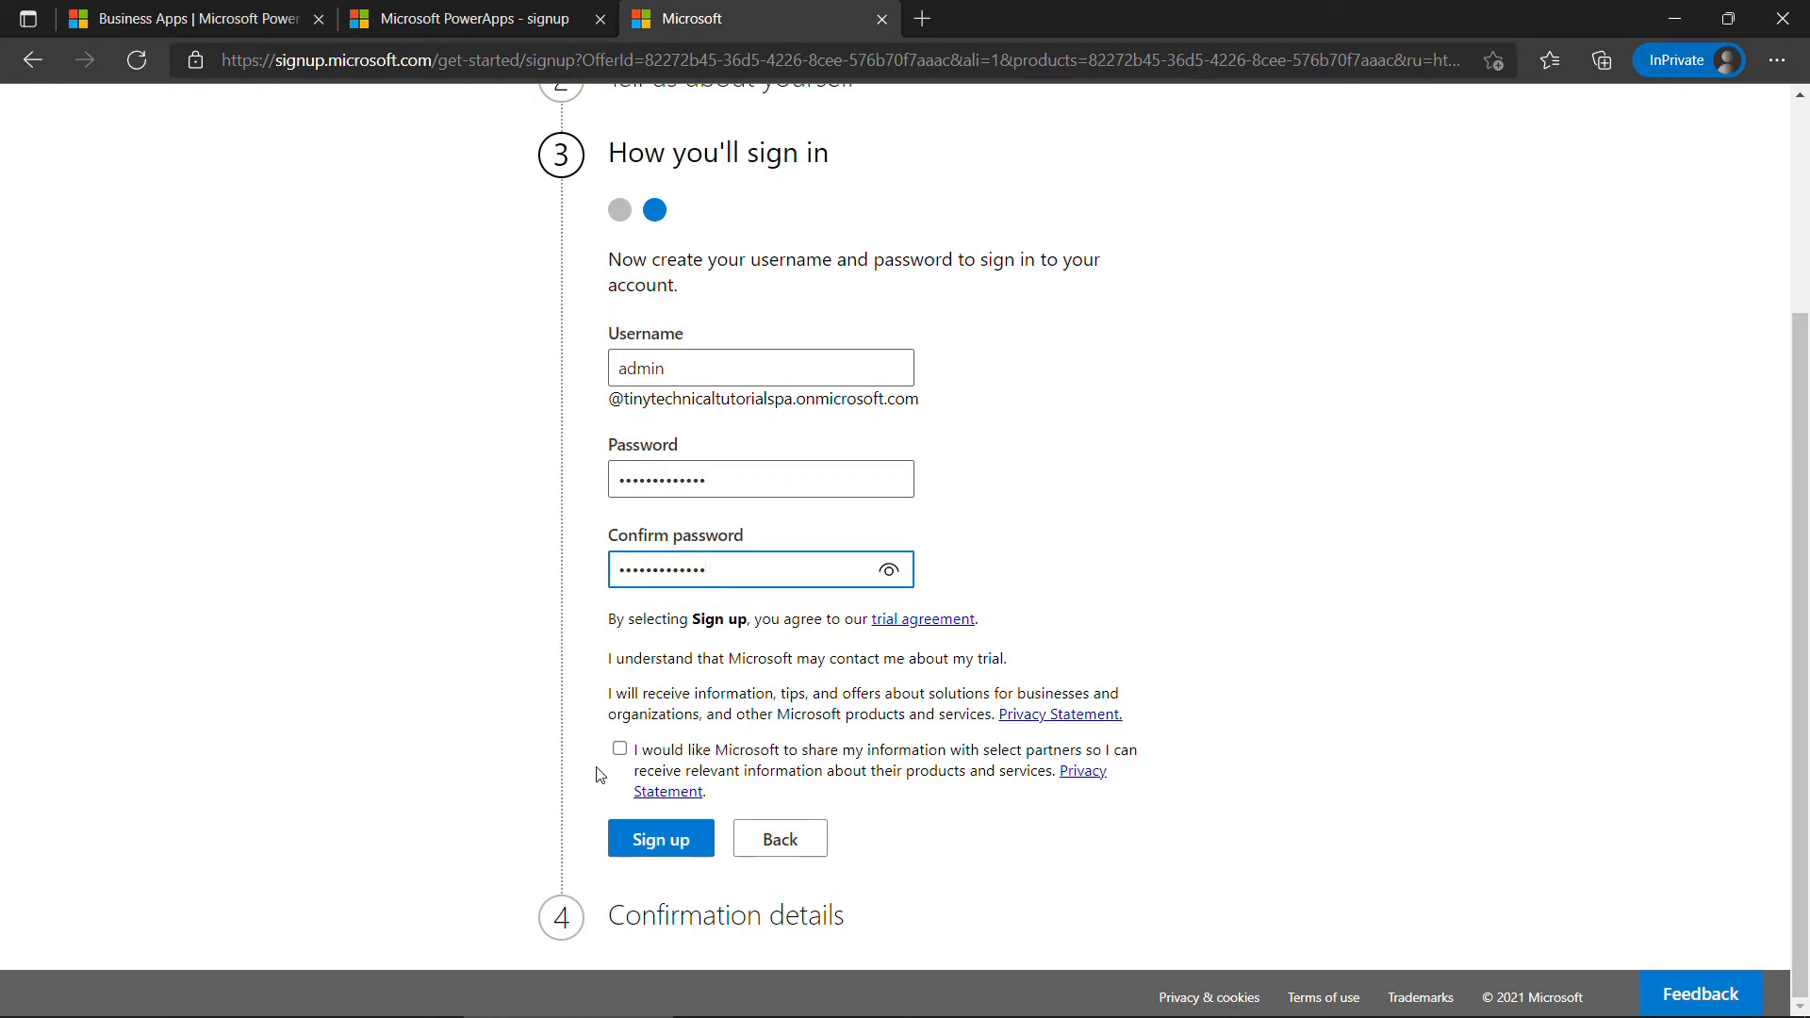
{"action": "left_click", "coordinate": [660, 838]}
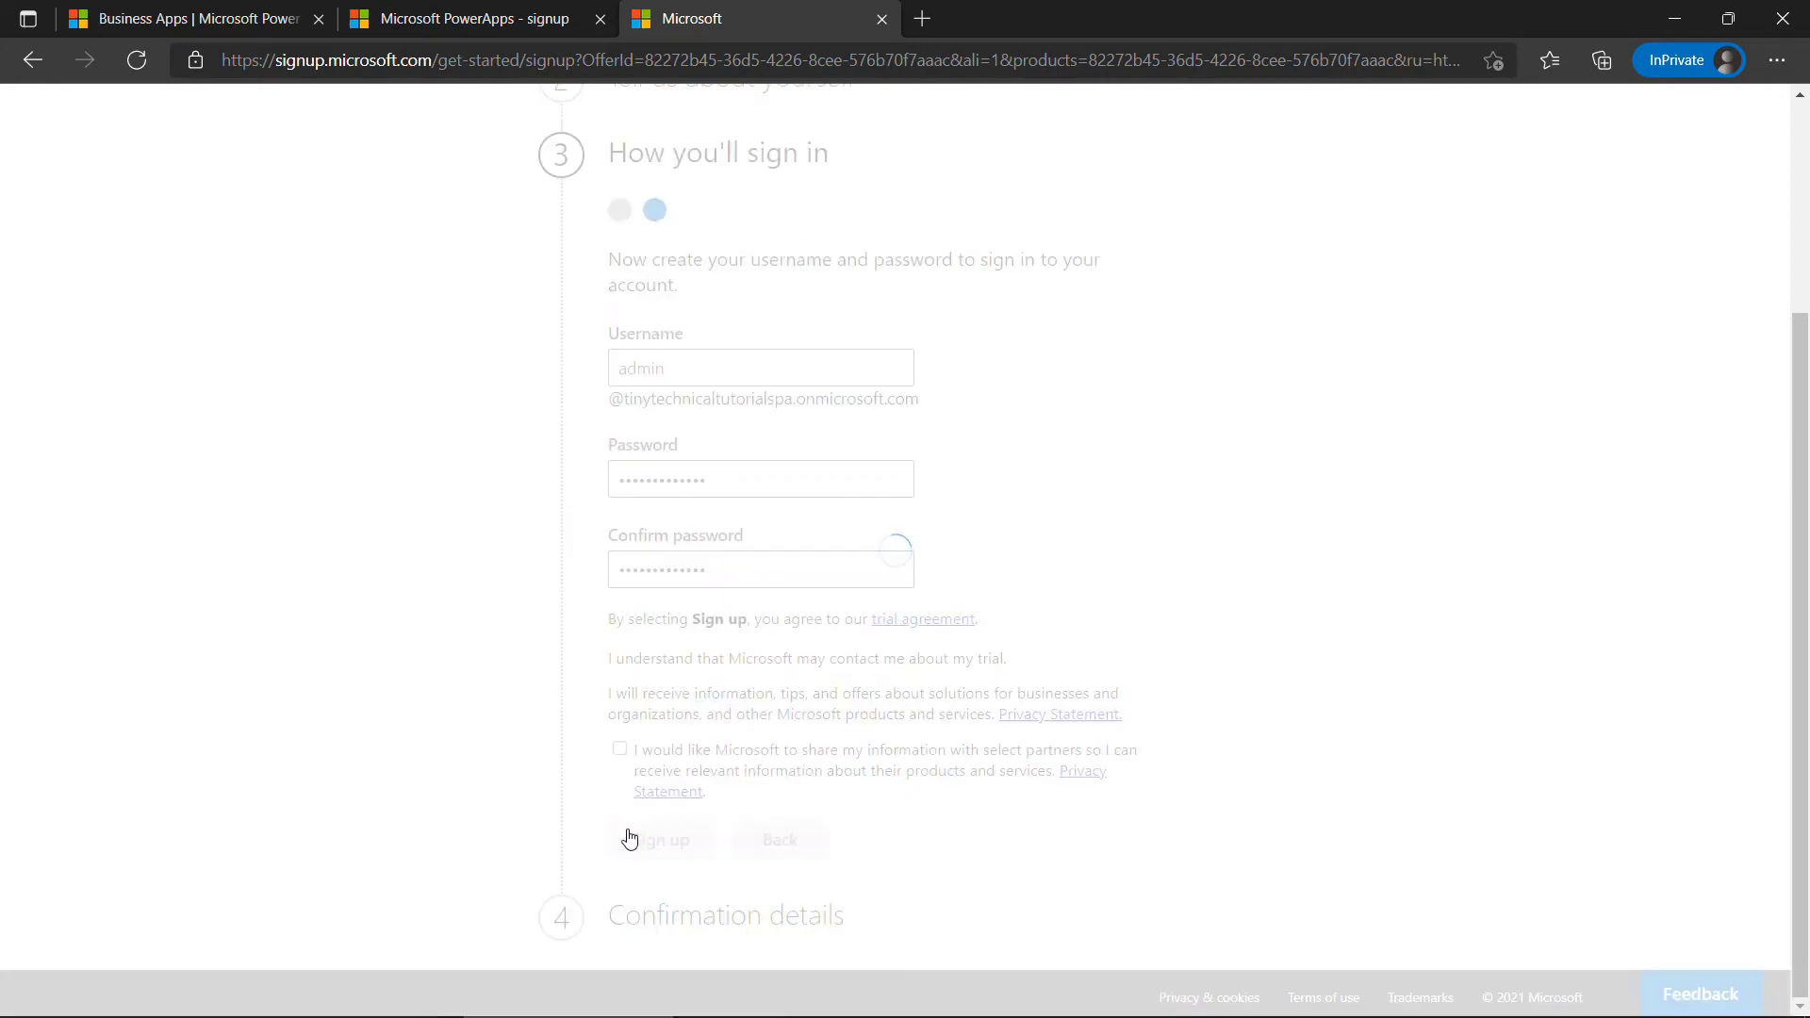
{"action": "left_click", "coordinate": [660, 840]}
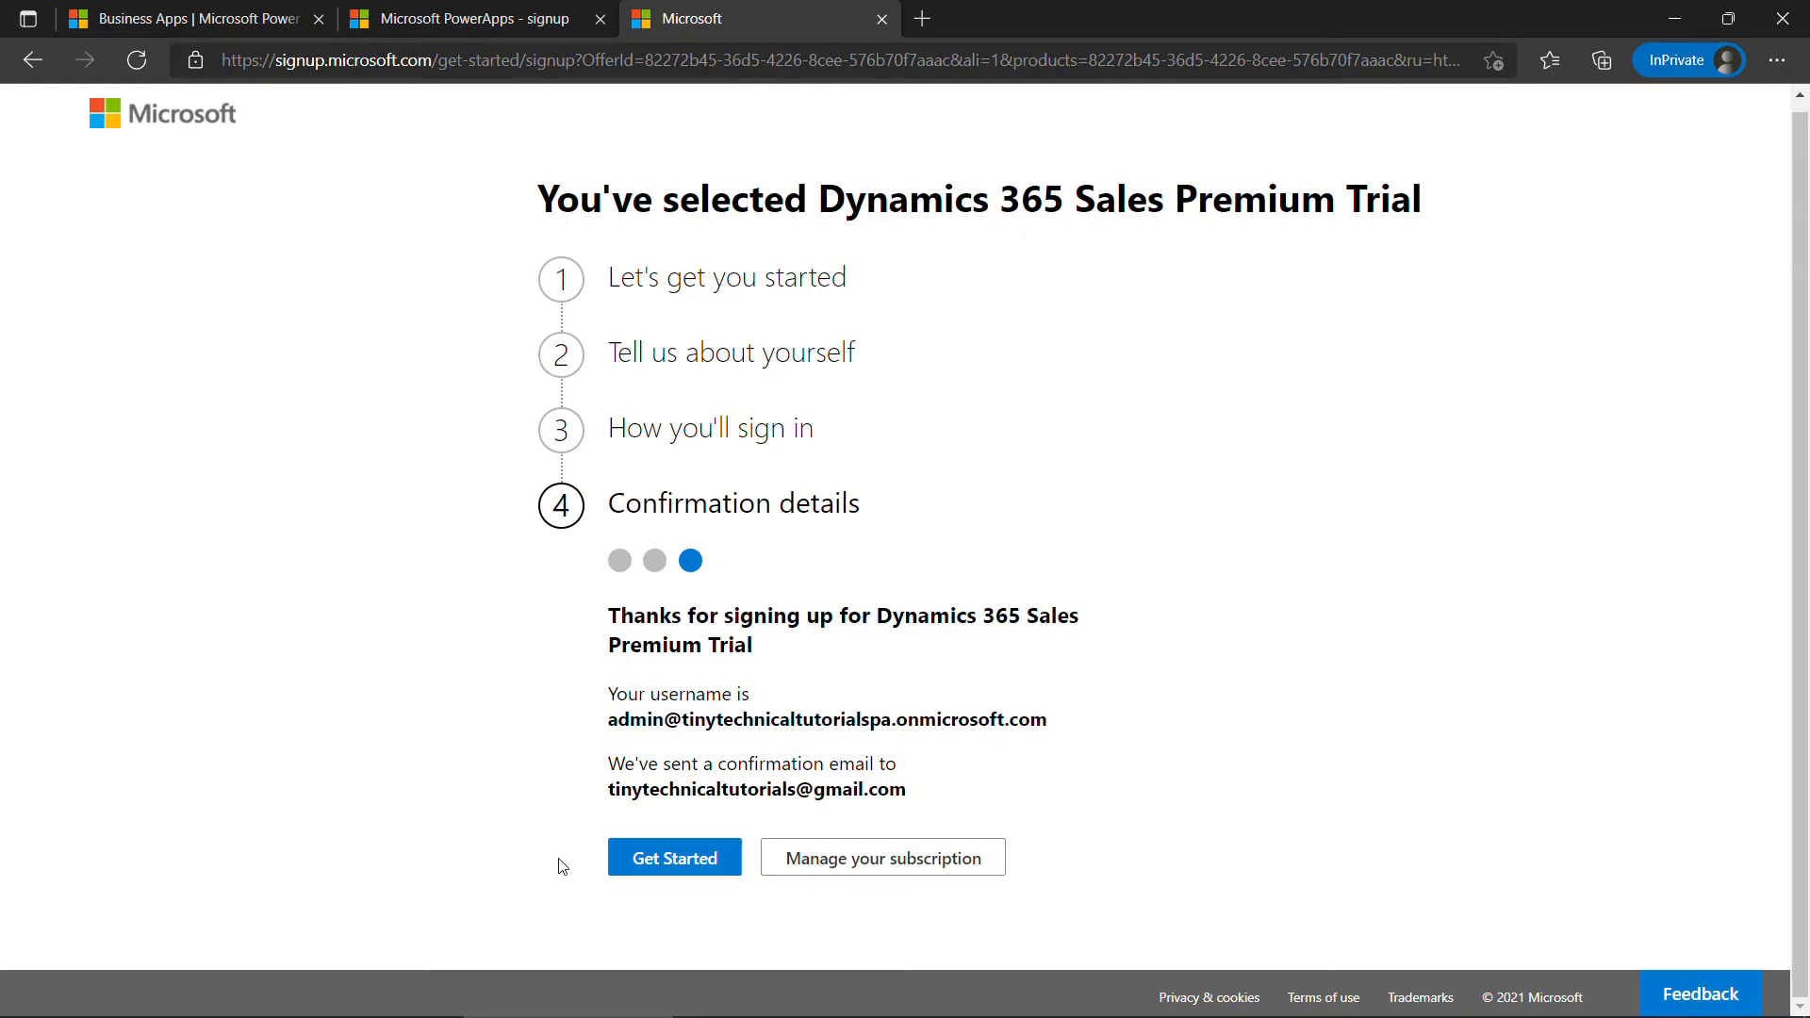
Launch the new trial from the signup confirmation page's Get Started button.
{"action": "left_click", "coordinate": [674, 857]}
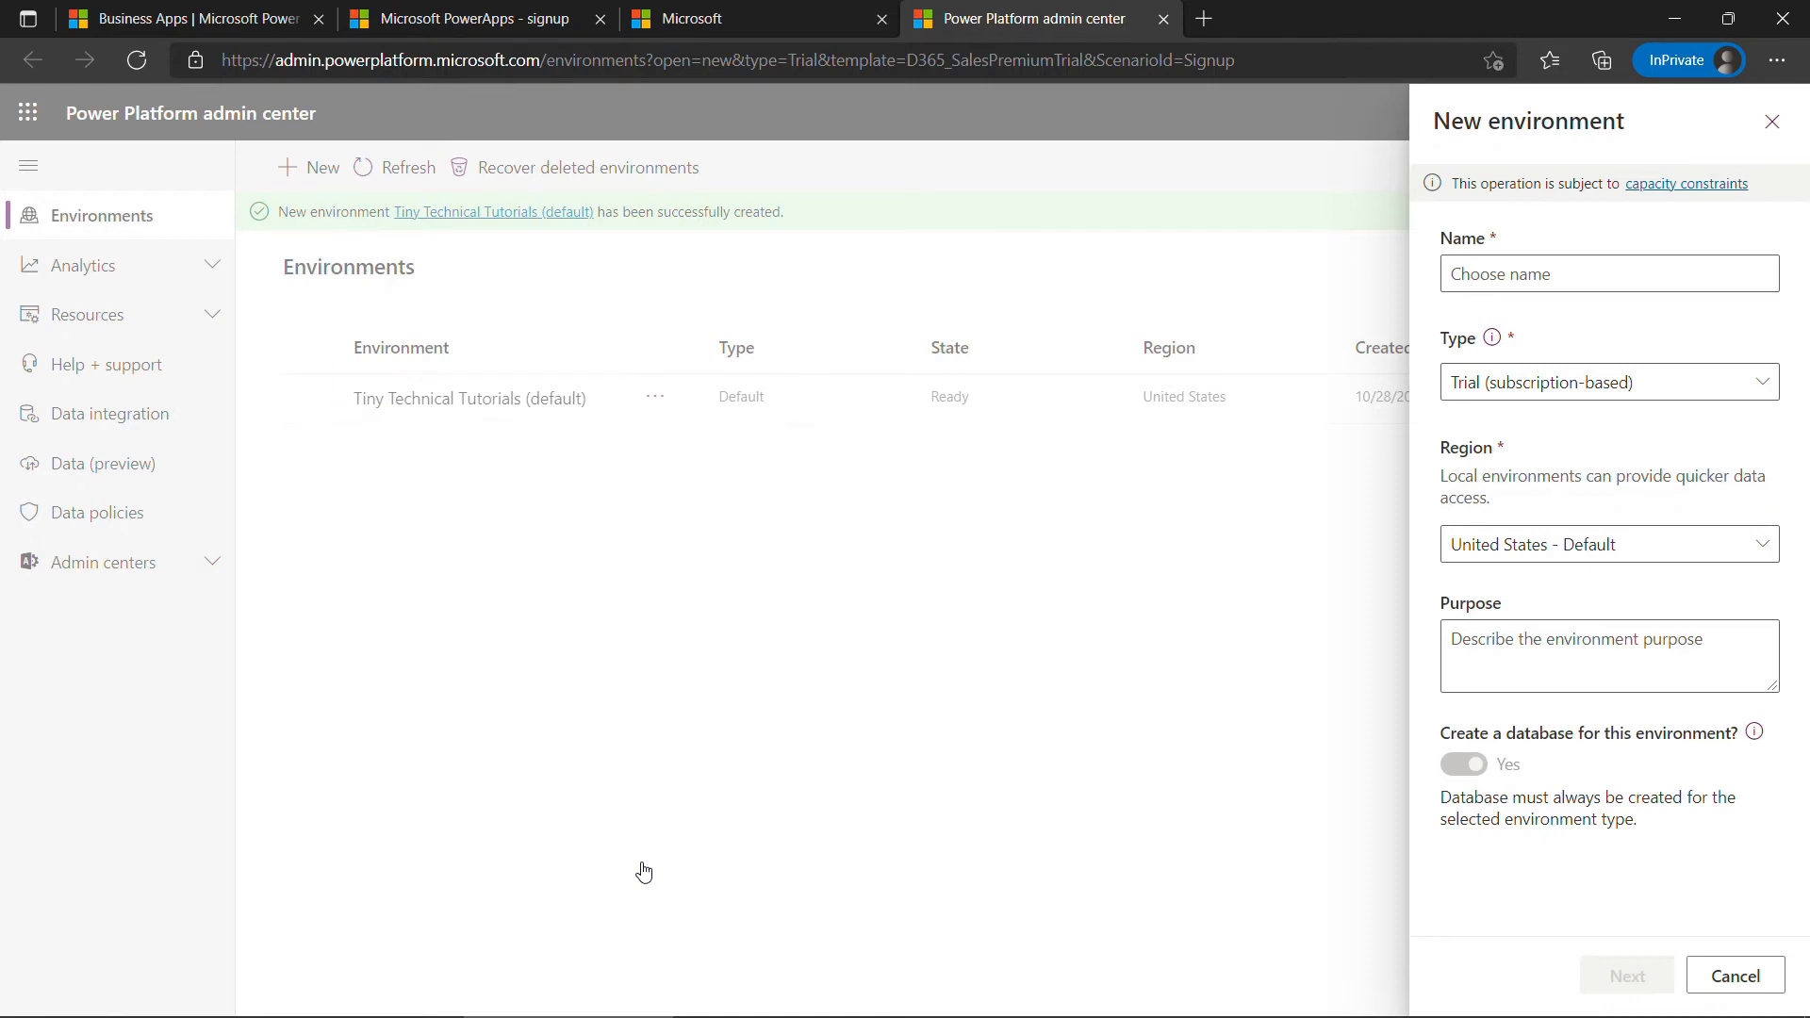
Name the environment 'Tiny Technical Tutorials' with type Trial (subscription-based) and continue.
{"action": "left_click", "coordinate": [1608, 274]}
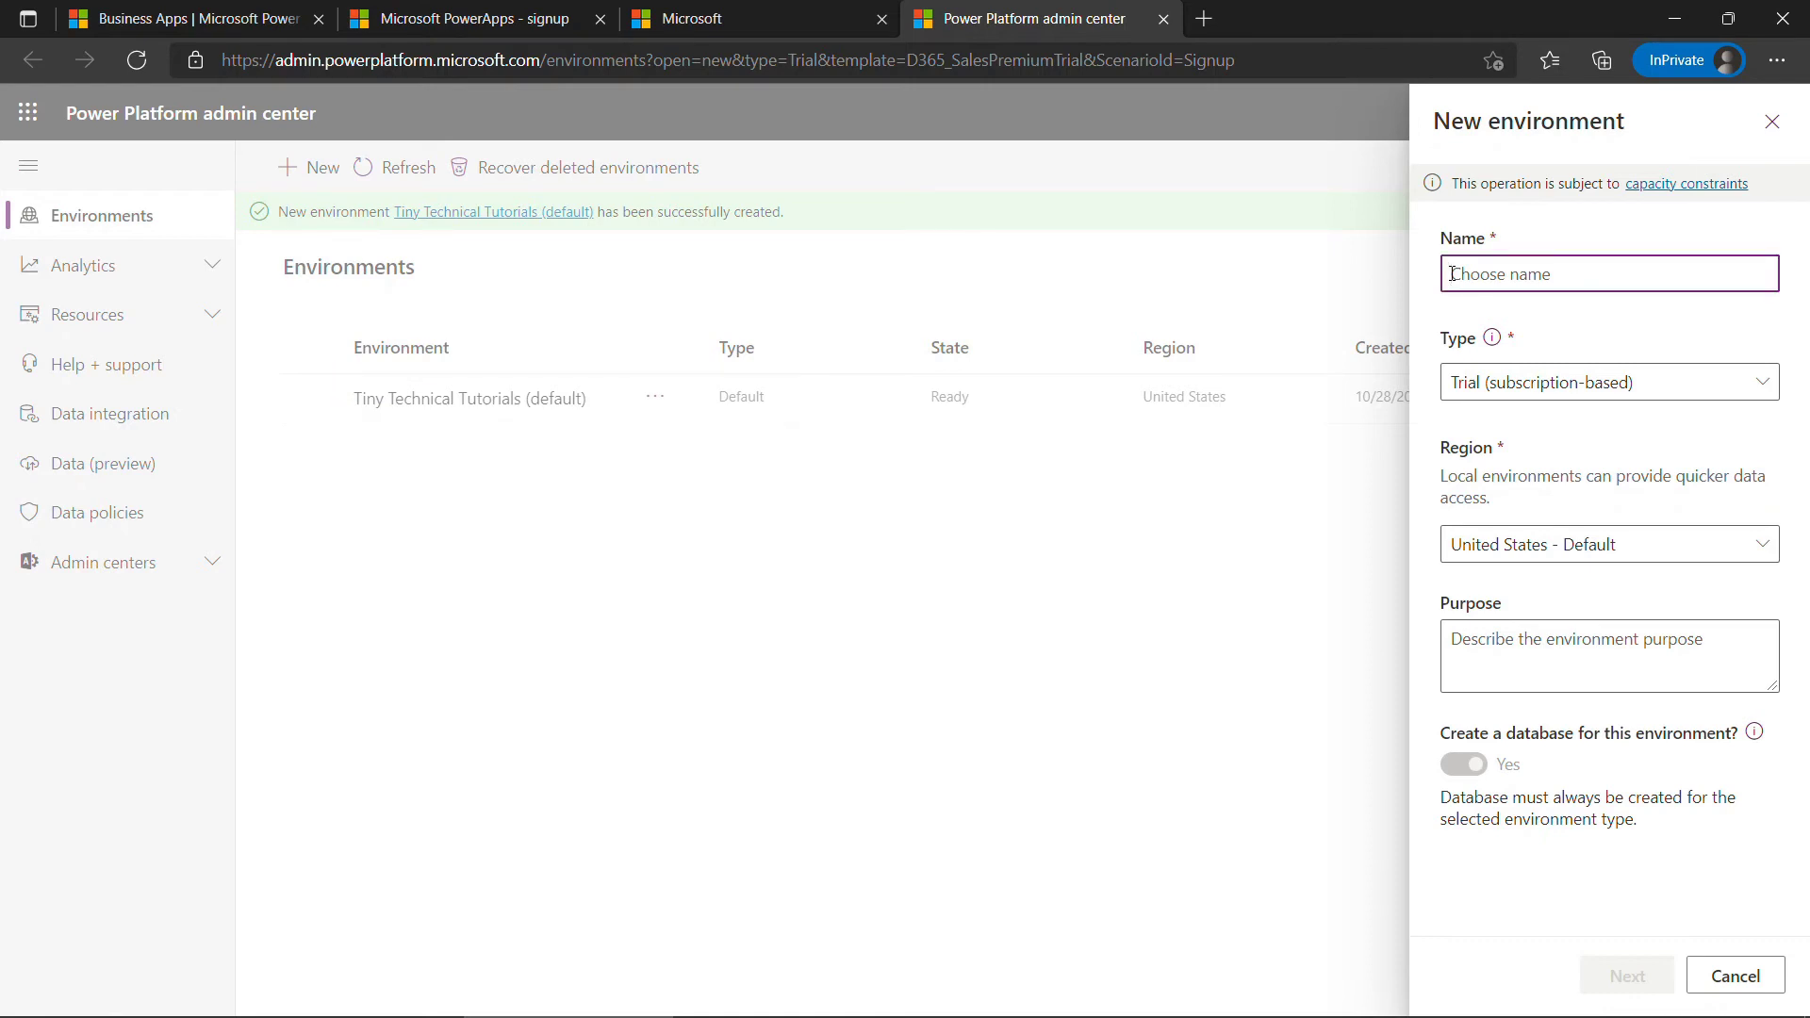
{"action": "type", "text": "Tiny Technical Tutorials"}
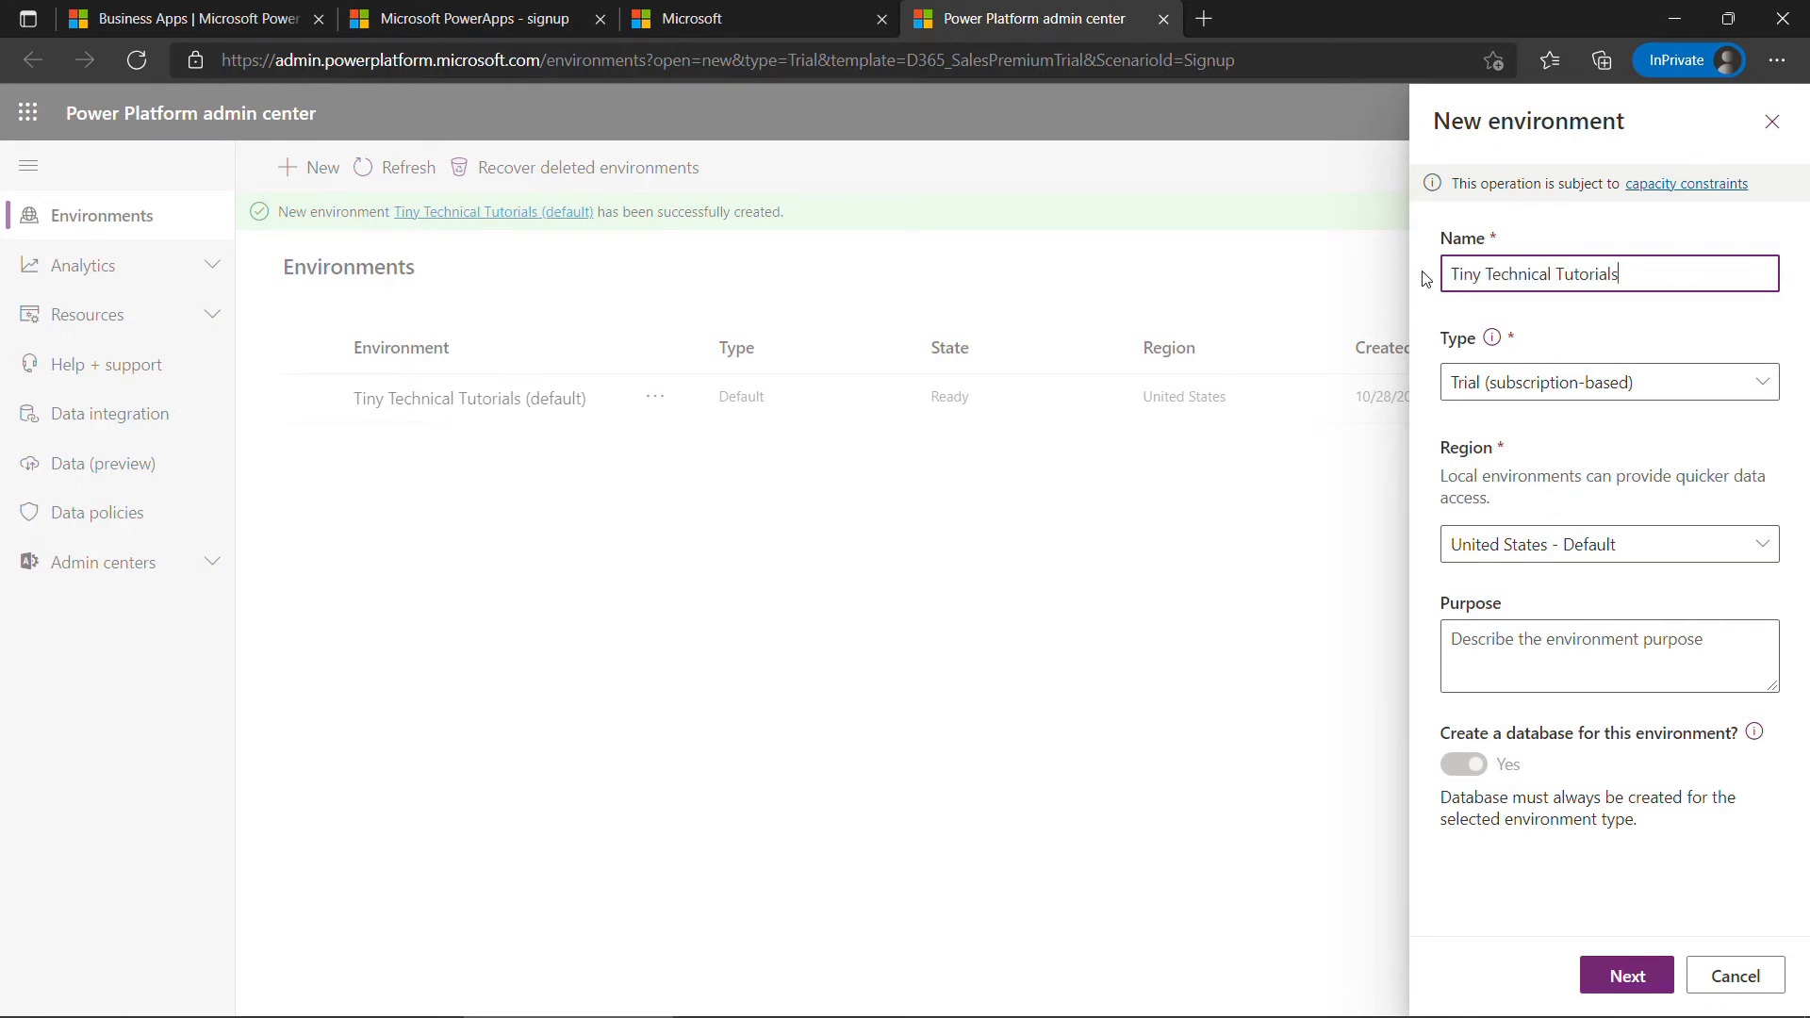
{"action": "left_click", "coordinate": [1606, 382]}
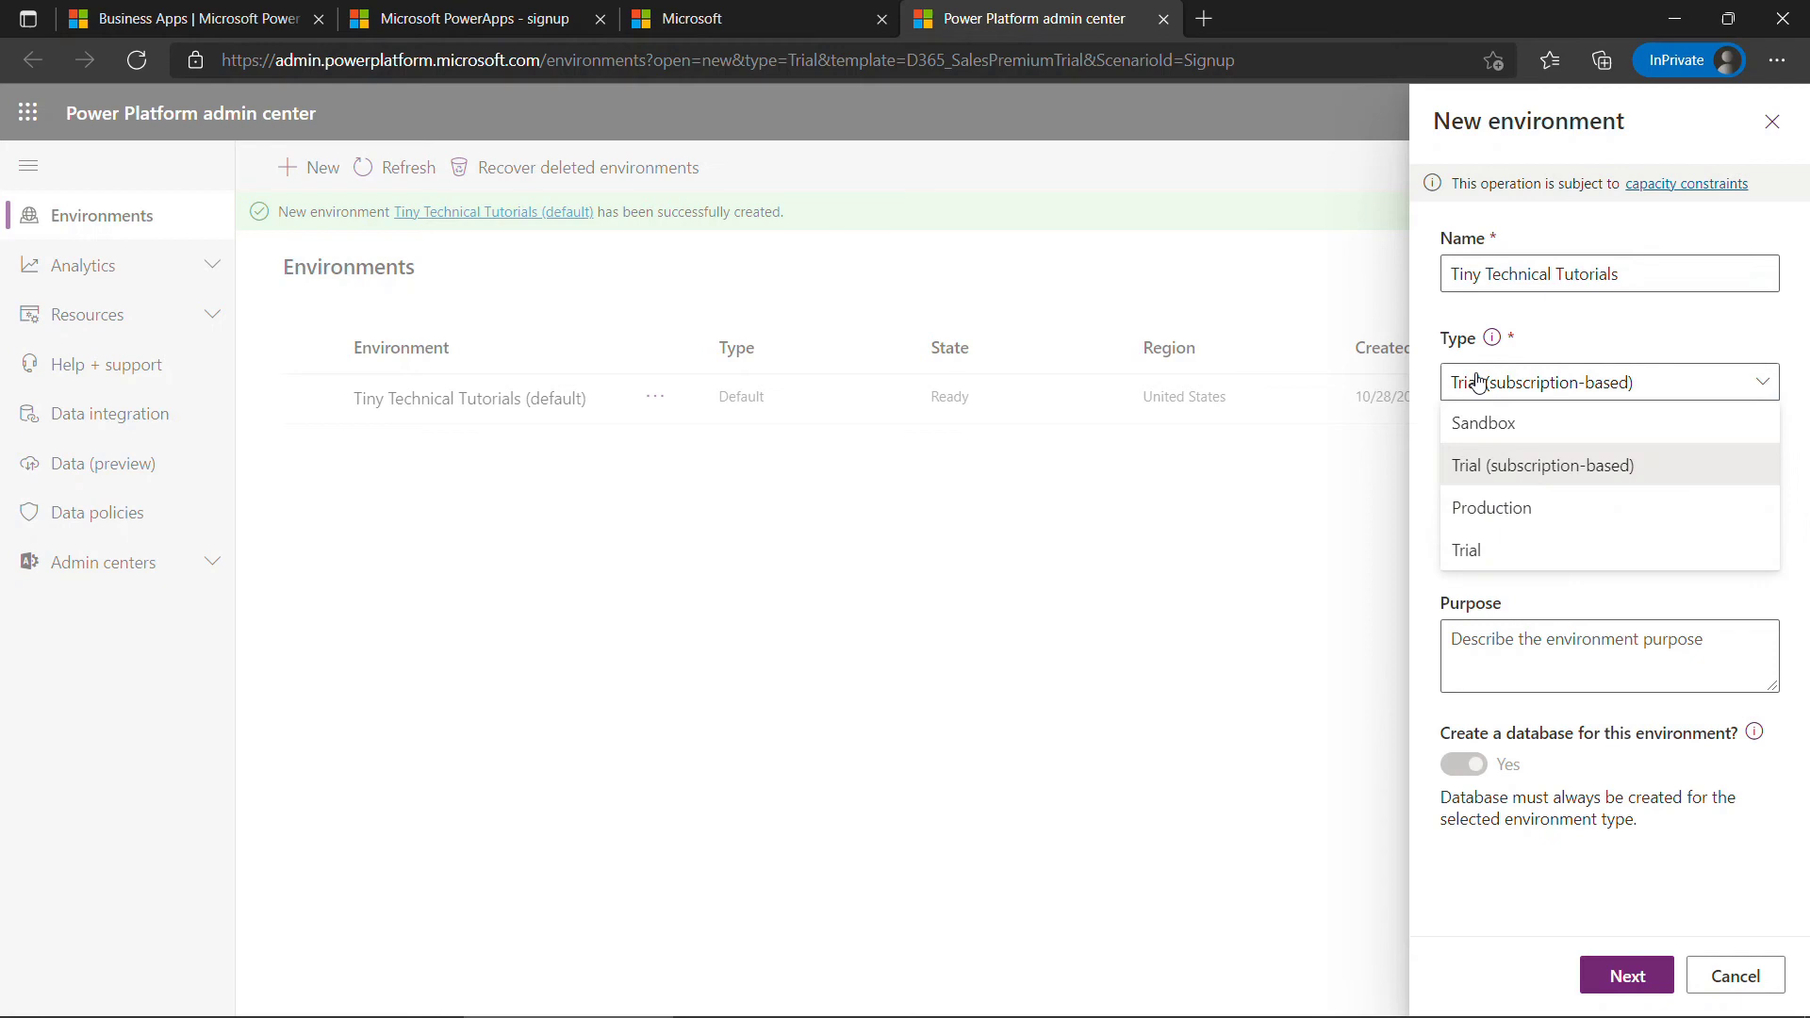
{"action": "left_click", "coordinate": [1542, 465]}
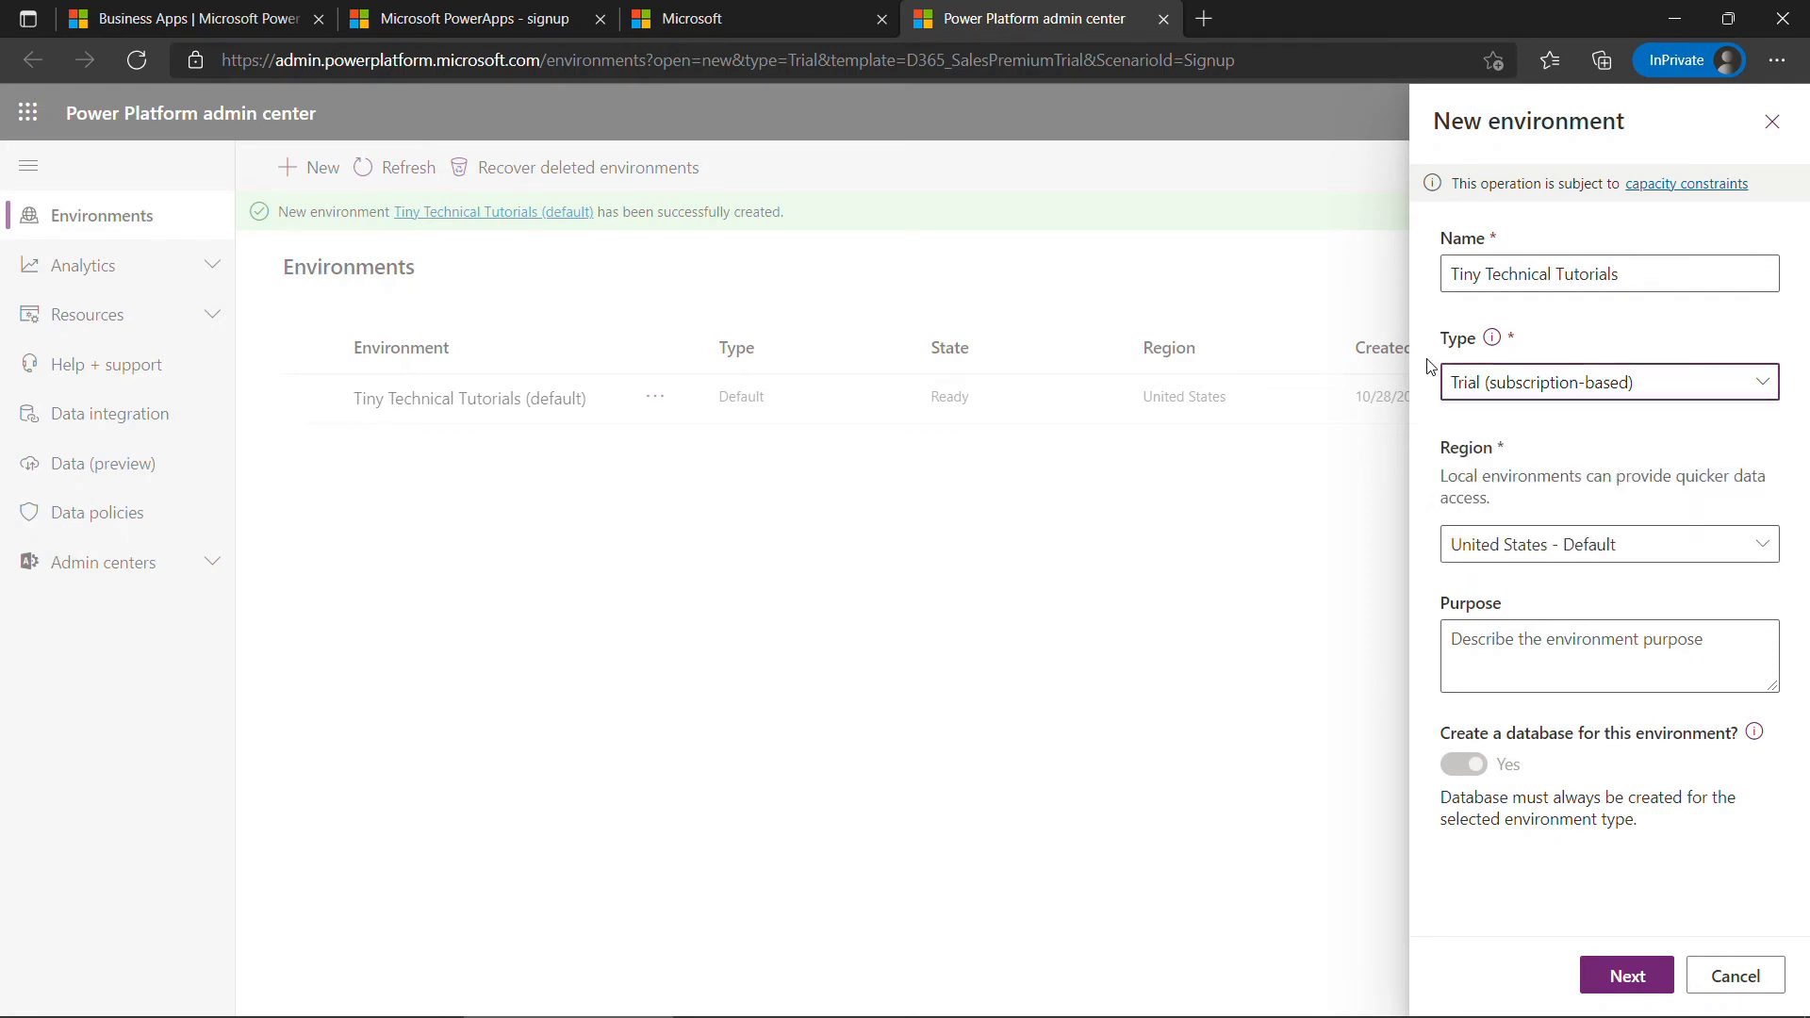
{"action": "mouse_move", "coordinate": [1467, 883]}
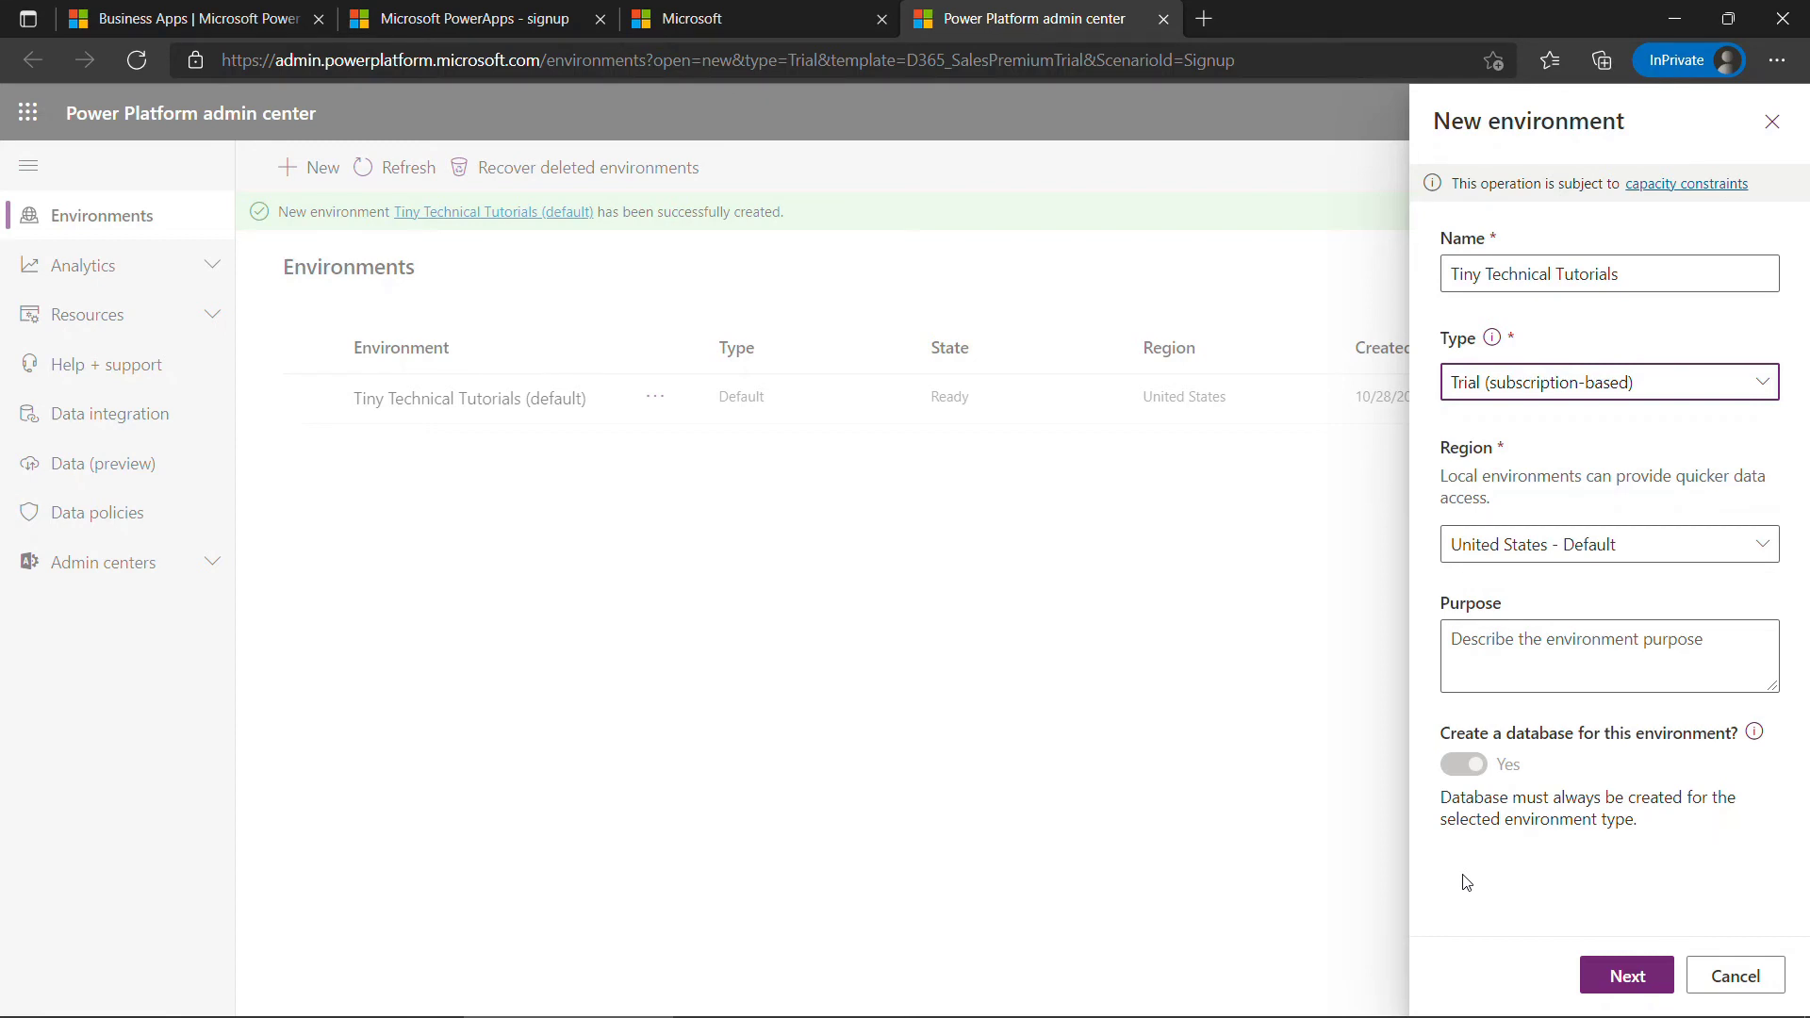
{"action": "mouse_move", "coordinate": [1530, 937]}
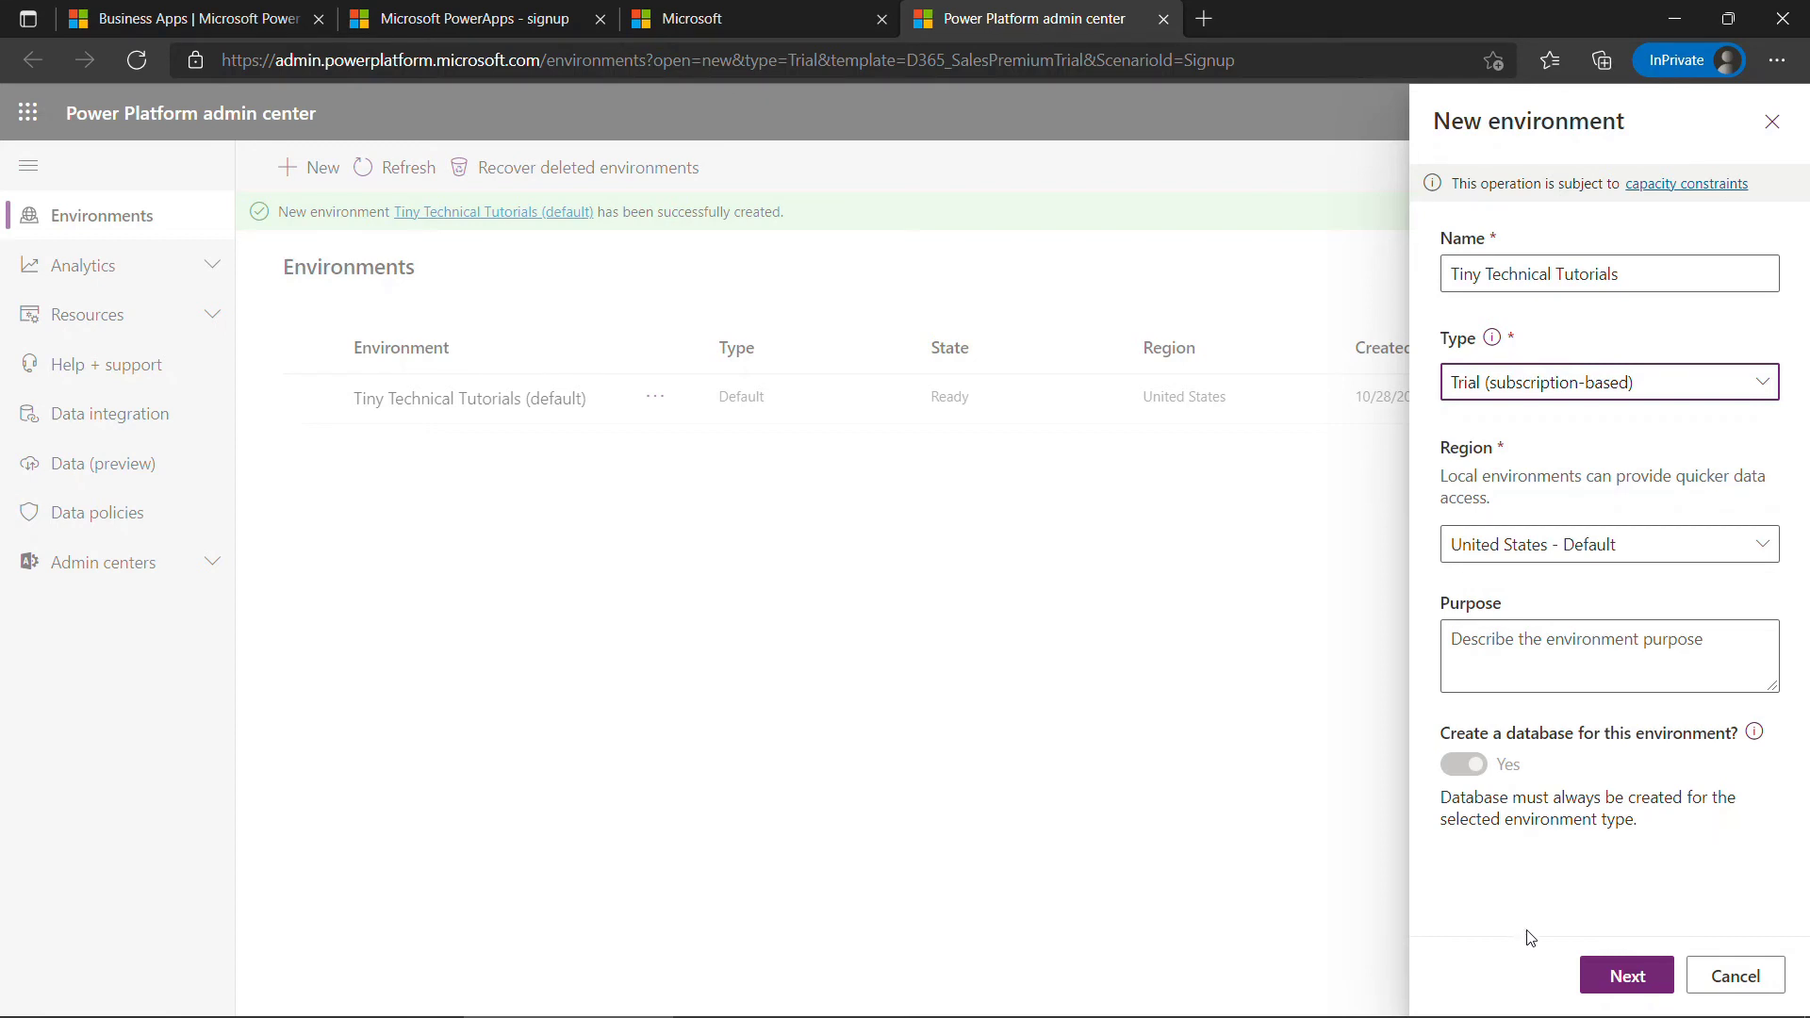
{"action": "left_click", "coordinate": [1627, 976]}
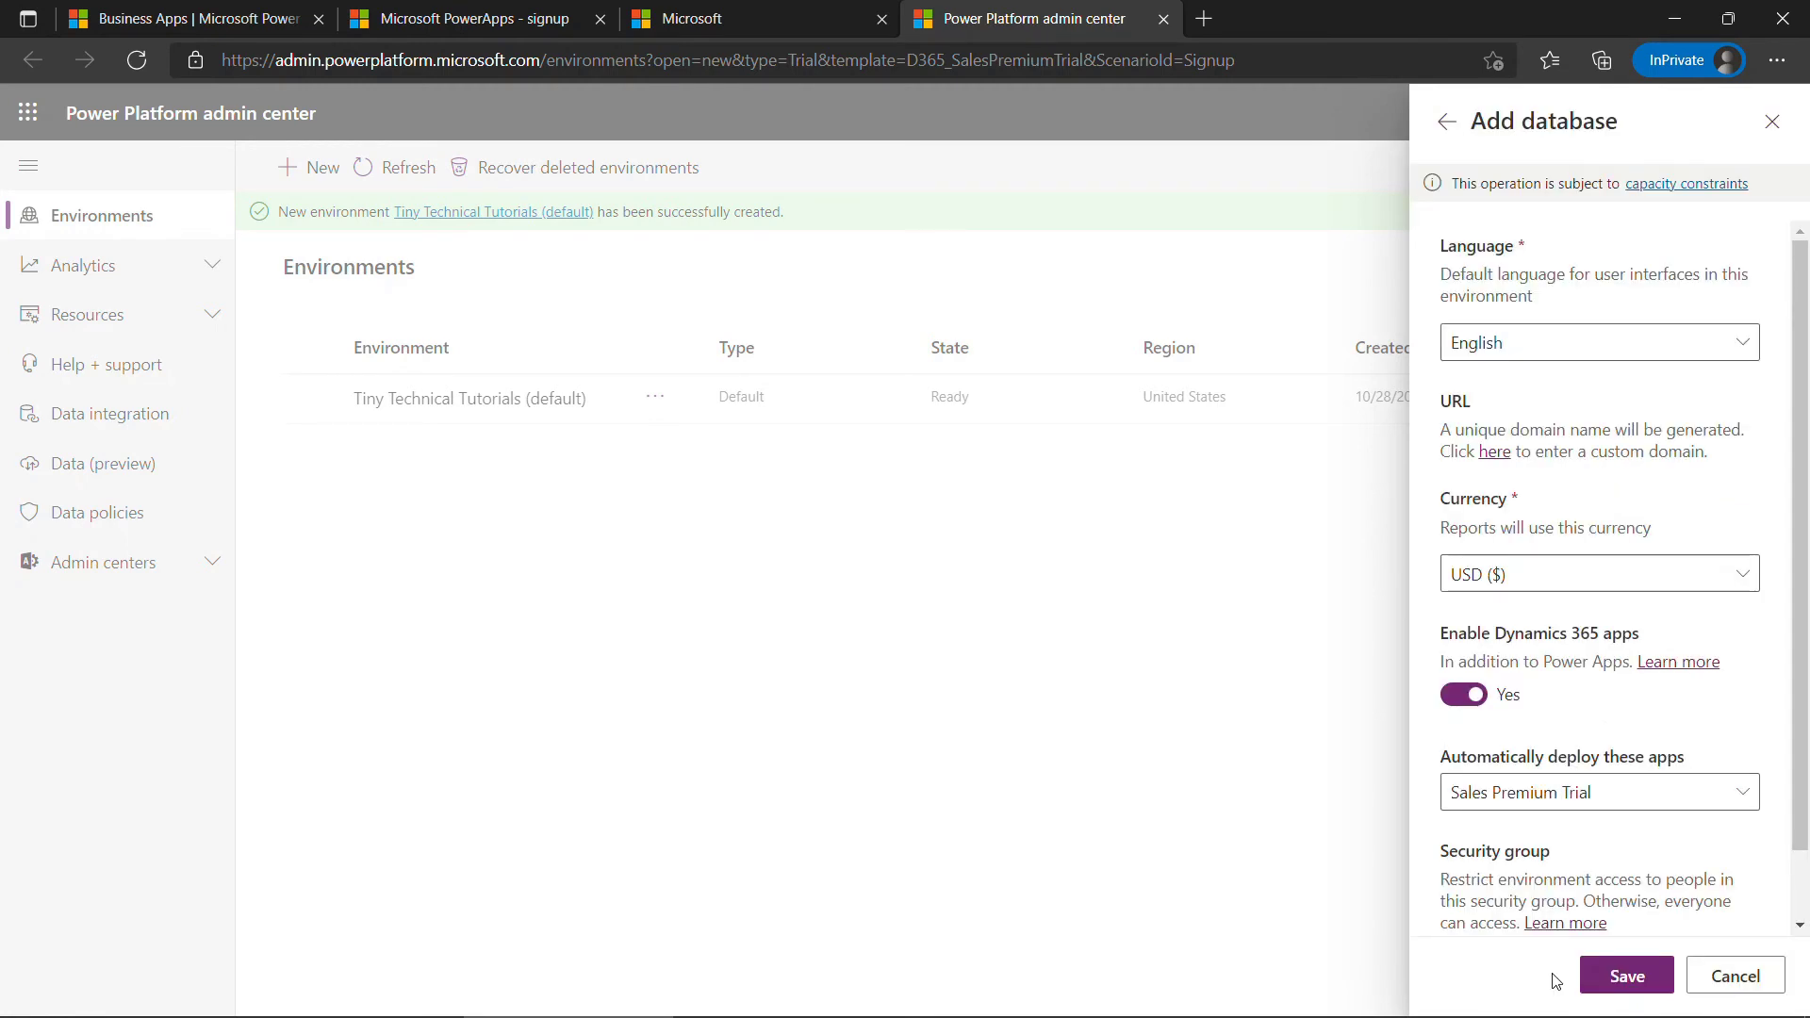
Save the database with Dynamics 365 apps disabled and sample apps and data enabled.
{"action": "scroll", "scroll_direction": "down", "scroll_amount": 3}
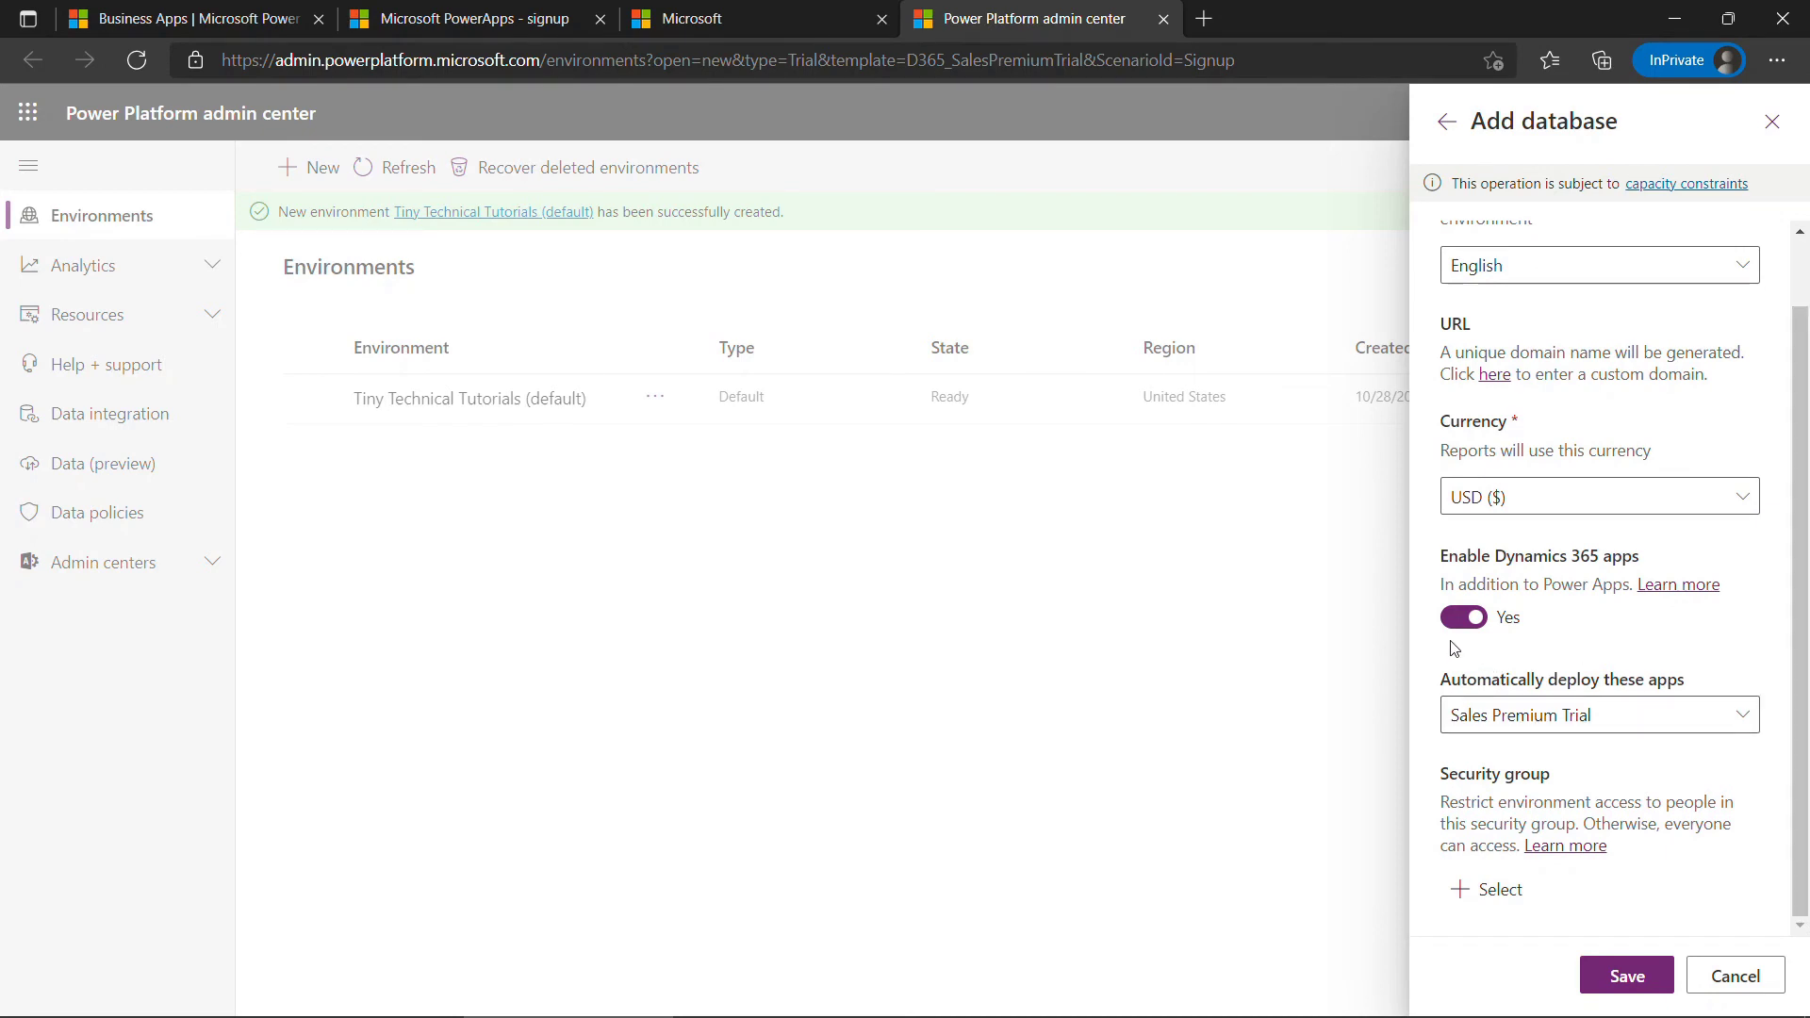
{"action": "left_click", "coordinate": [1463, 621]}
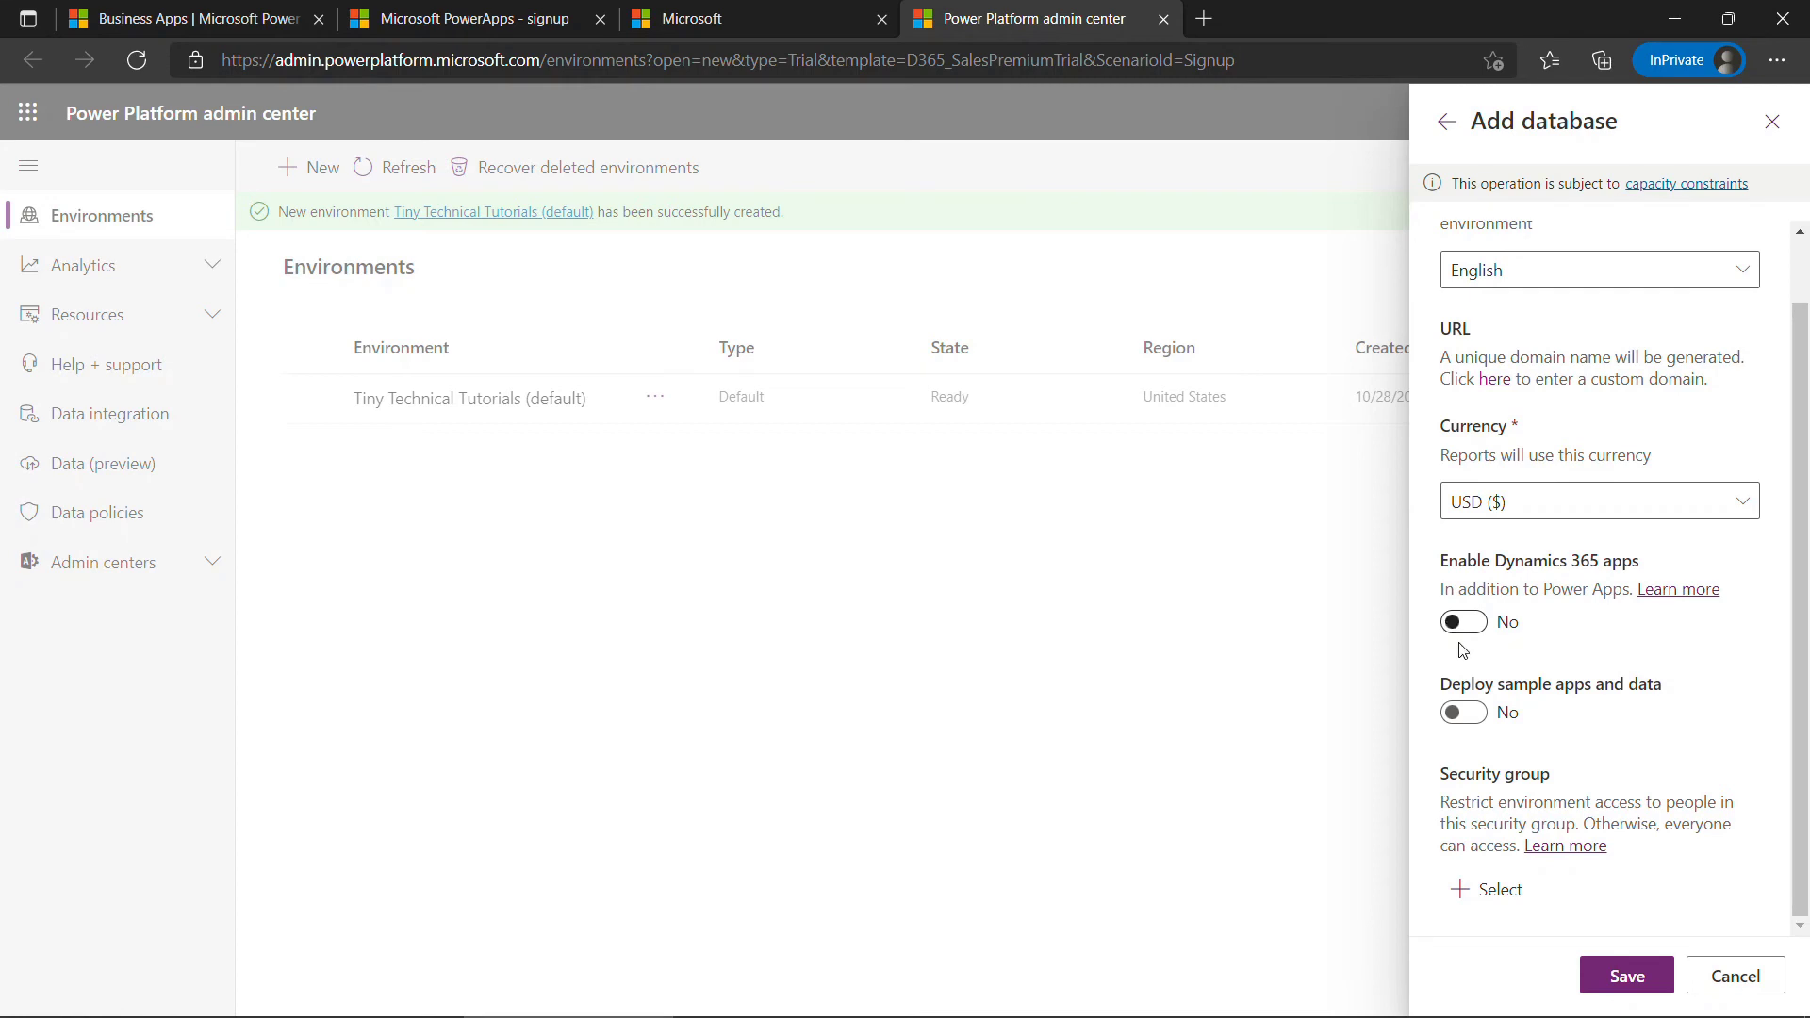
{"action": "left_click", "coordinate": [1463, 713]}
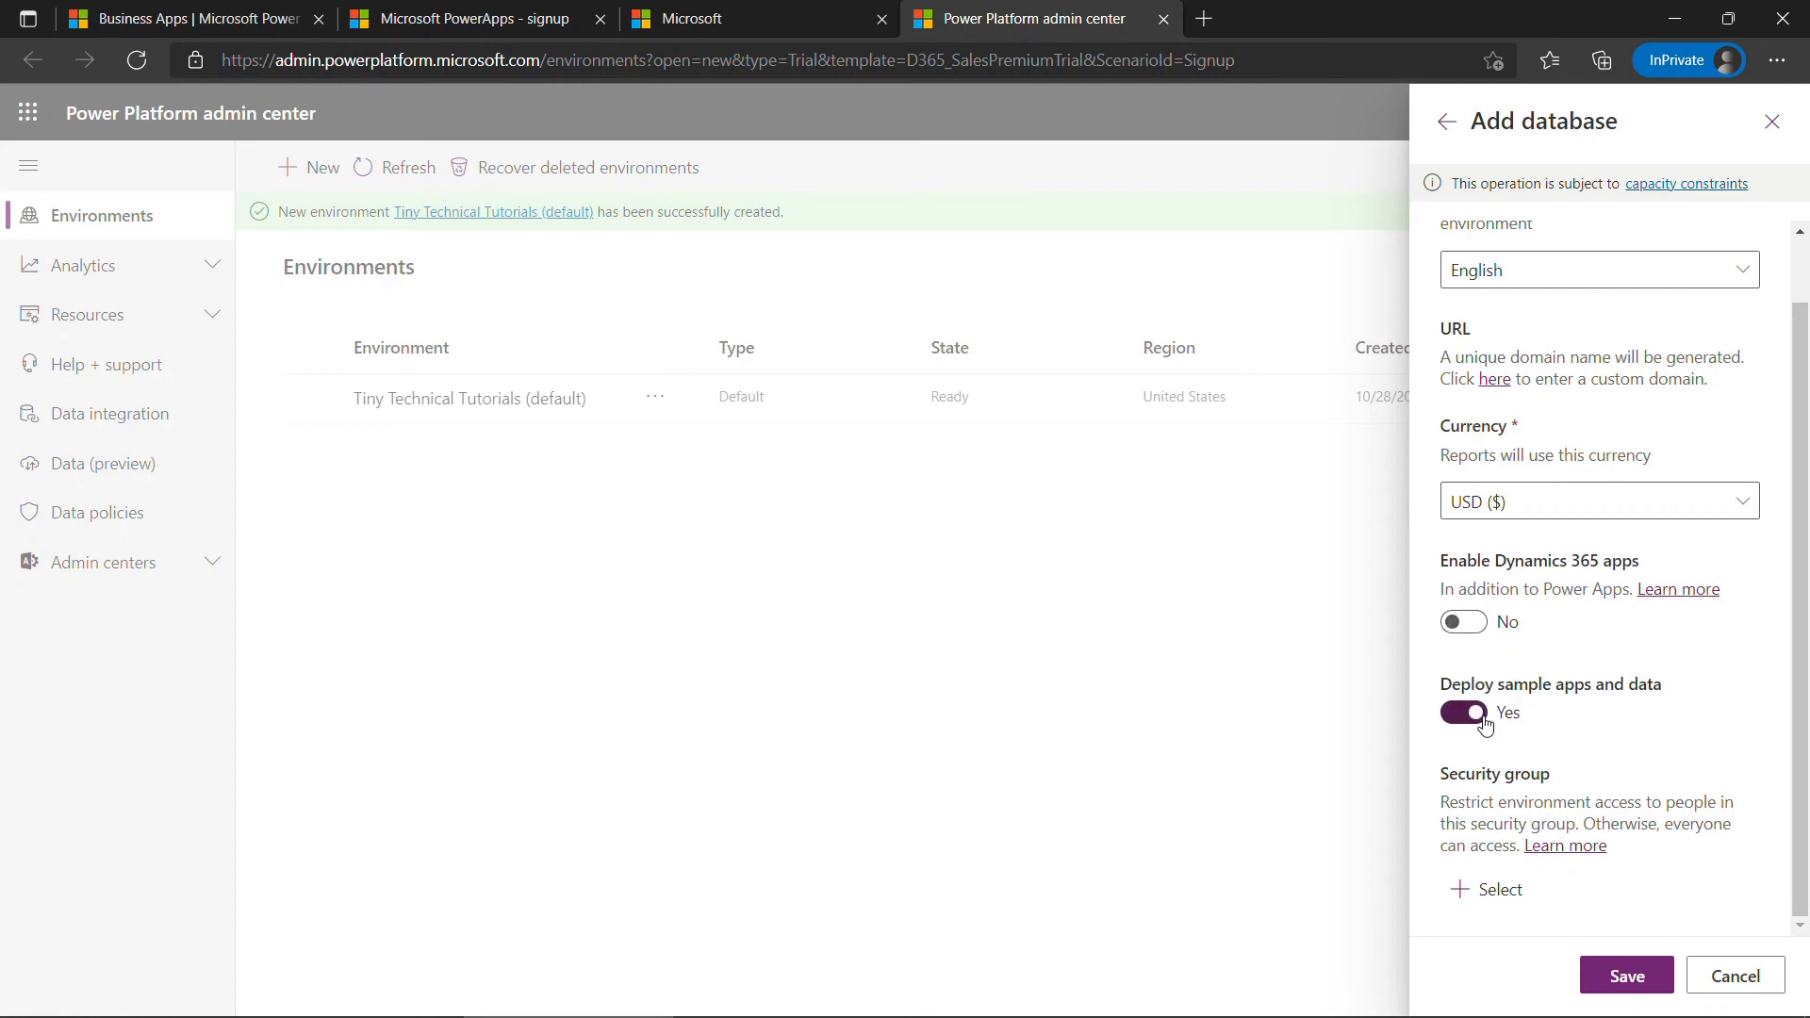
{"action": "left_click", "coordinate": [1626, 976]}
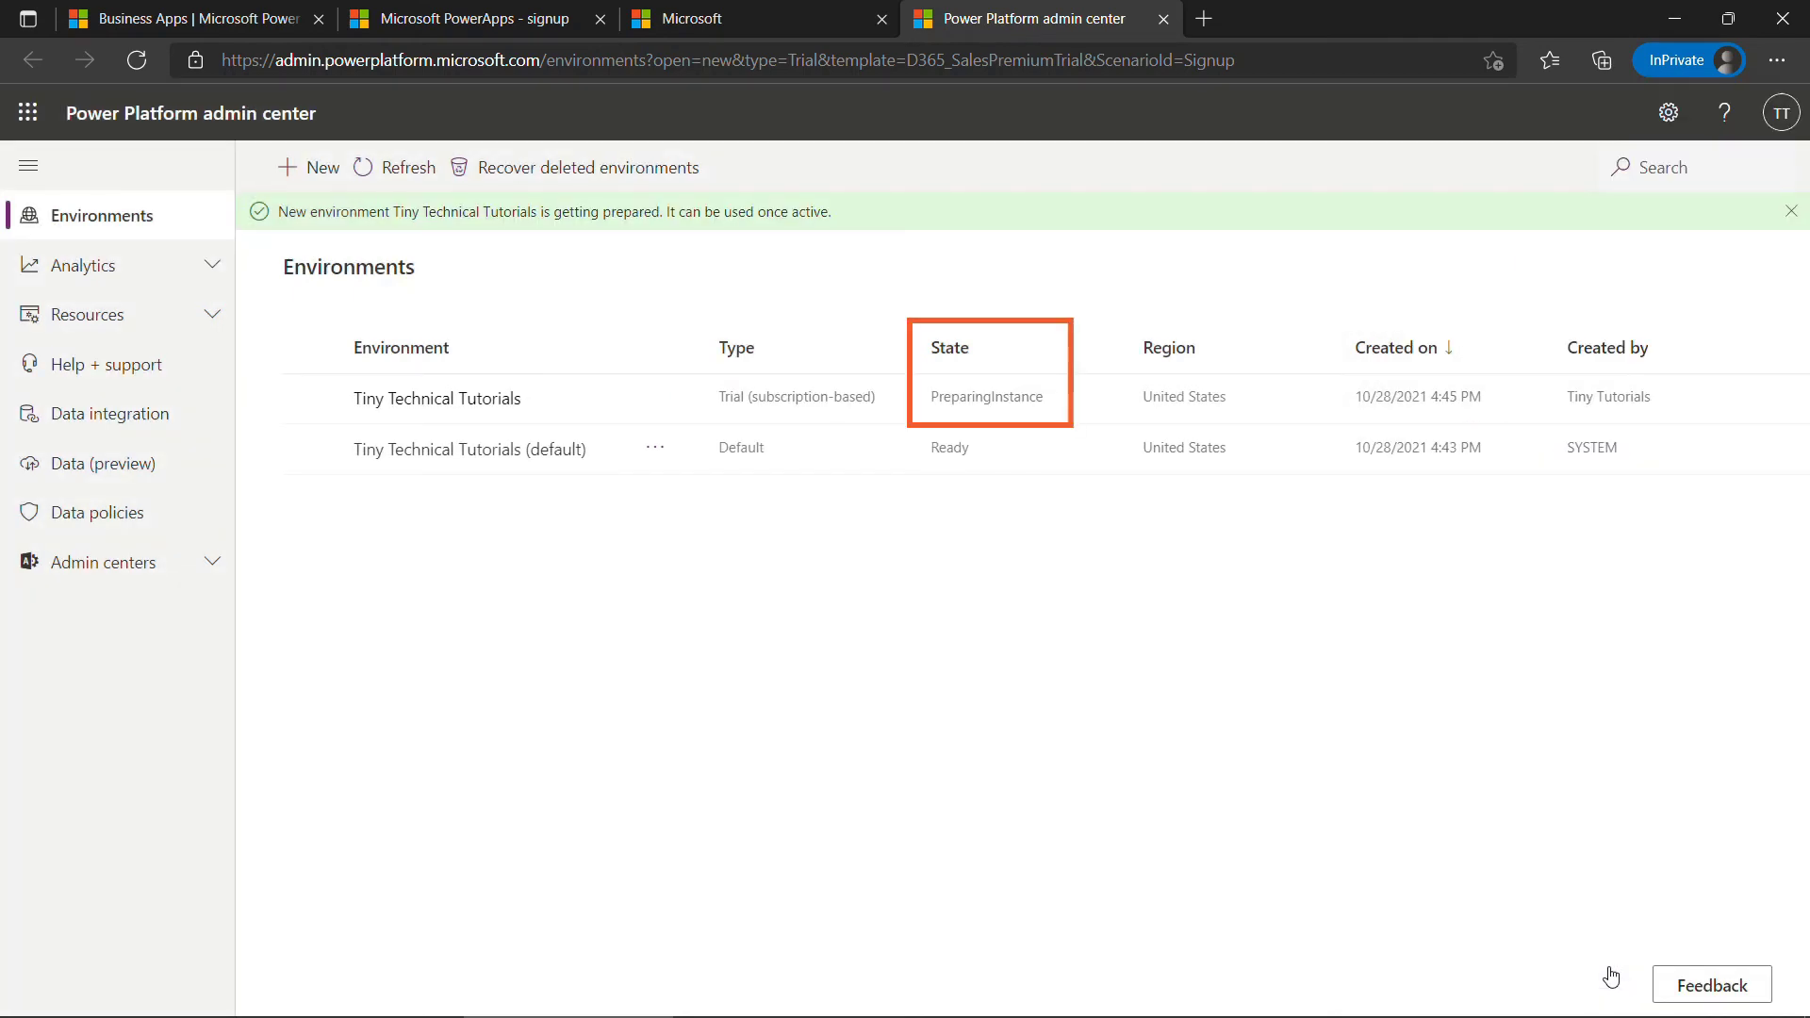
Refresh the Environments list until Tiny Technical Tutorials shows State Ready.
{"action": "left_click", "coordinate": [394, 167]}
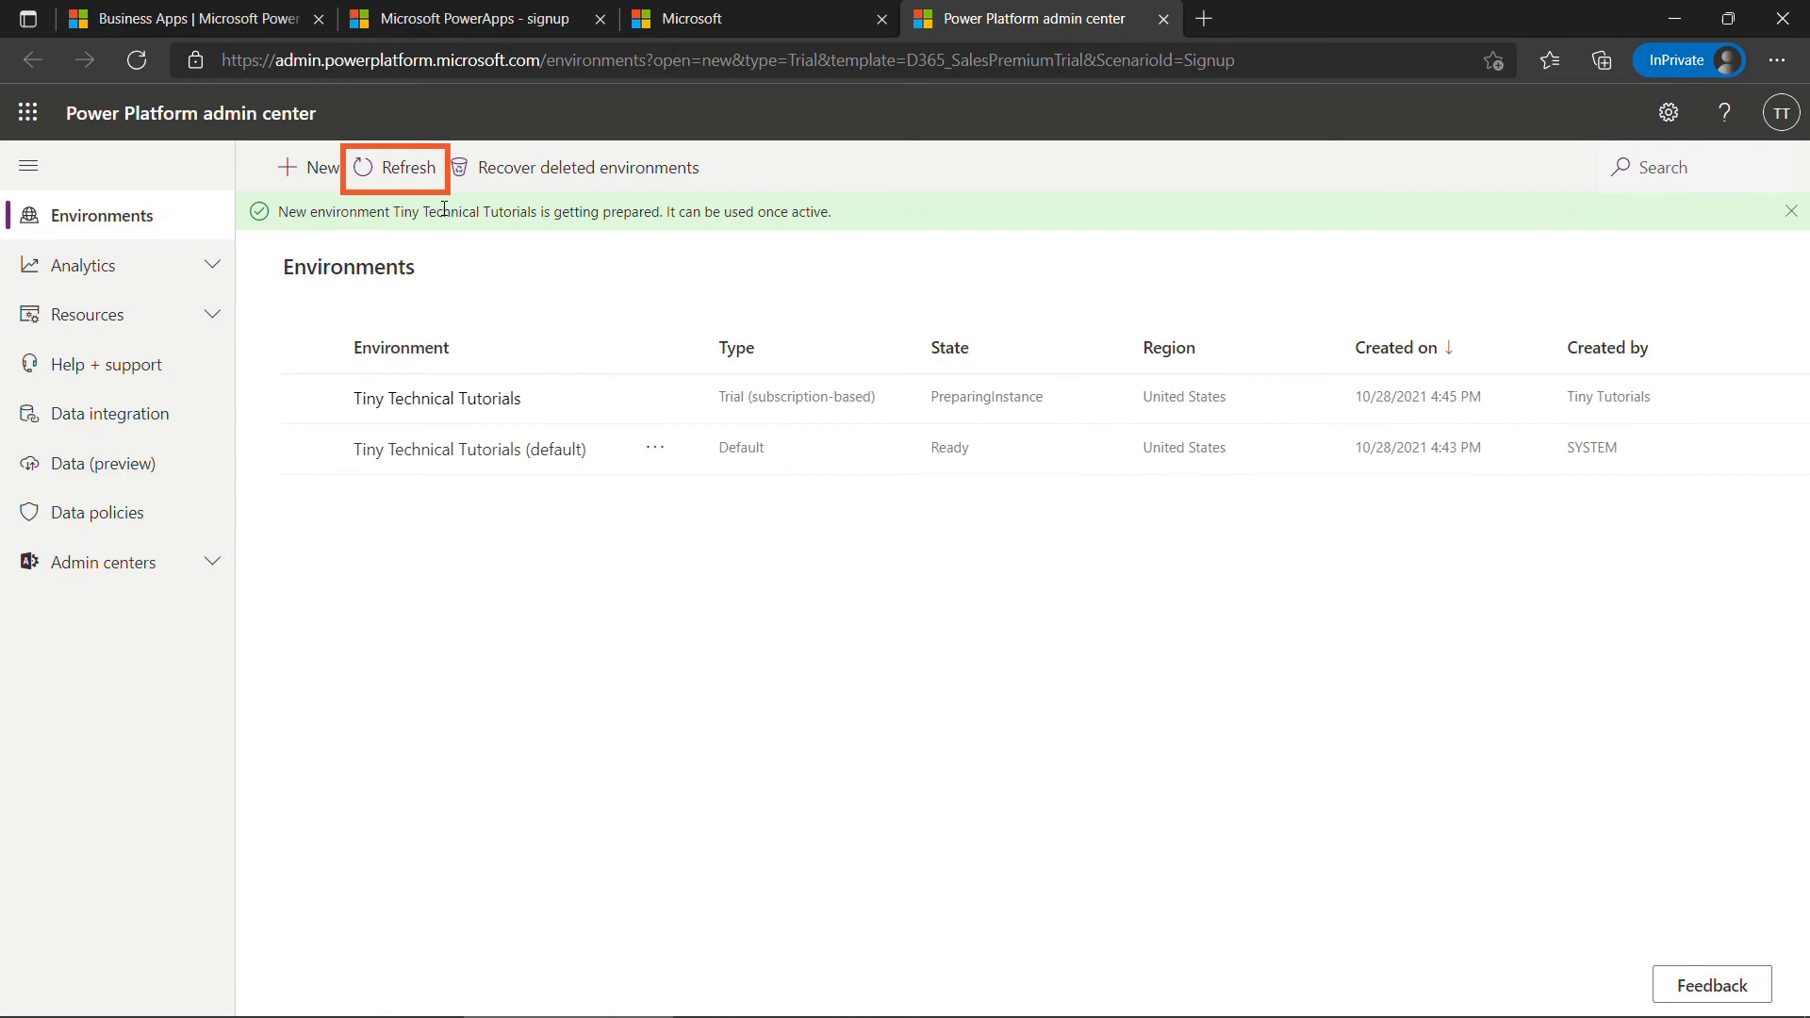
{"action": "left_click", "coordinate": [406, 169]}
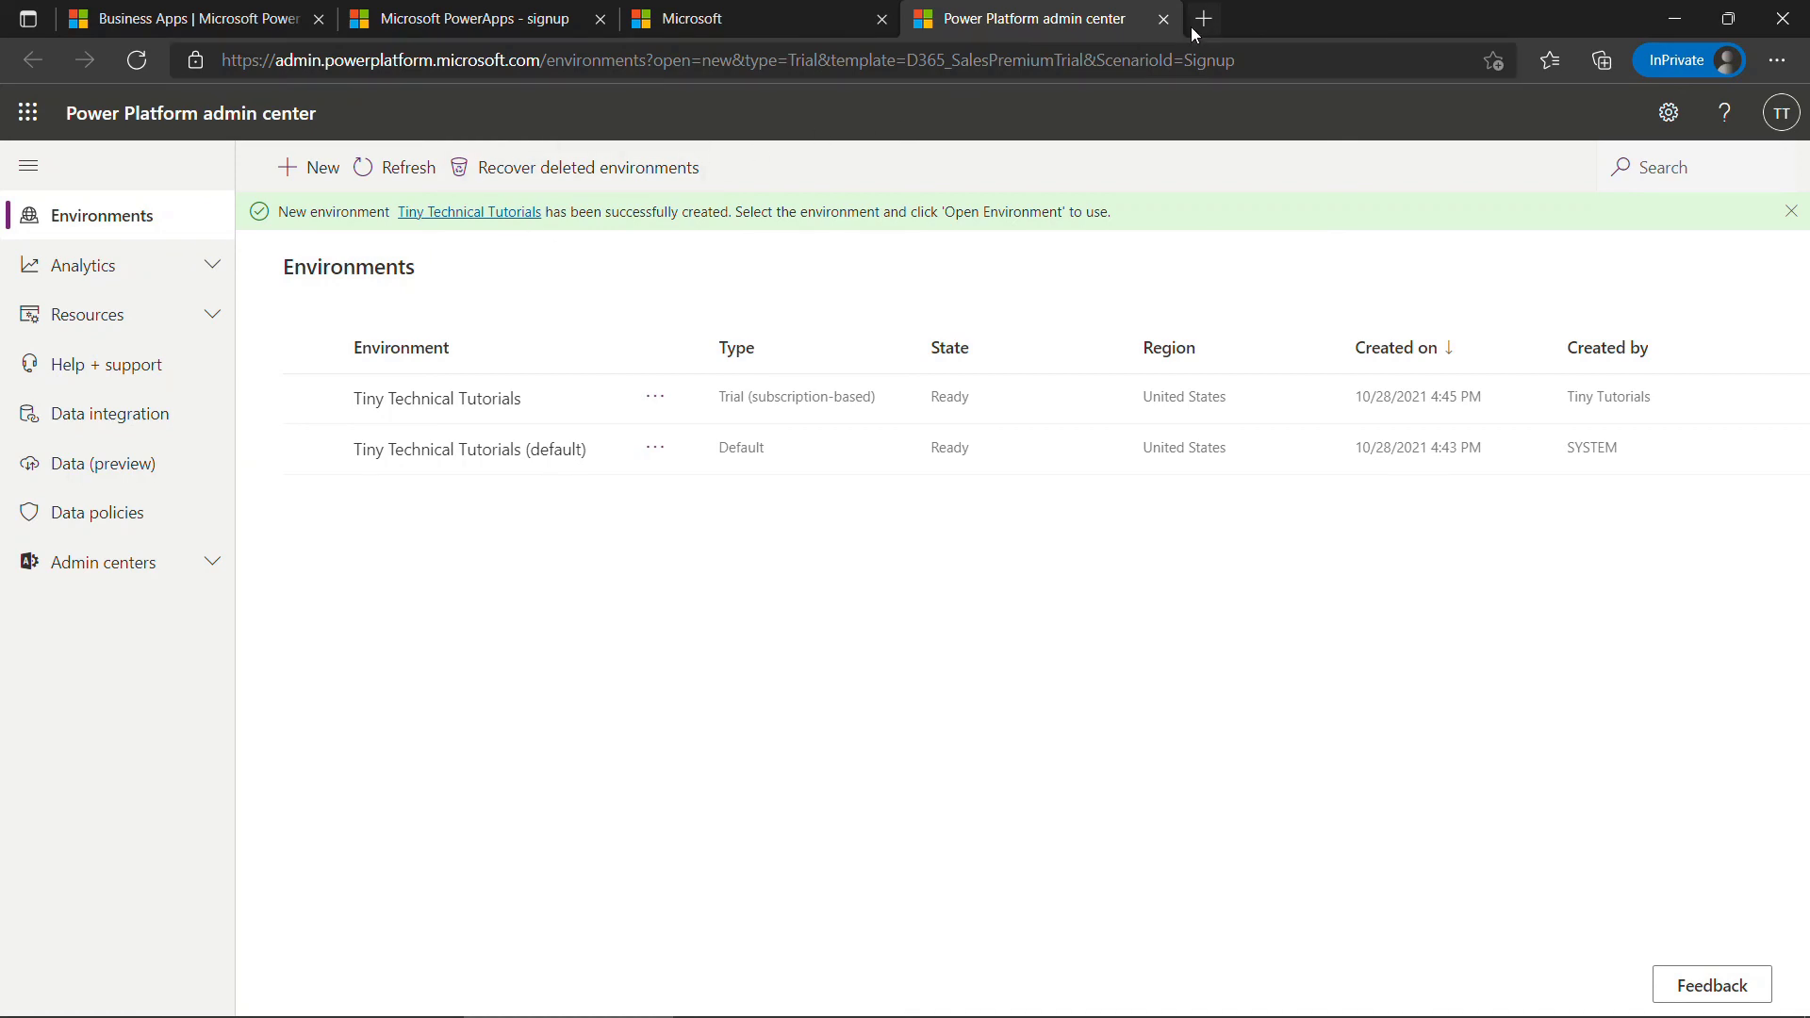
Go to make.powerapps.com and list the environments, including both Tiny Technical Tutorials ones.
{"action": "type", "text": "make.powerapps.com/environments/Default-3a71cc9e-7870-4143-a08e-572d68329120/home"}
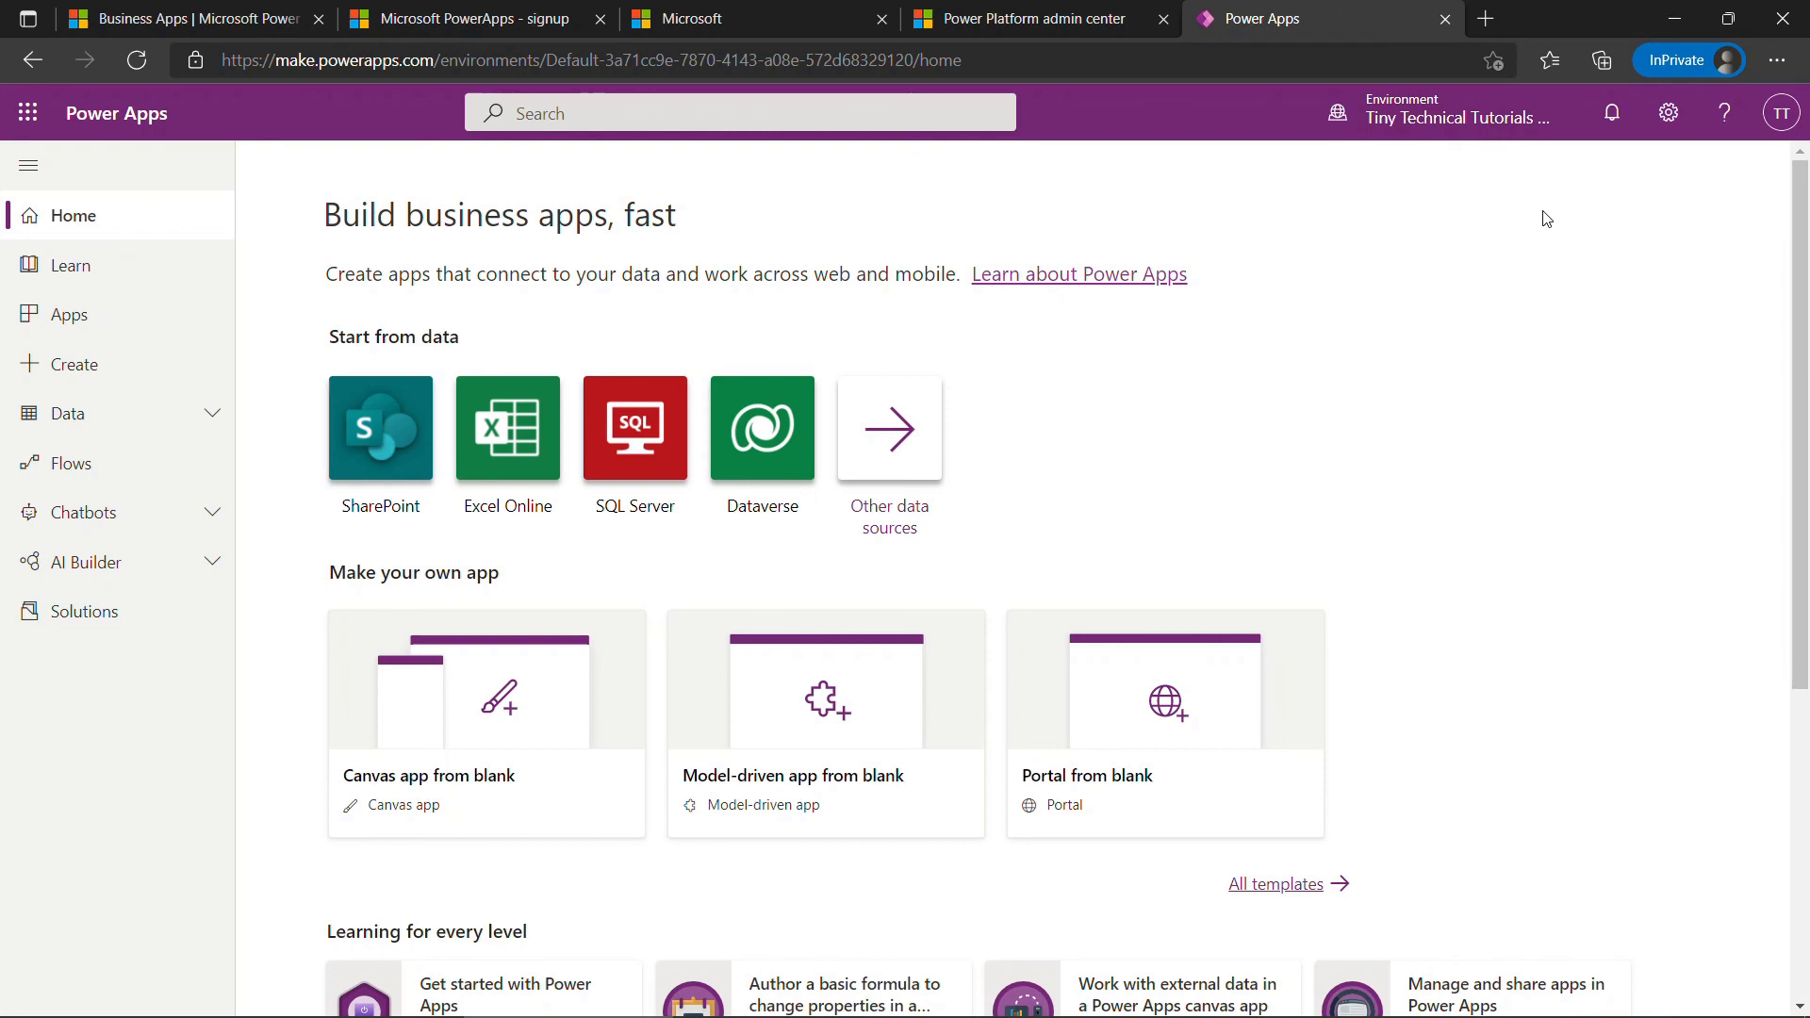
{"action": "left_click", "coordinate": [1435, 112]}
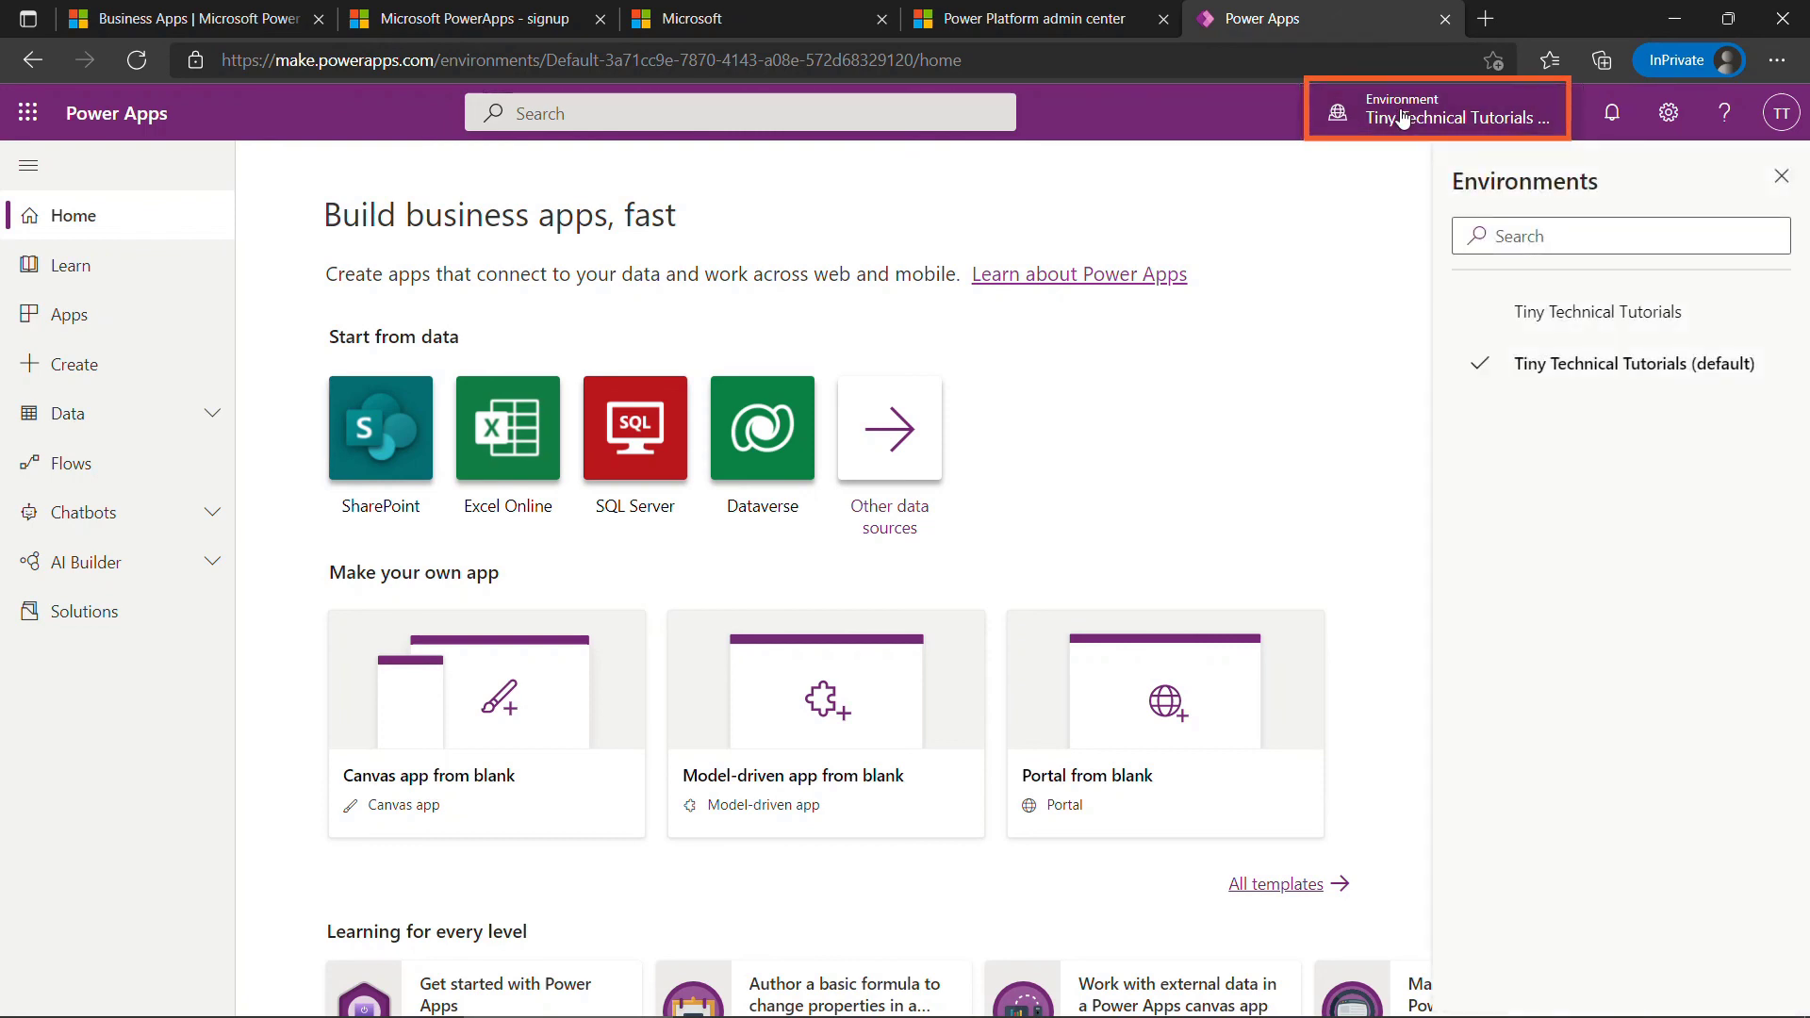